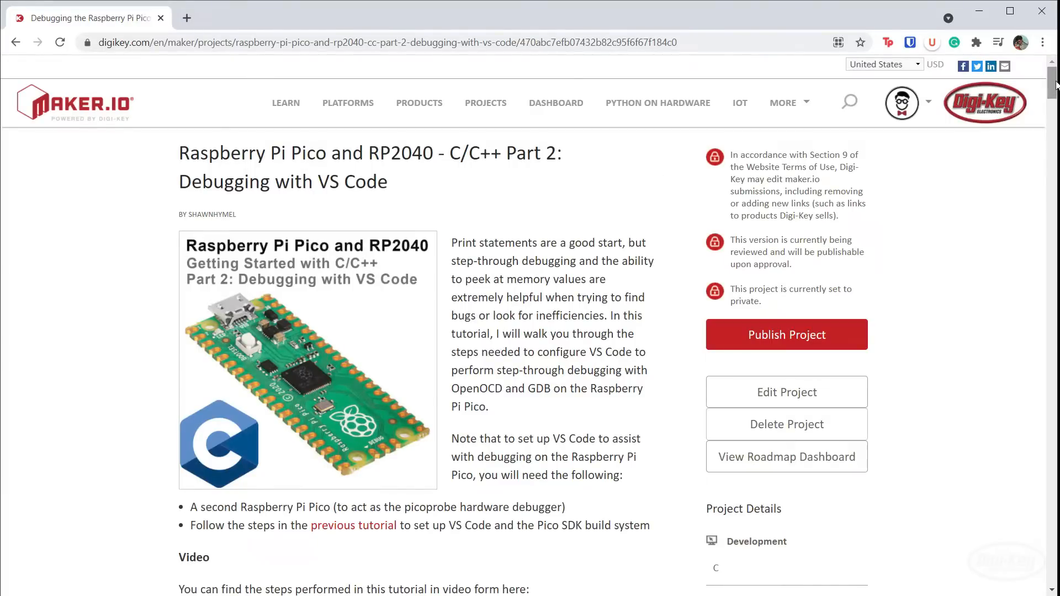
Step: Jump to Build OpenOCD via the outline's Appendix A: Using Picoprobe entry
{"action": "scroll", "scroll_direction": "down", "scroll_amount": 3}
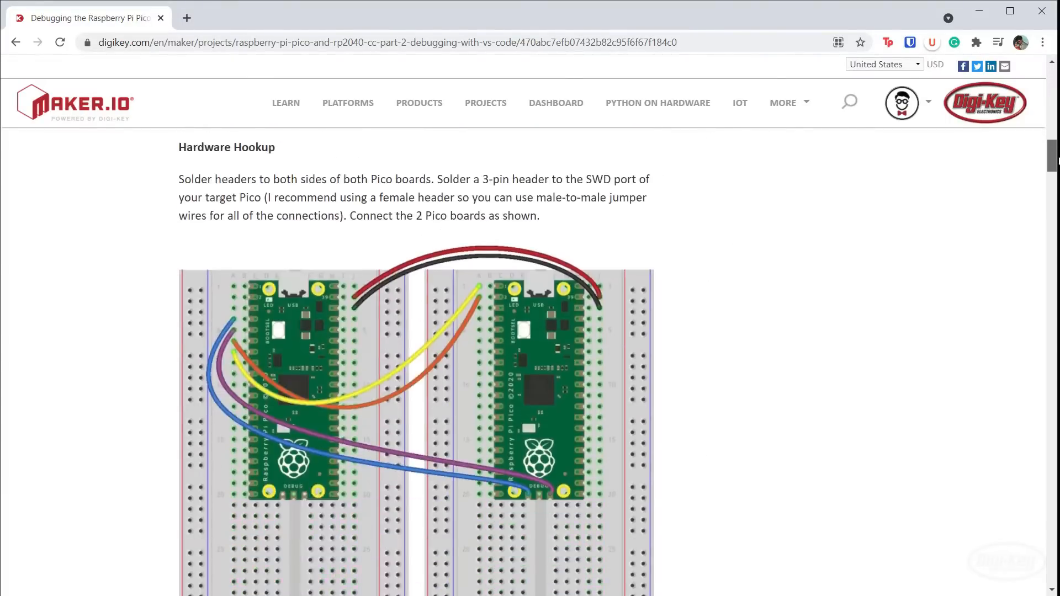
{"action": "scroll", "scroll_direction": "down", "scroll_amount": 3}
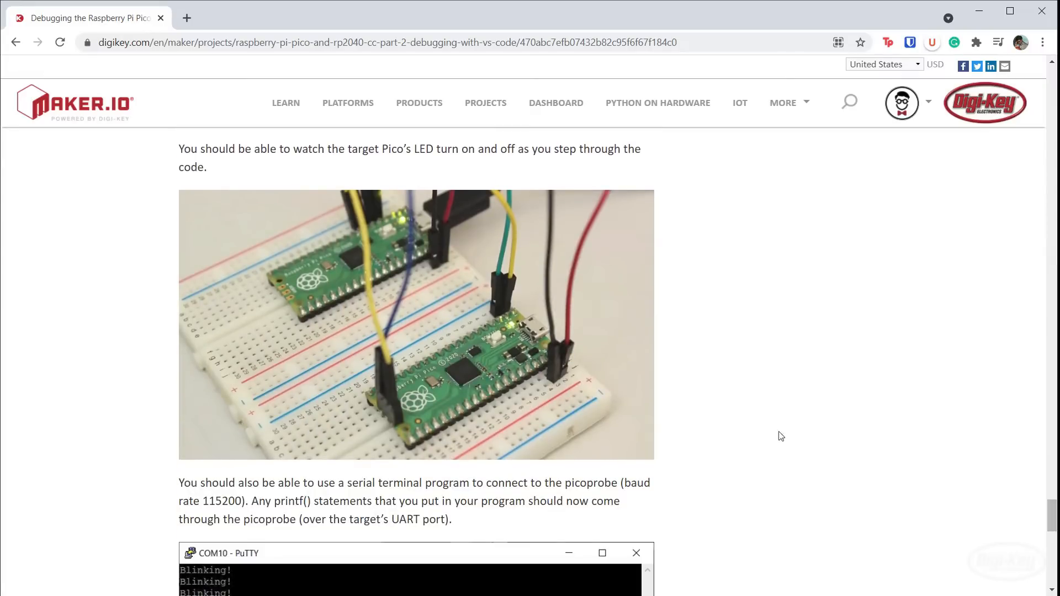
{"action": "mouse_move", "coordinate": [720, 541]}
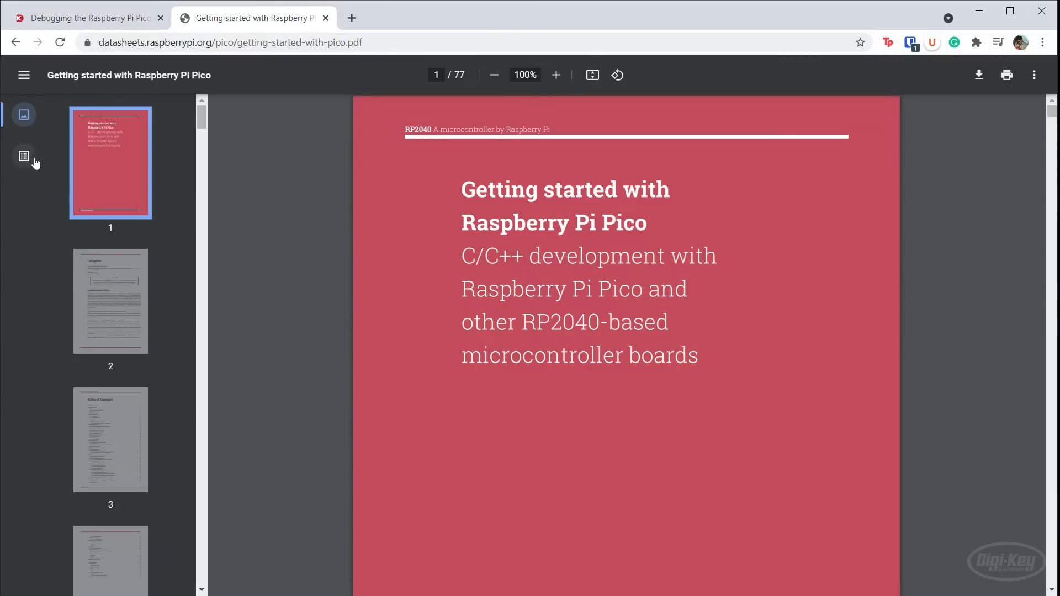
{"action": "left_click", "coordinate": [23, 156]}
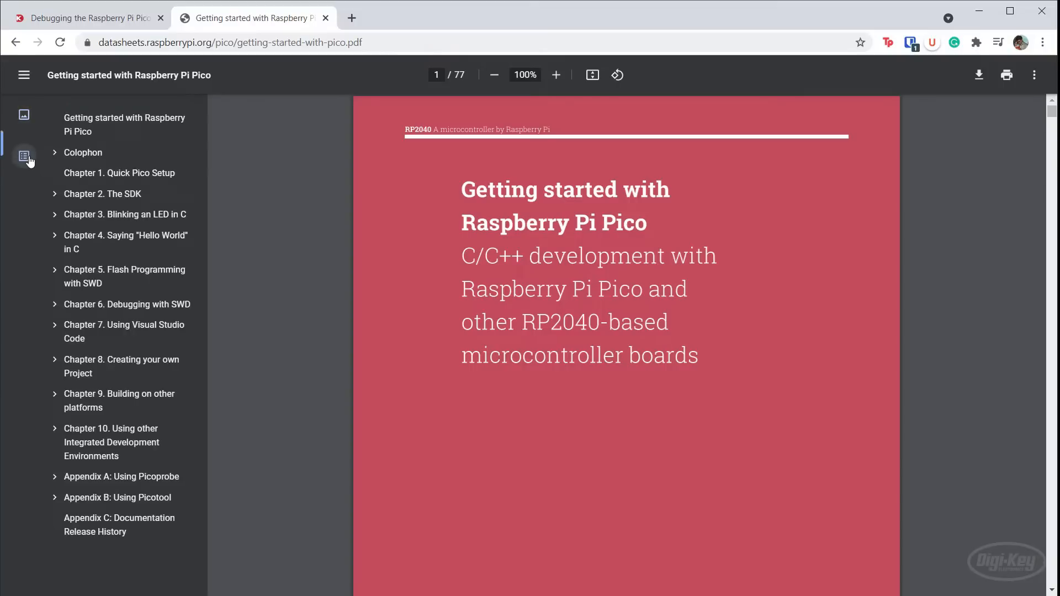
{"action": "left_click", "coordinate": [54, 477]}
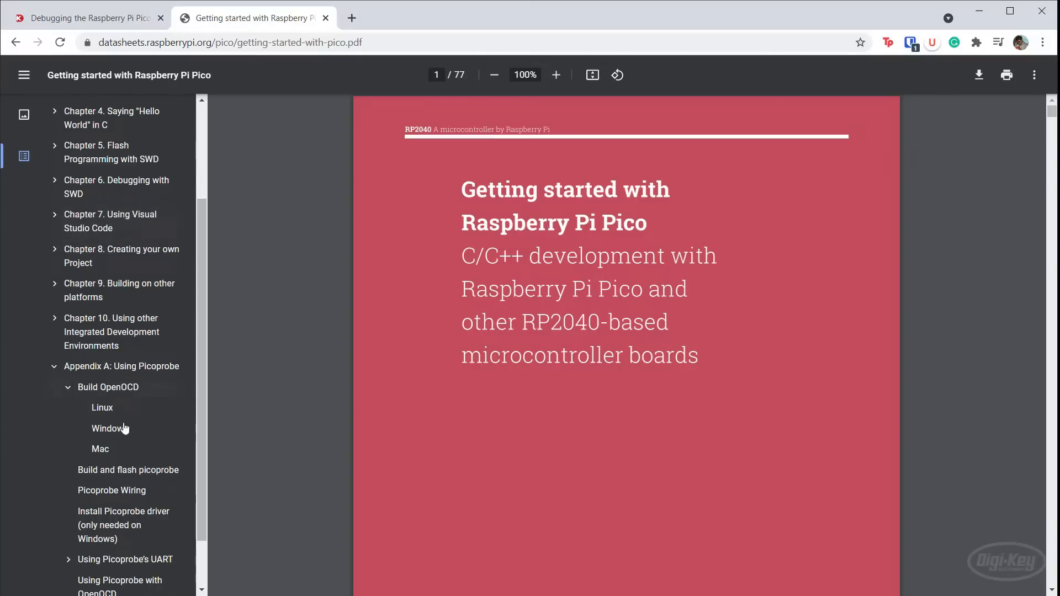
{"action": "left_click", "coordinate": [108, 387]}
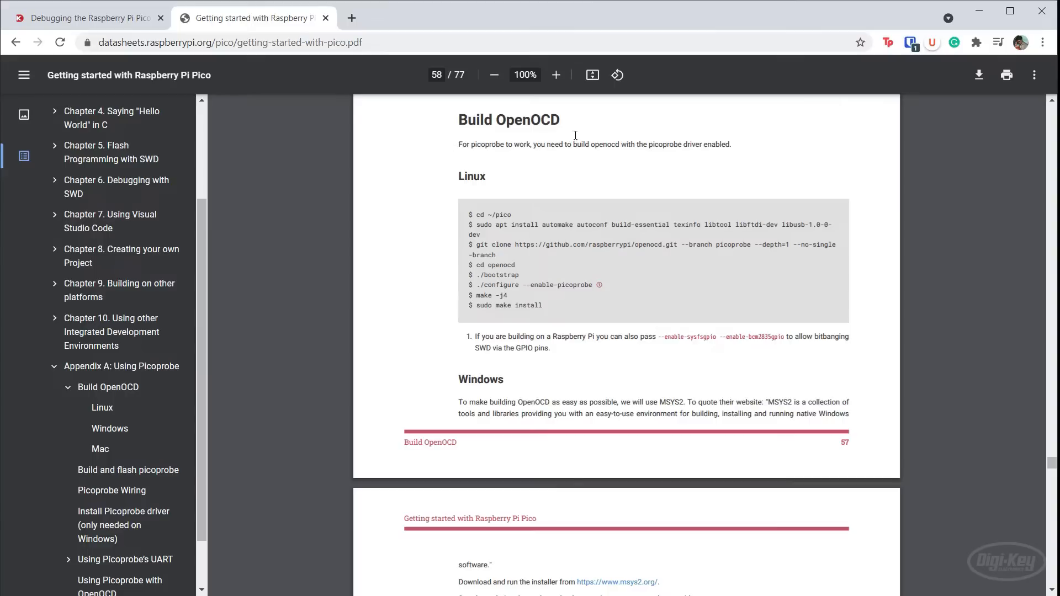
{"action": "mouse_move", "coordinate": [514, 246]}
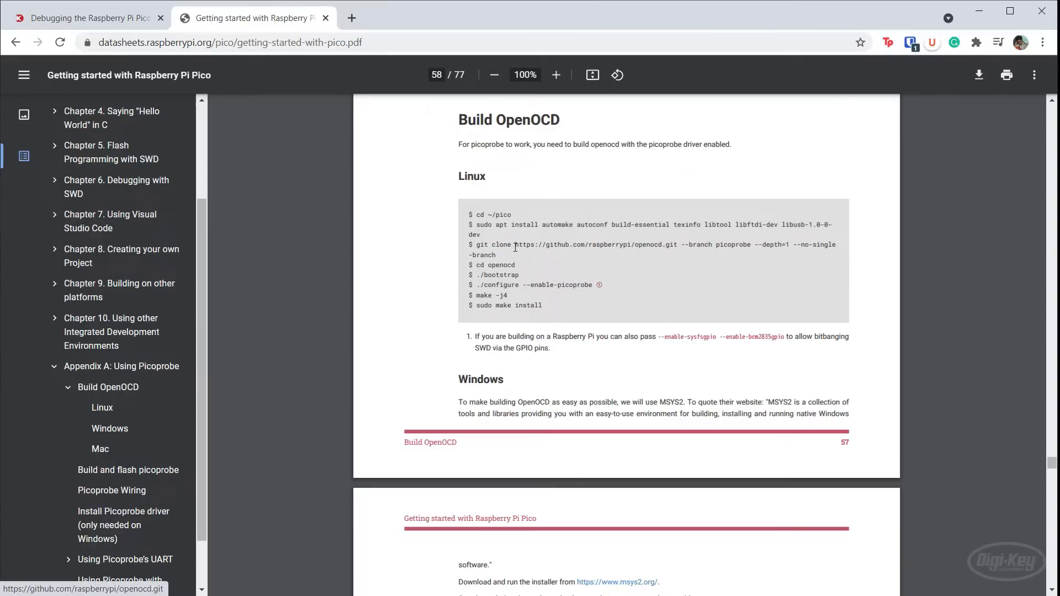
{"action": "mouse_move", "coordinate": [679, 251]}
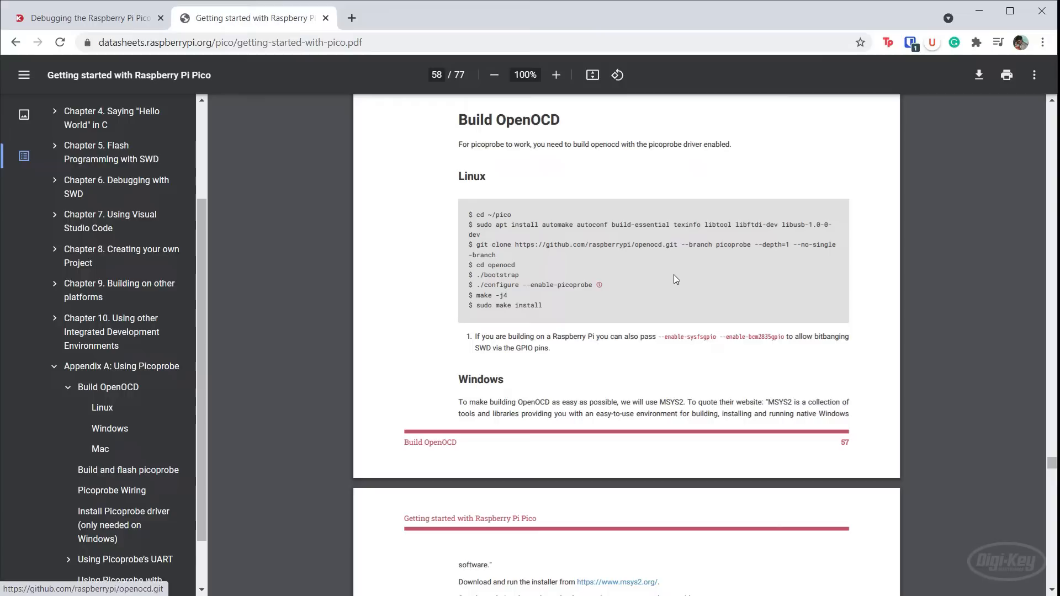
Step: Scroll through the Linux, Windows and Mac OpenOCD build steps
{"action": "scroll", "scroll_direction": "down", "scroll_amount": 3}
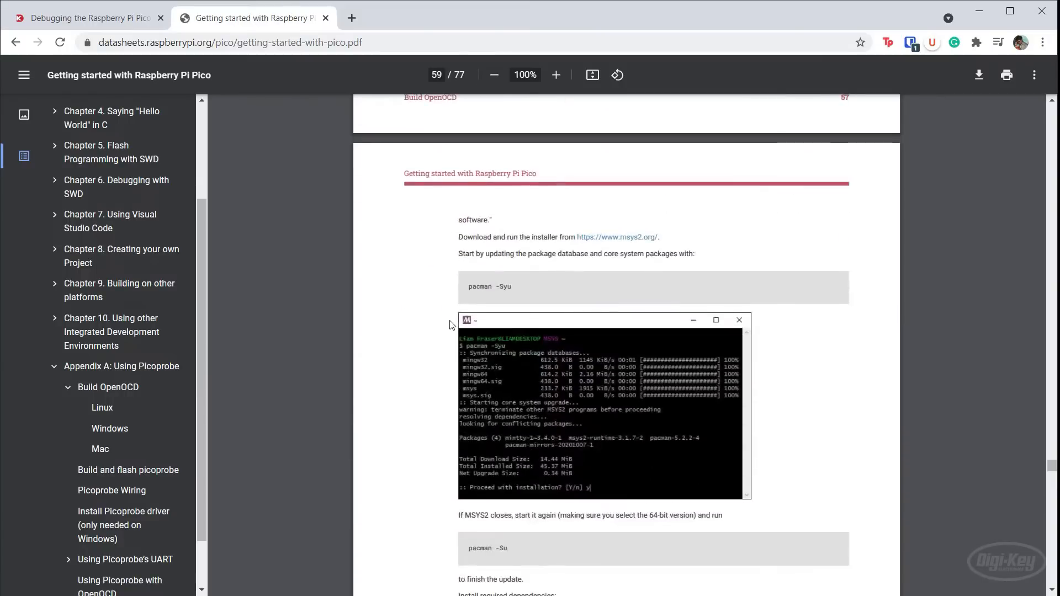
{"action": "scroll", "scroll_direction": "down", "scroll_amount": 3}
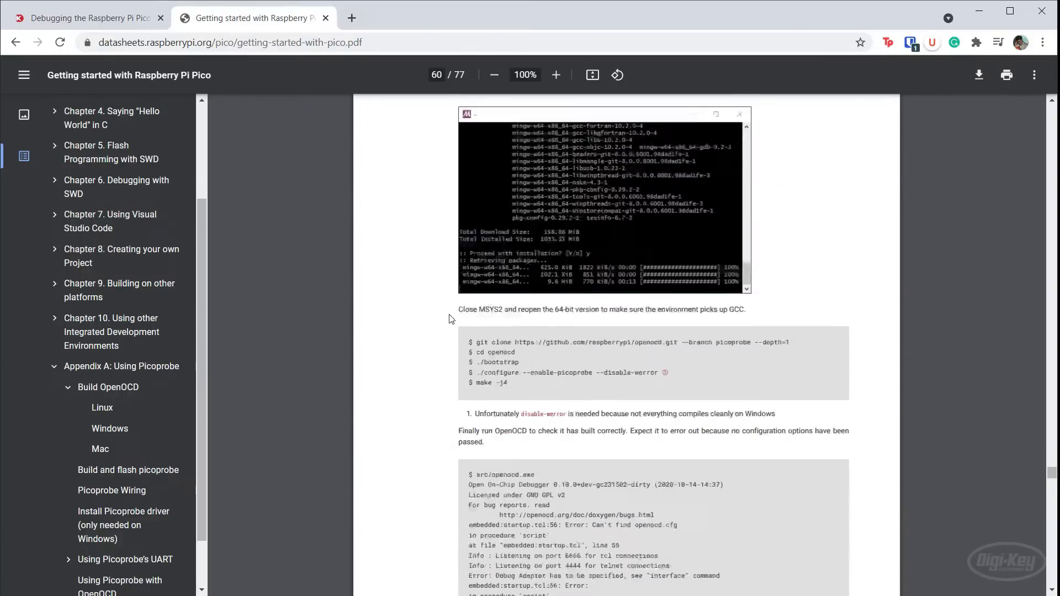
{"action": "scroll", "scroll_direction": "down", "scroll_amount": 3}
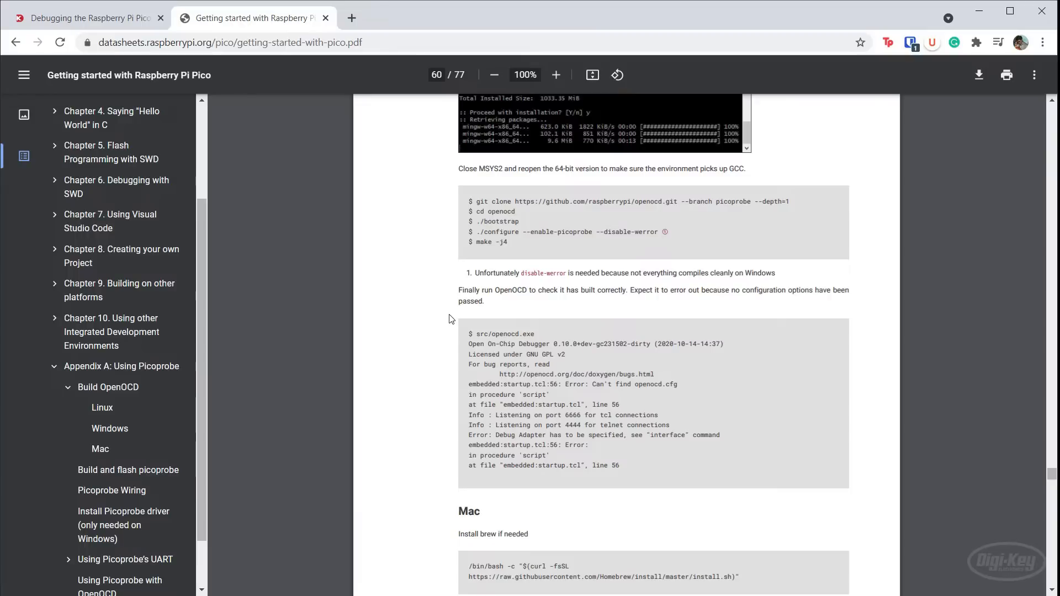
{"action": "scroll", "scroll_direction": "down", "scroll_amount": 3}
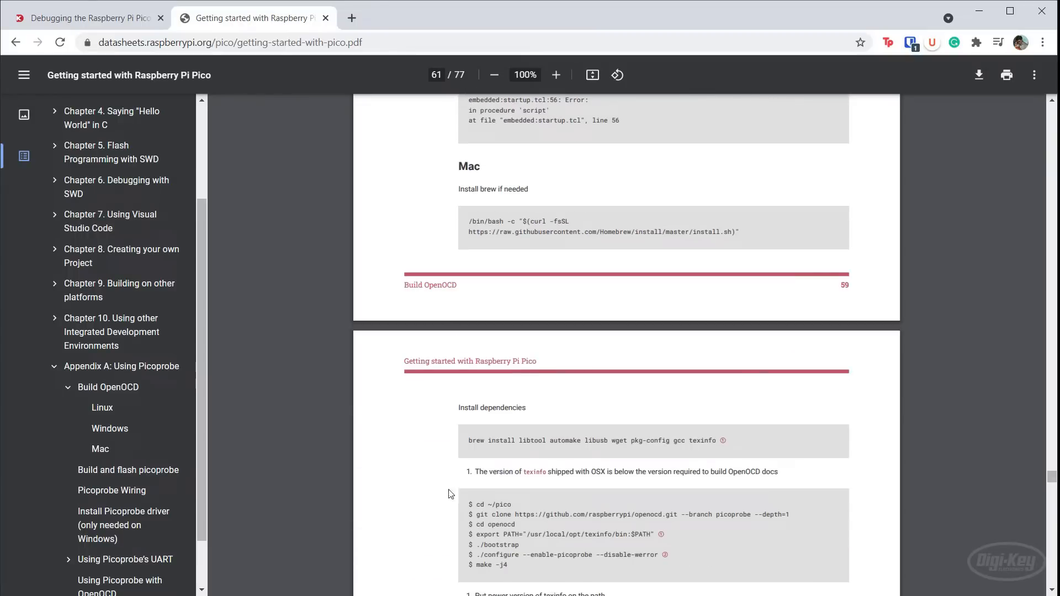
{"action": "scroll", "scroll_direction": "up", "scroll_amount": 3}
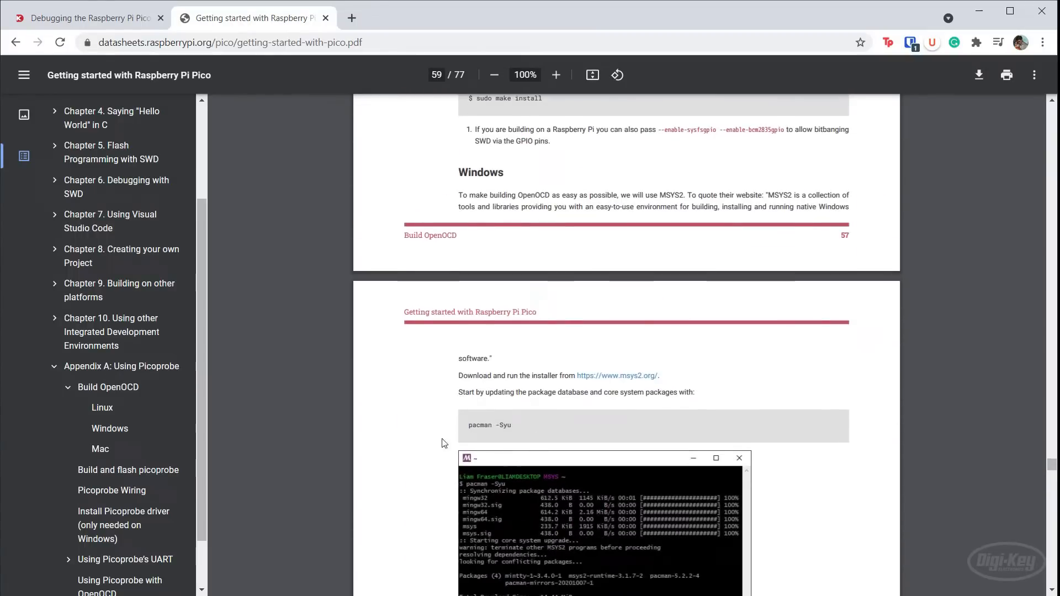
{"action": "scroll", "scroll_direction": "down", "scroll_amount": 3}
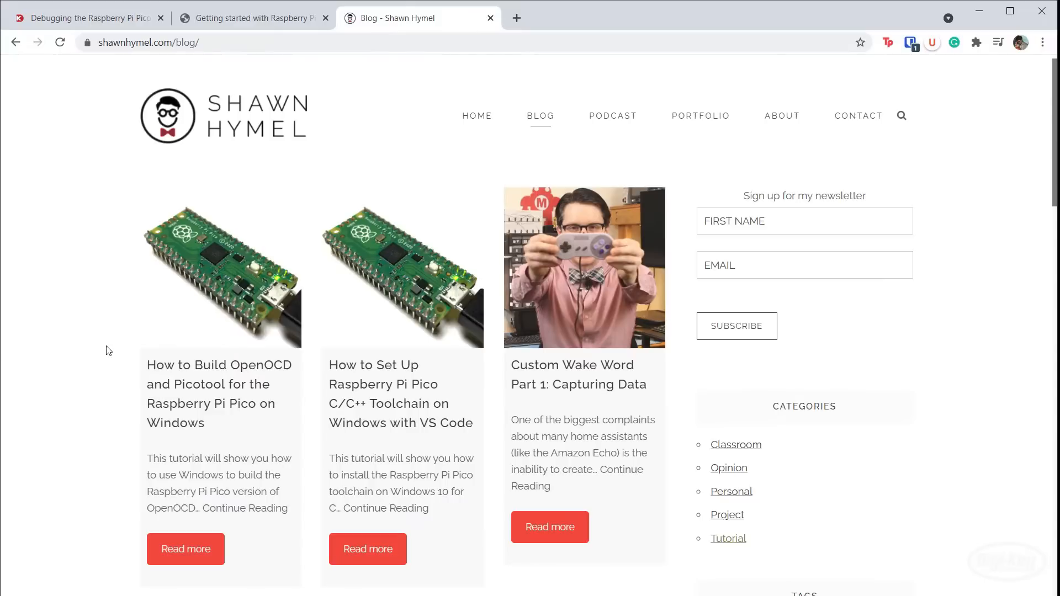
{"action": "mouse_move", "coordinate": [184, 548]}
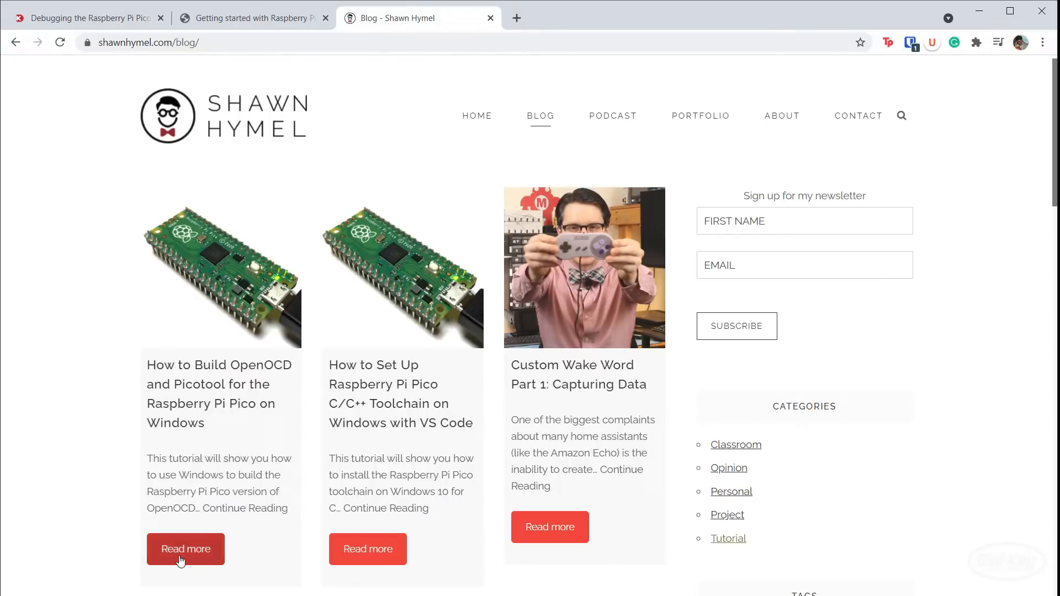
Step: Read the How to Build OpenOCD and Picotool on Windows article
{"action": "left_click", "coordinate": [185, 548]}
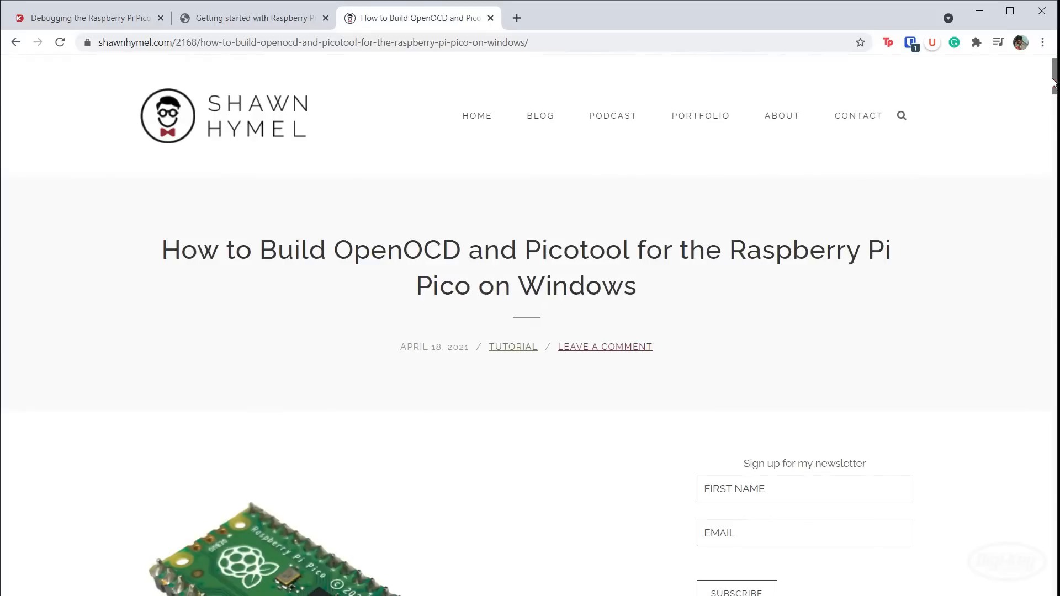
{"action": "scroll", "scroll_direction": "down", "scroll_amount": 3}
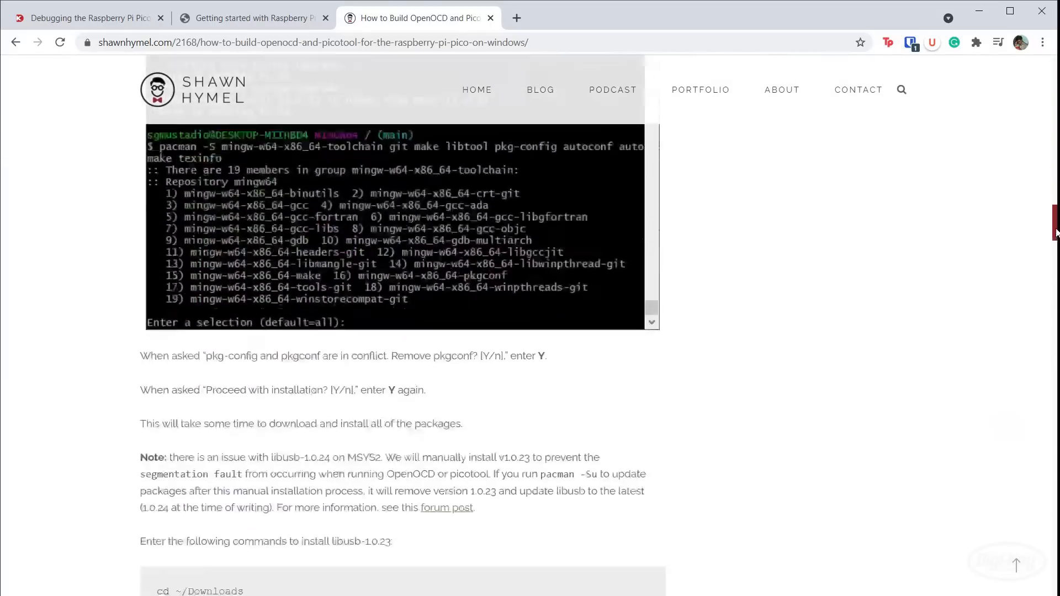
{"action": "scroll", "scroll_direction": "down", "scroll_amount": 3}
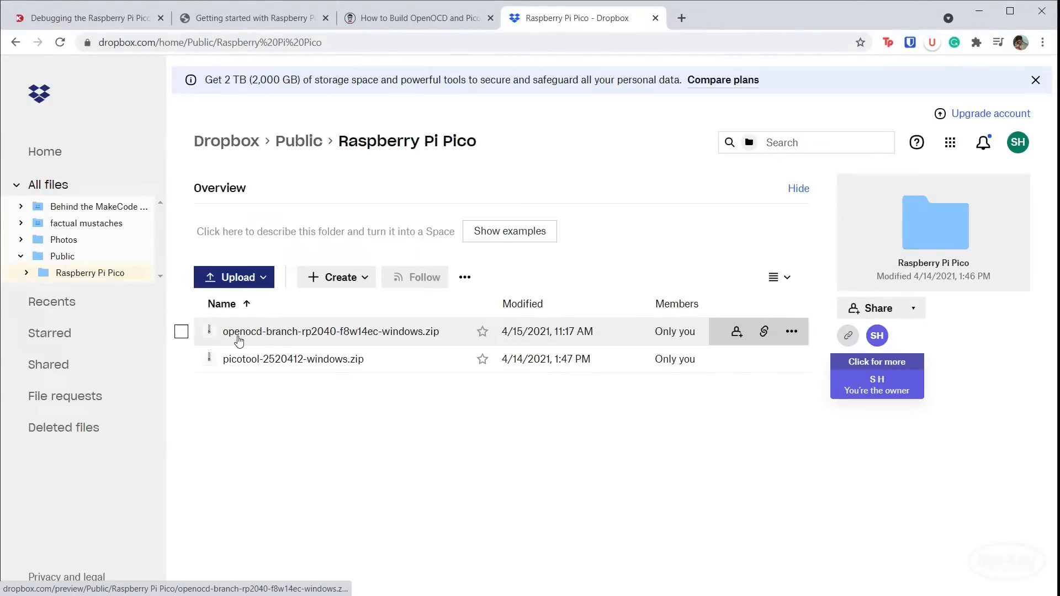
{"action": "mouse_move", "coordinate": [642, 358]}
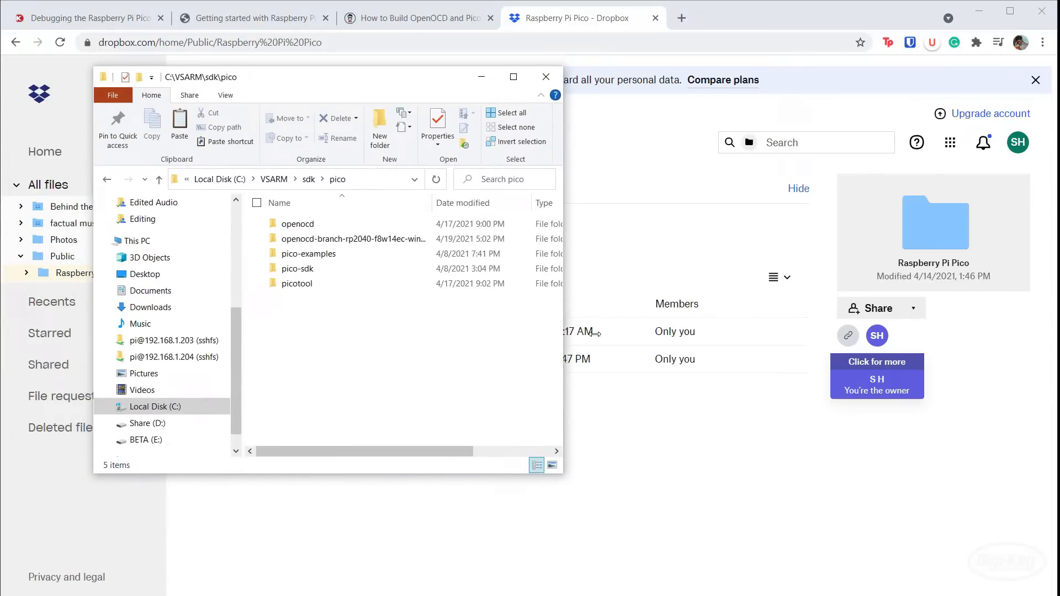
Step: Inspect the extracted openocd Windows build folder with its libusb DLL, then return to pico
{"action": "left_click_drag", "start_coordinate": [331, 76], "coordinate": [531, 112]}
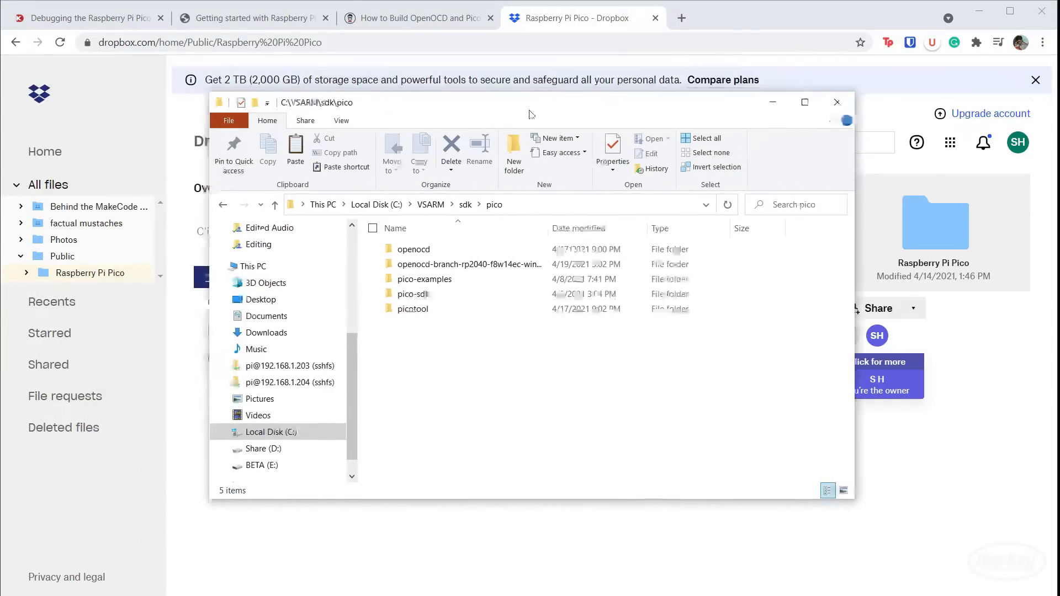
{"action": "left_click", "coordinate": [474, 273]}
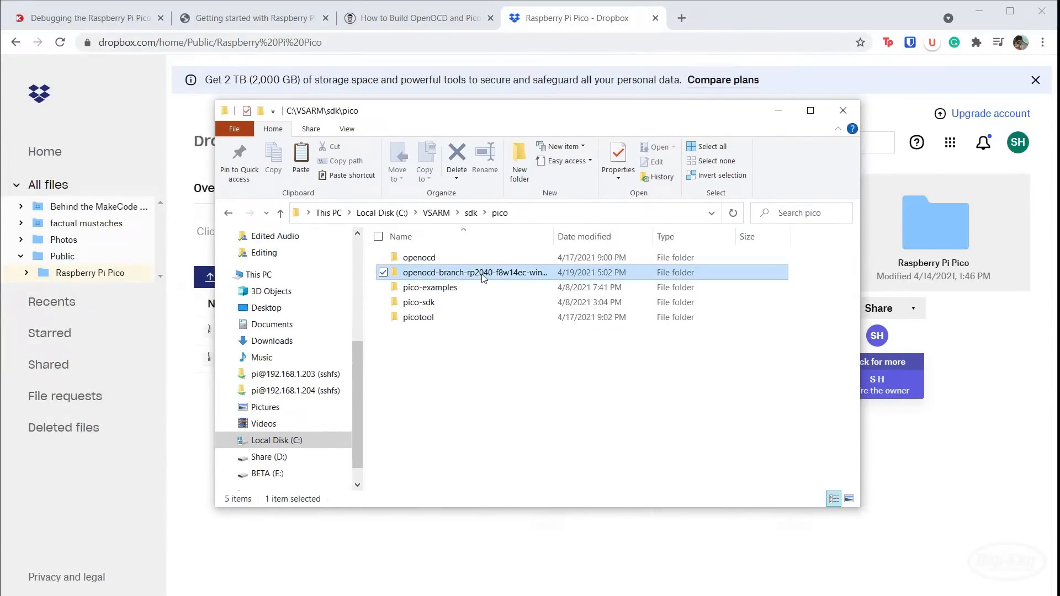
{"action": "double_click", "coordinate": [474, 273]}
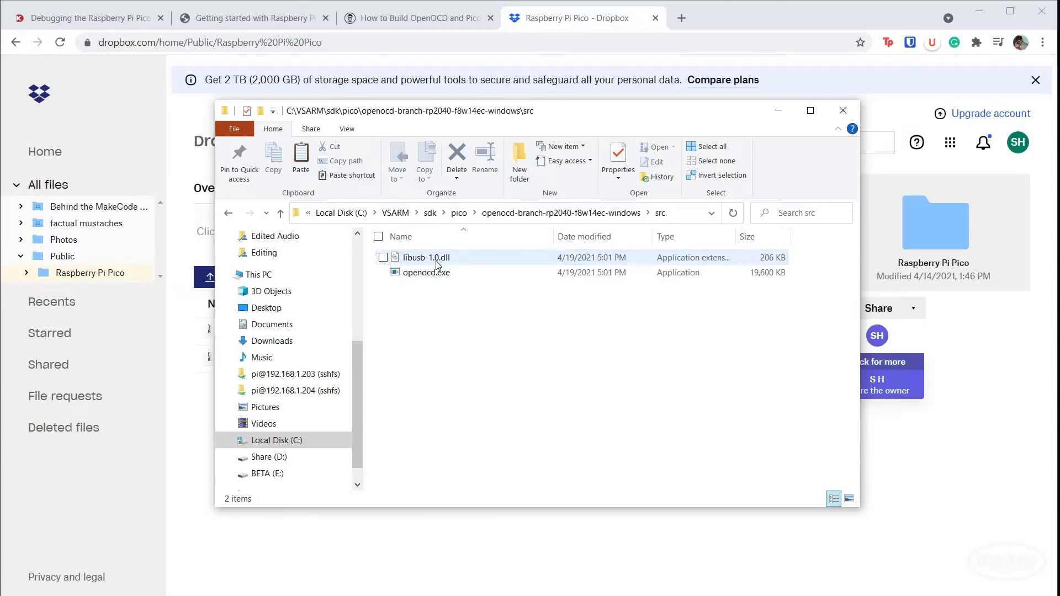
{"action": "left_click", "coordinate": [426, 257]}
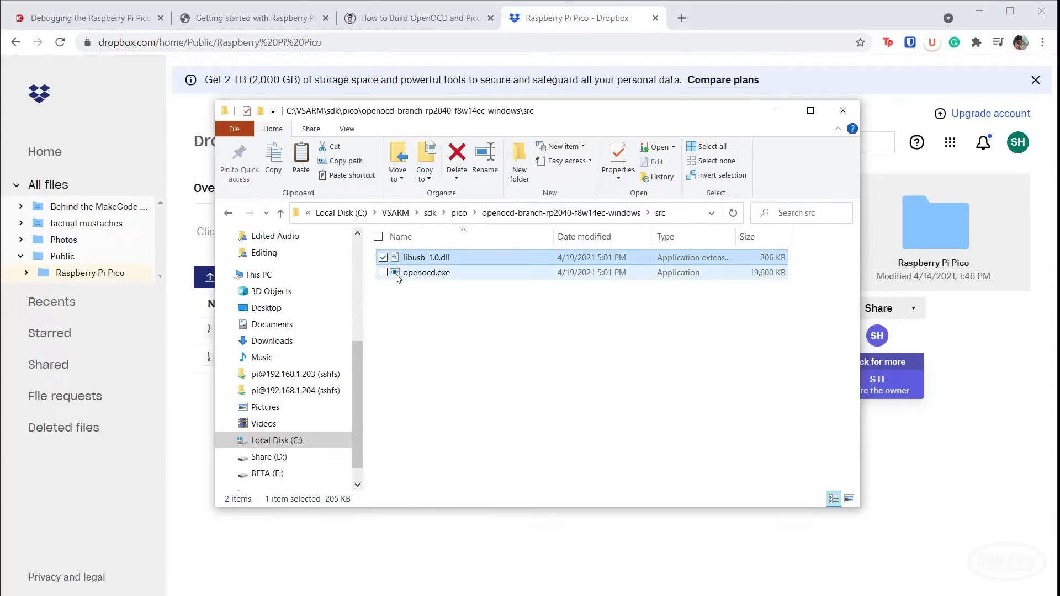
{"action": "left_click", "coordinate": [552, 372]}
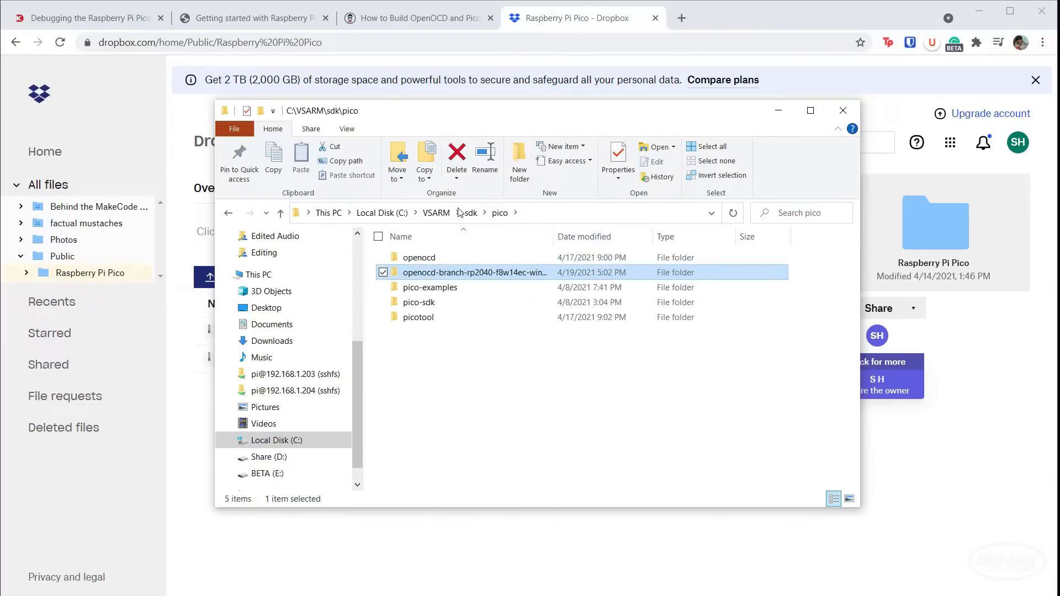
{"action": "mouse_move", "coordinate": [441, 303]}
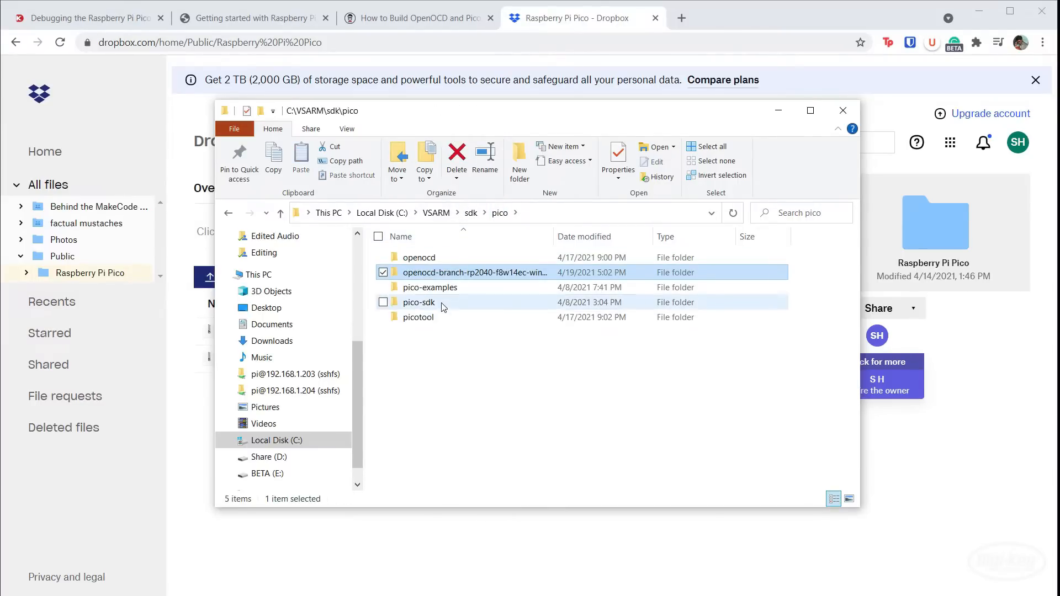
Step: Browse picotool's build output and locate openocd.exe inside openocd\src
{"action": "left_click", "coordinate": [418, 303]}
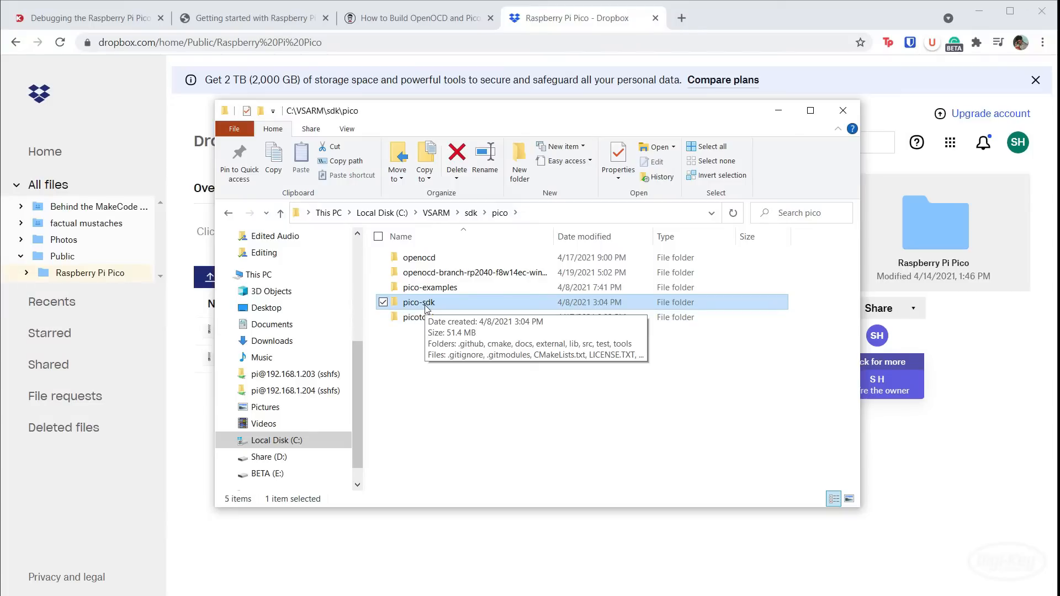
{"action": "double_click", "coordinate": [419, 316]}
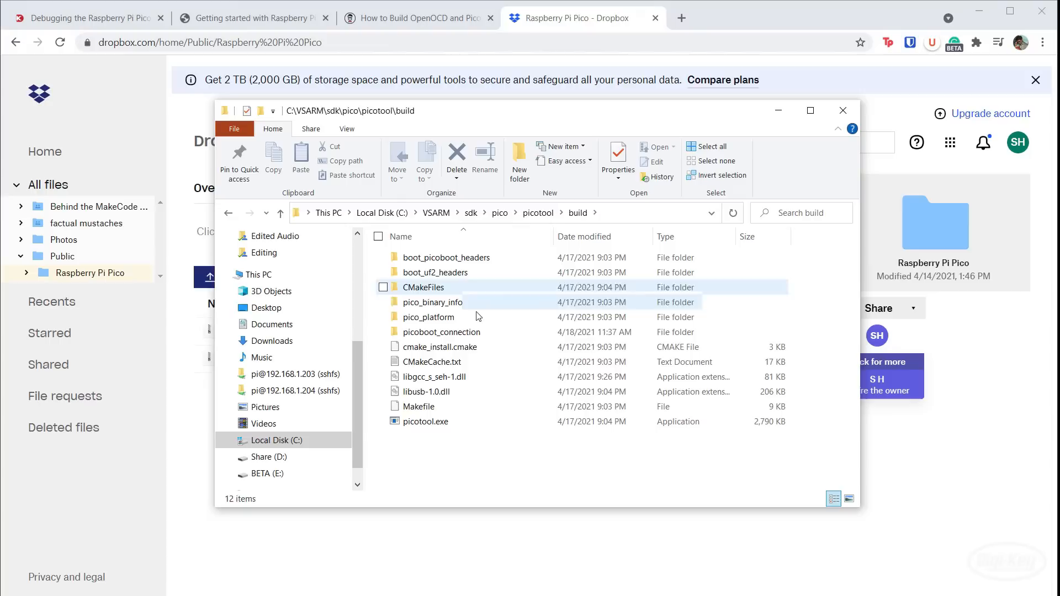
{"action": "left_click", "coordinate": [426, 421]}
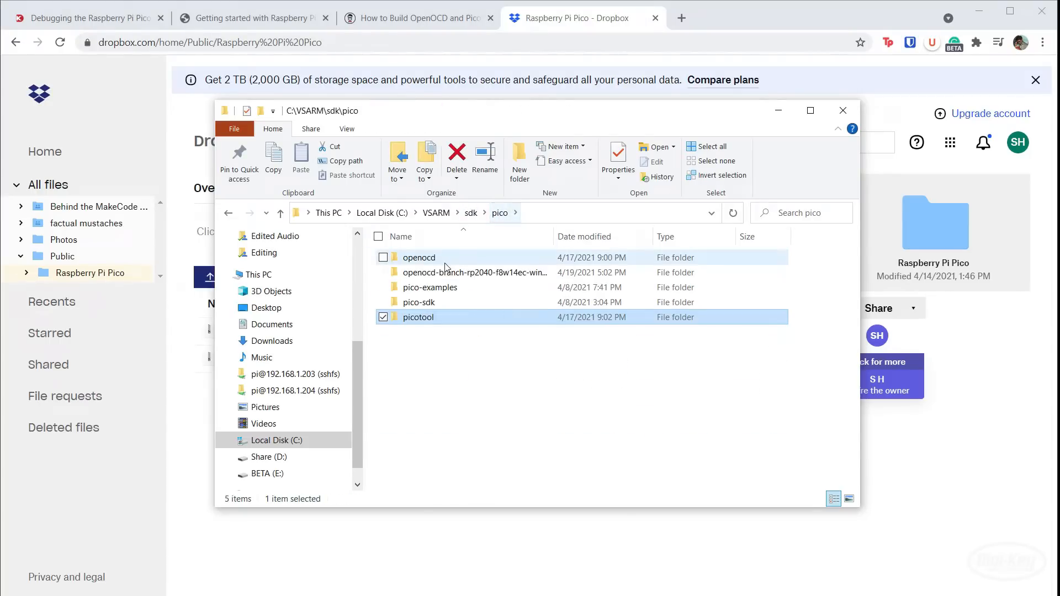
{"action": "double_click", "coordinate": [420, 257]}
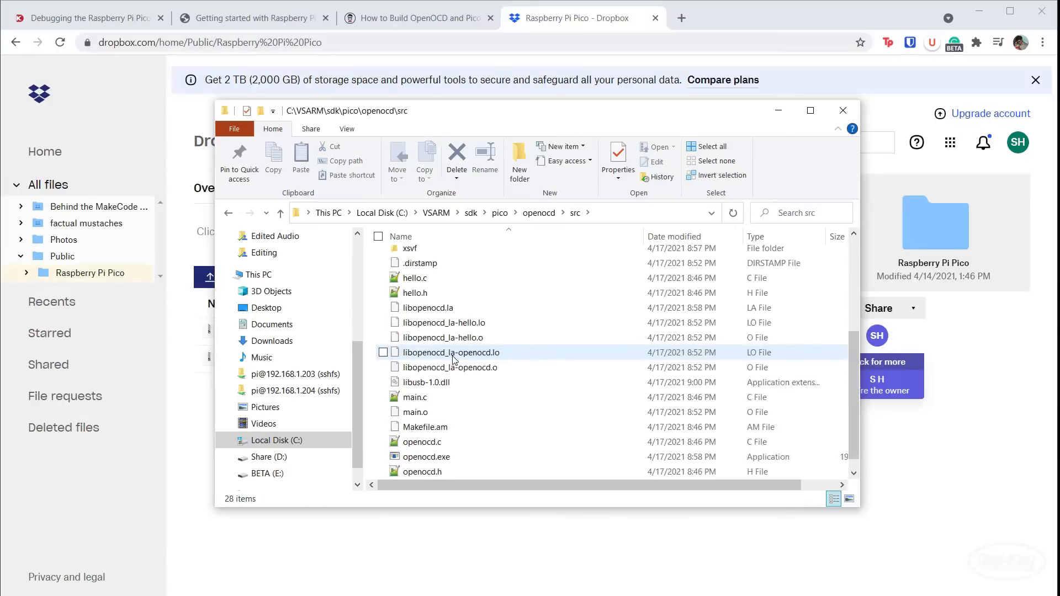
{"action": "left_click", "coordinate": [424, 442]}
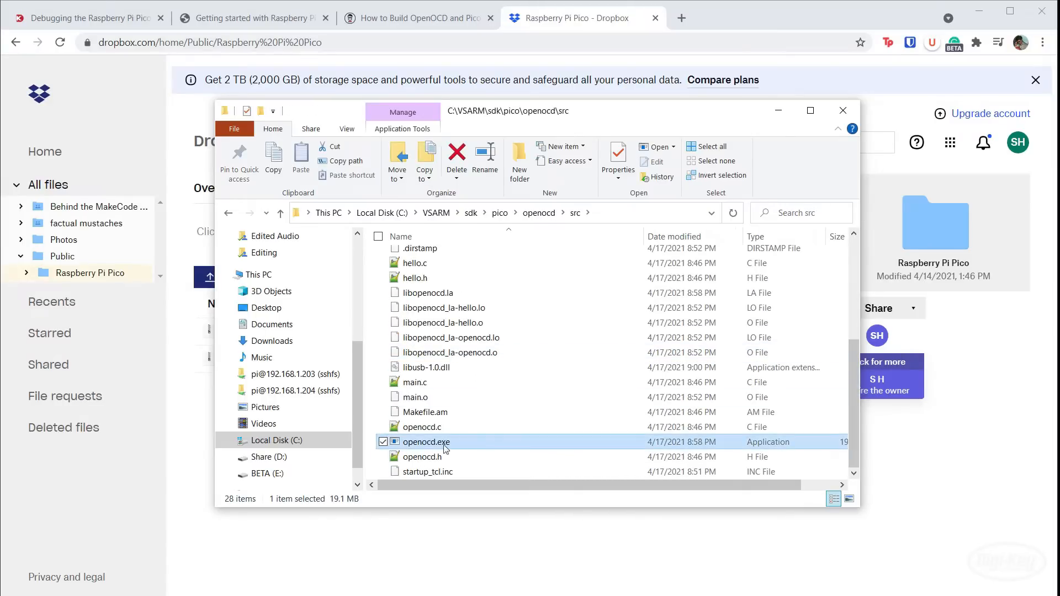
{"action": "mouse_move", "coordinate": [475, 449]}
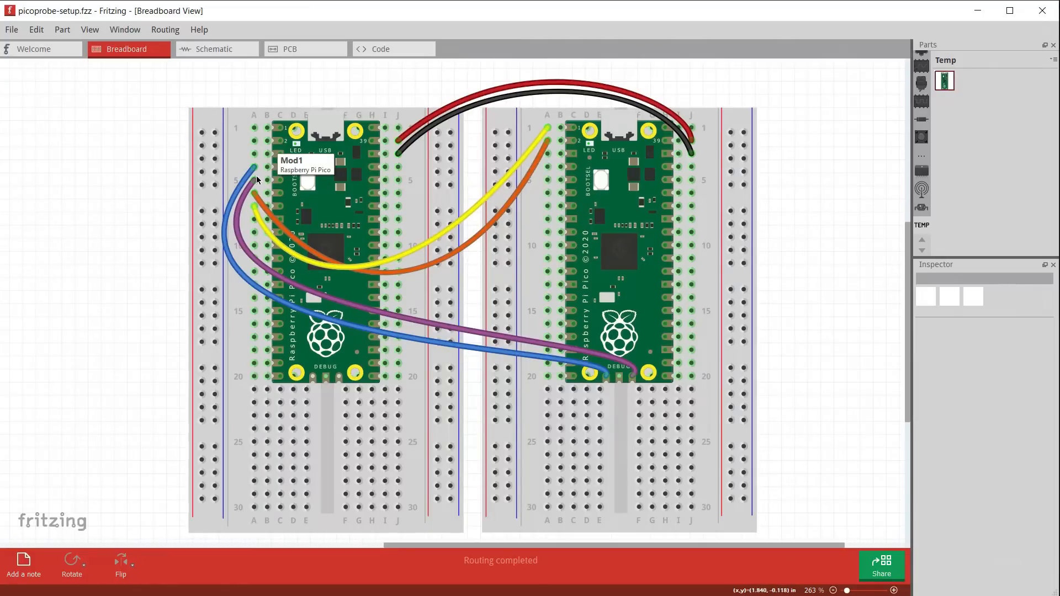
{"action": "mouse_move", "coordinate": [258, 184]}
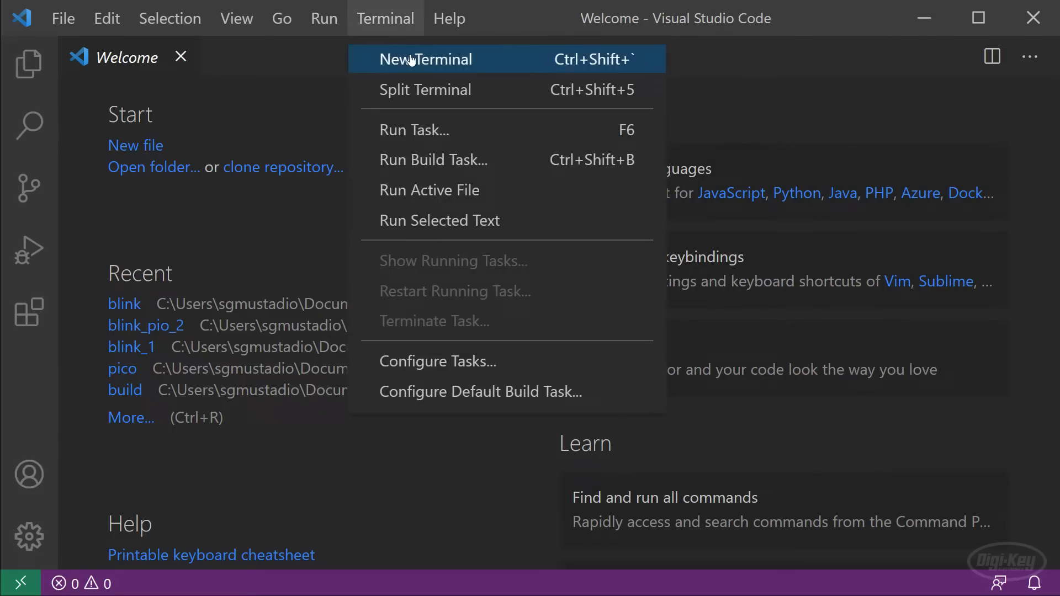
{"action": "left_click", "coordinate": [426, 59]}
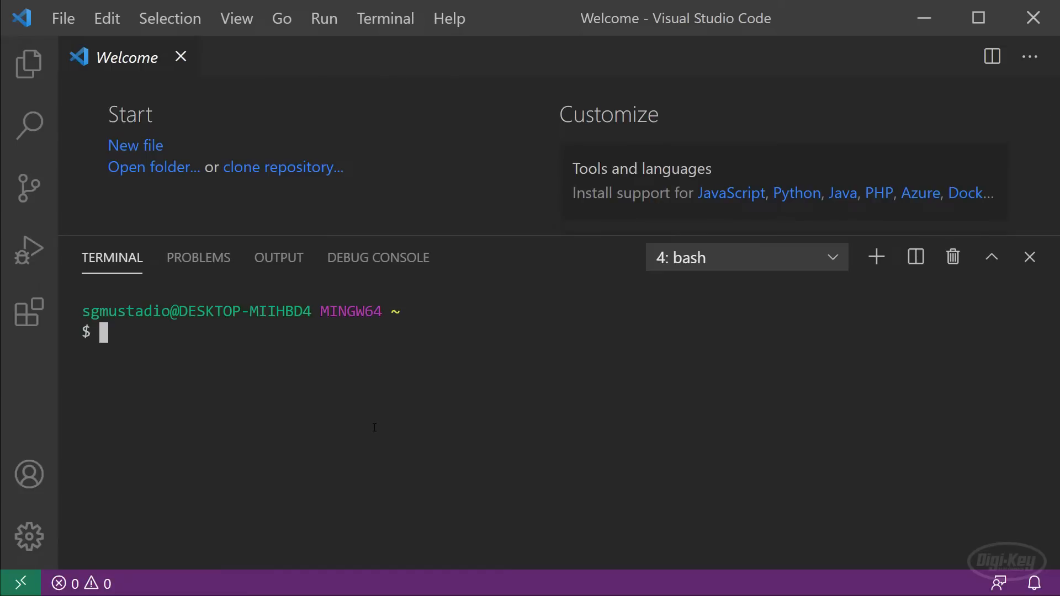
{"action": "type", "text": "cd Documents/Raspberry\\ Pi\\ Pico/"}
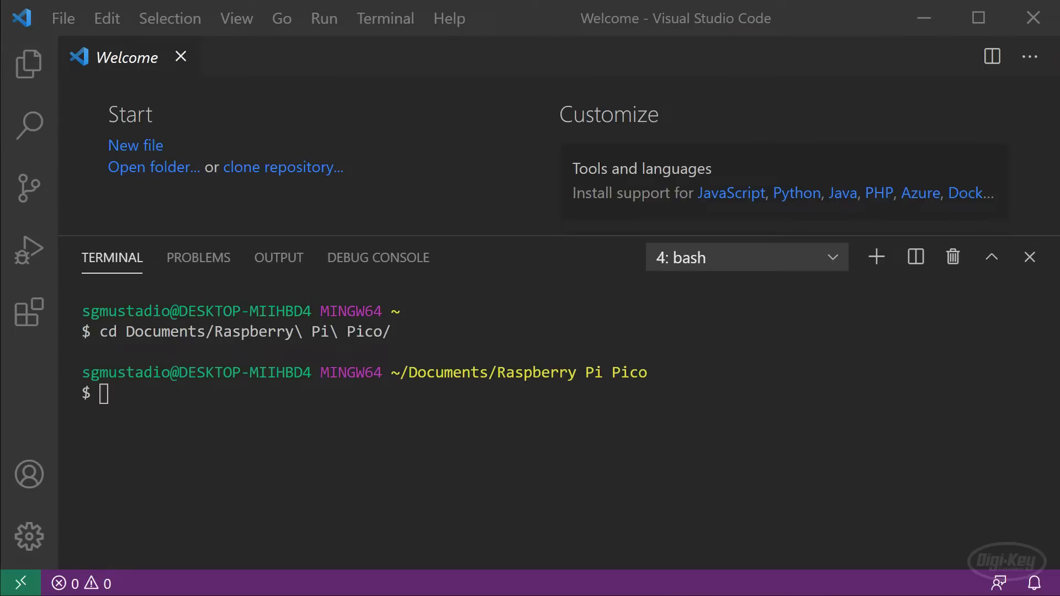
{"action": "type", "text": "git clone https://github.com/raspberrypi/picoprobe.git"}
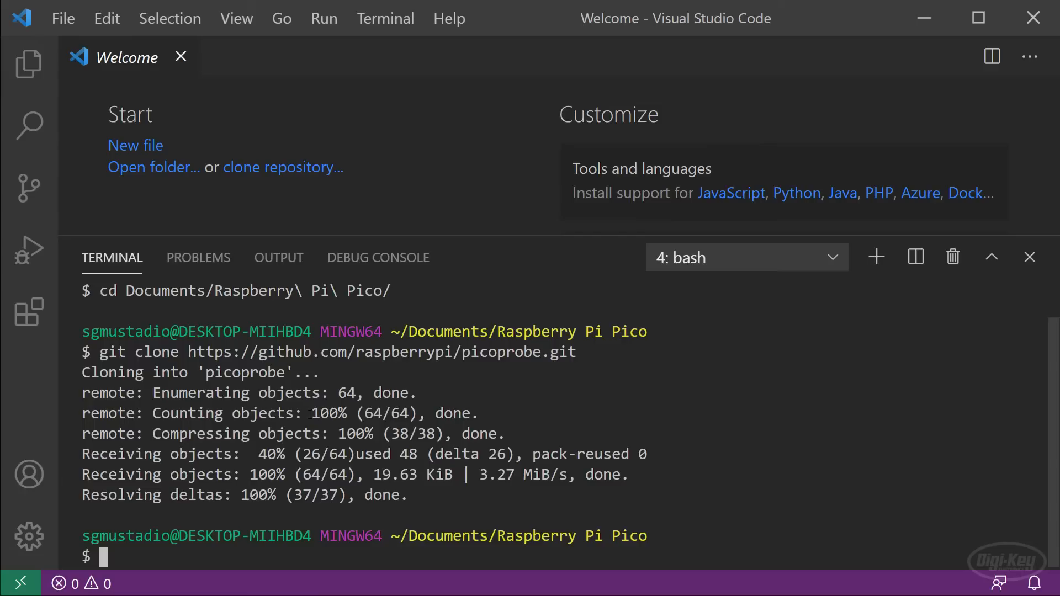
{"action": "type", "text": "cd picoprobe/"}
{"action": "type", "text": "mkdir build"}
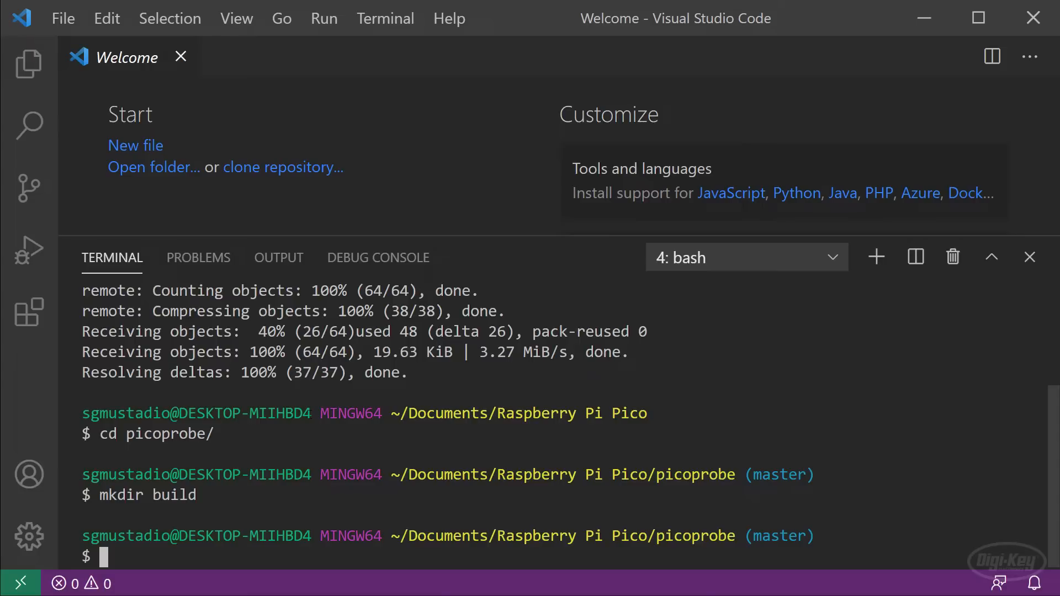
Step: In picoprobe/build run cmake -G "MinGW Makefiles" .. after trying Unix and NMake generators
{"action": "type", "text": "cd build"}
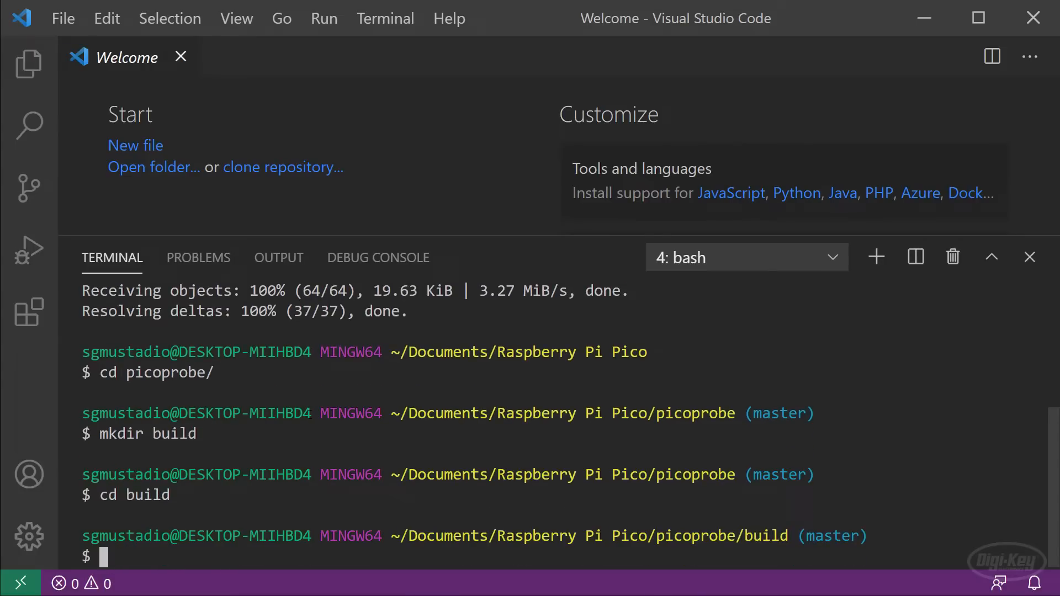
{"action": "type", "text": "cmake -G"}
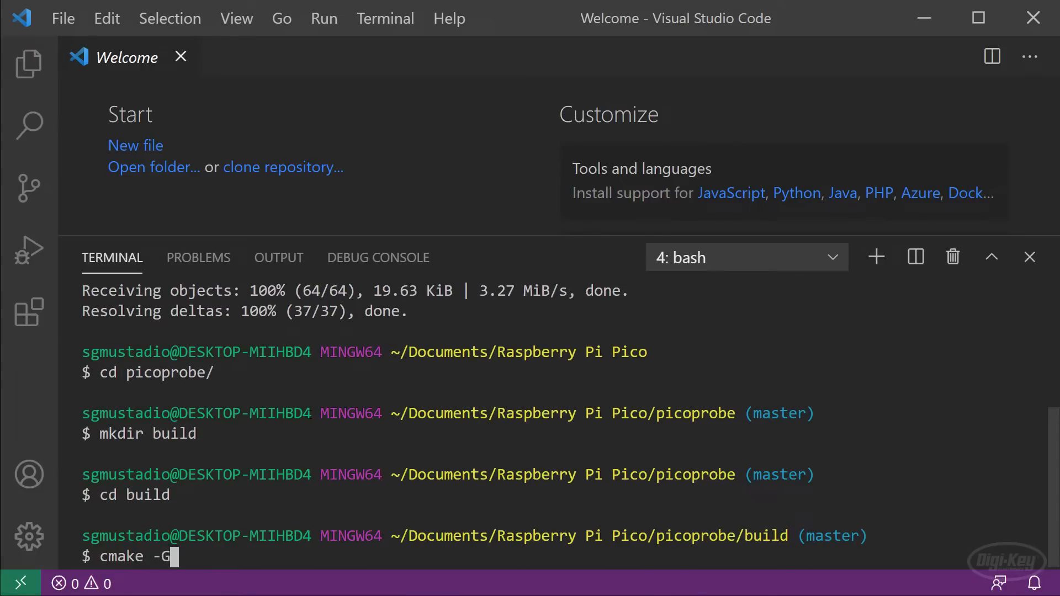
{"action": "type", "text": "\""}
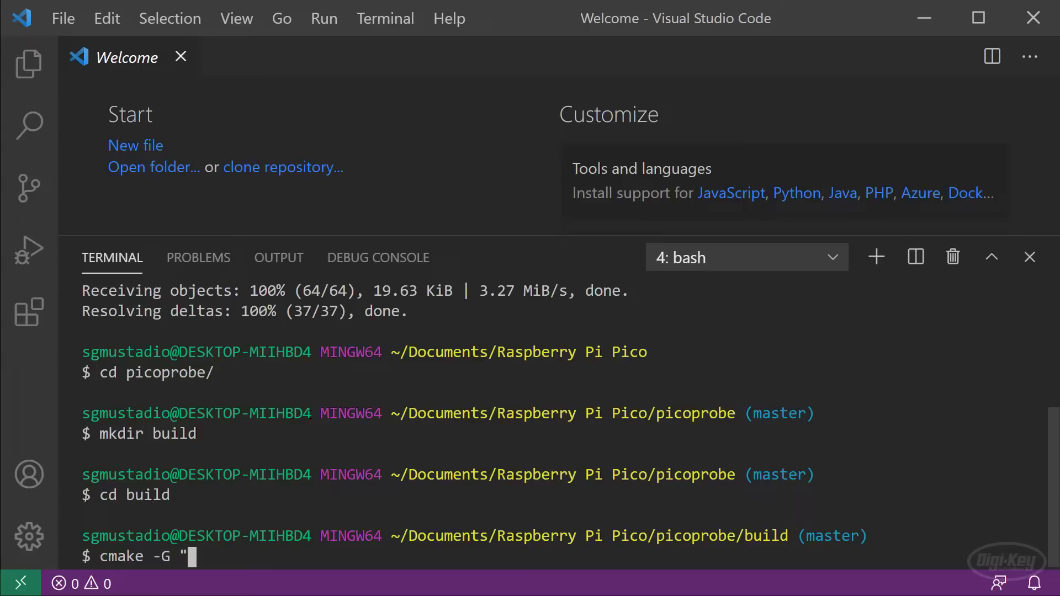
{"action": "type", "text": "Unix Mak"}
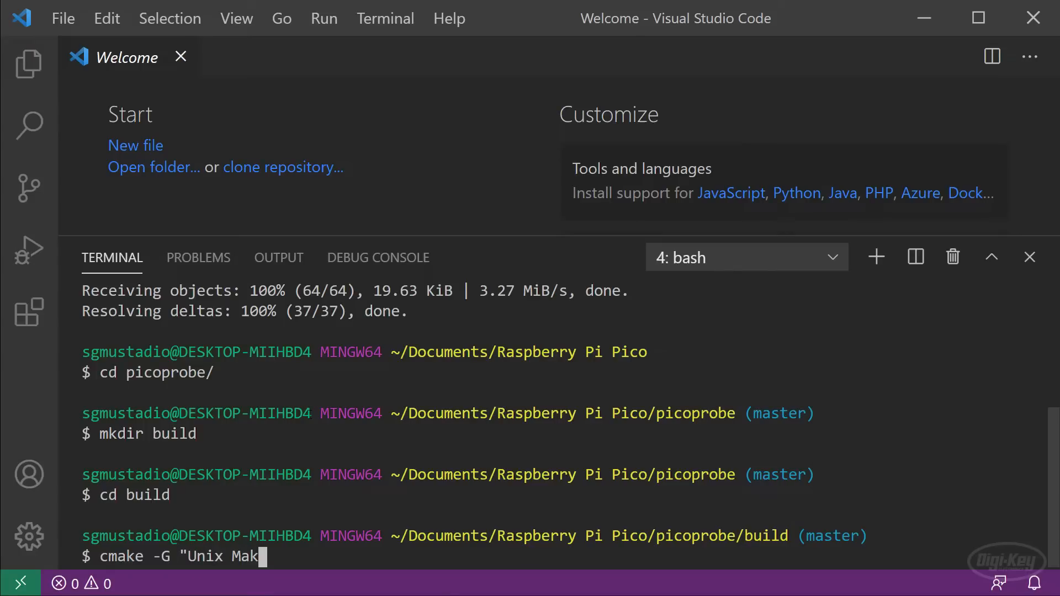
{"action": "type", "text": "efil"}
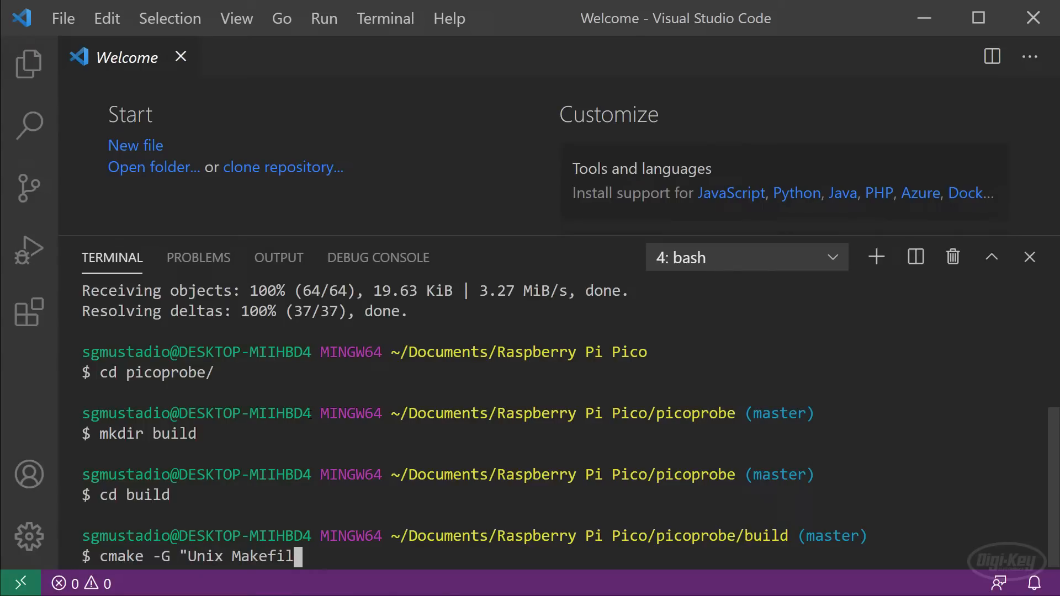
{"action": "type", "text": "NMake"}
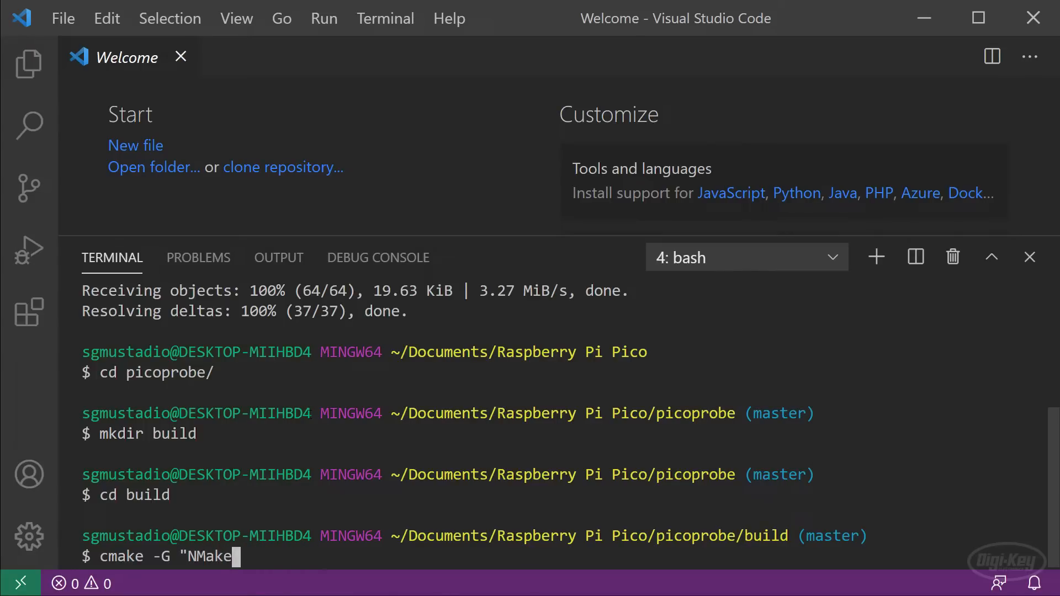
{"action": "type", "text": "Makefiles"}
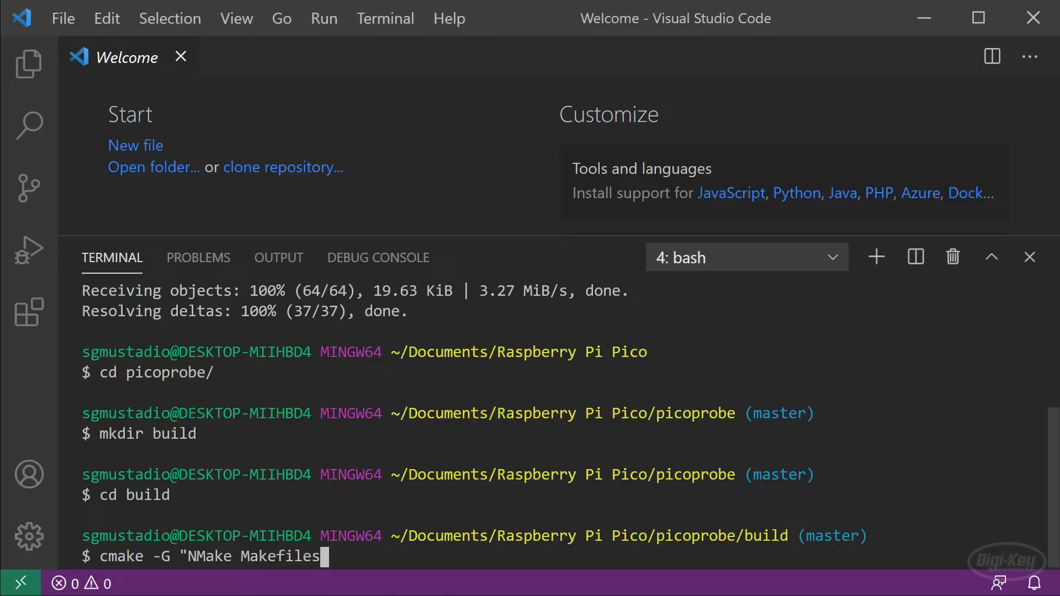
{"action": "type", "text": "\""}
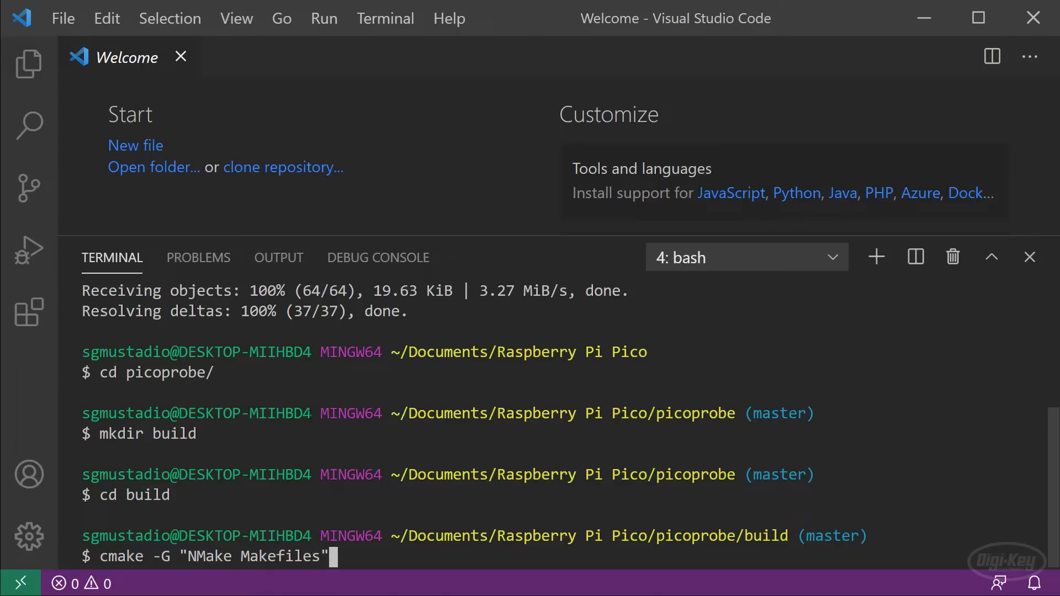
{"action": "type", "text": "MinGW"}
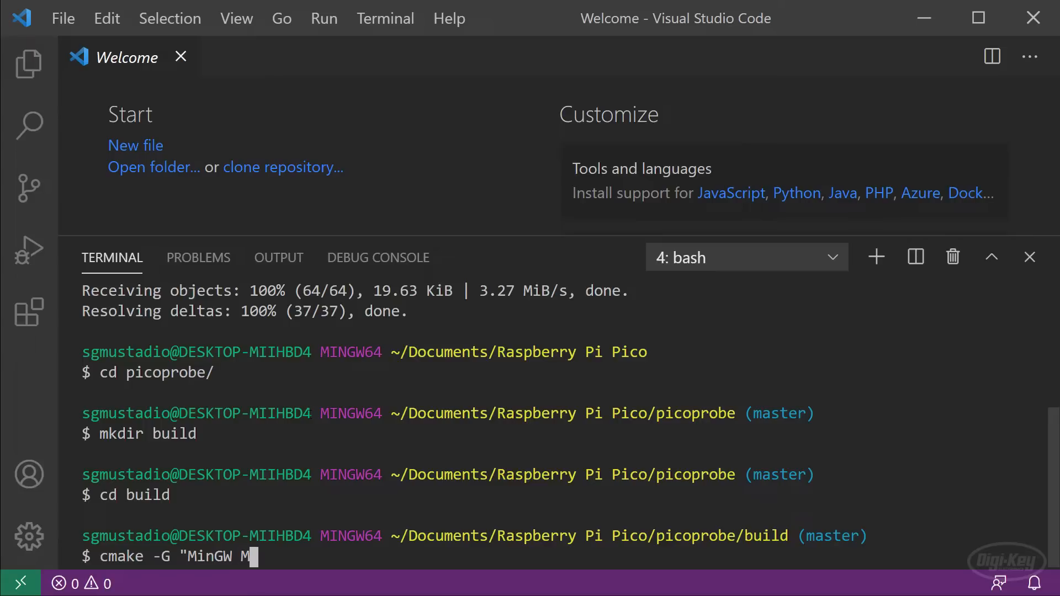
{"action": "type", "text": "akefiles\""}
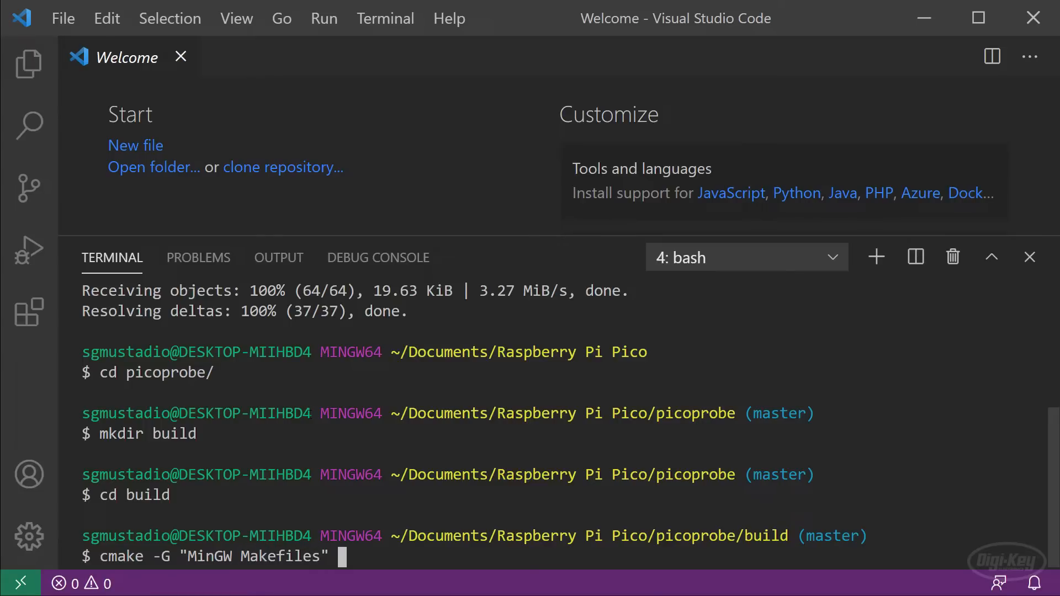
{"action": "type", "text": ".."}
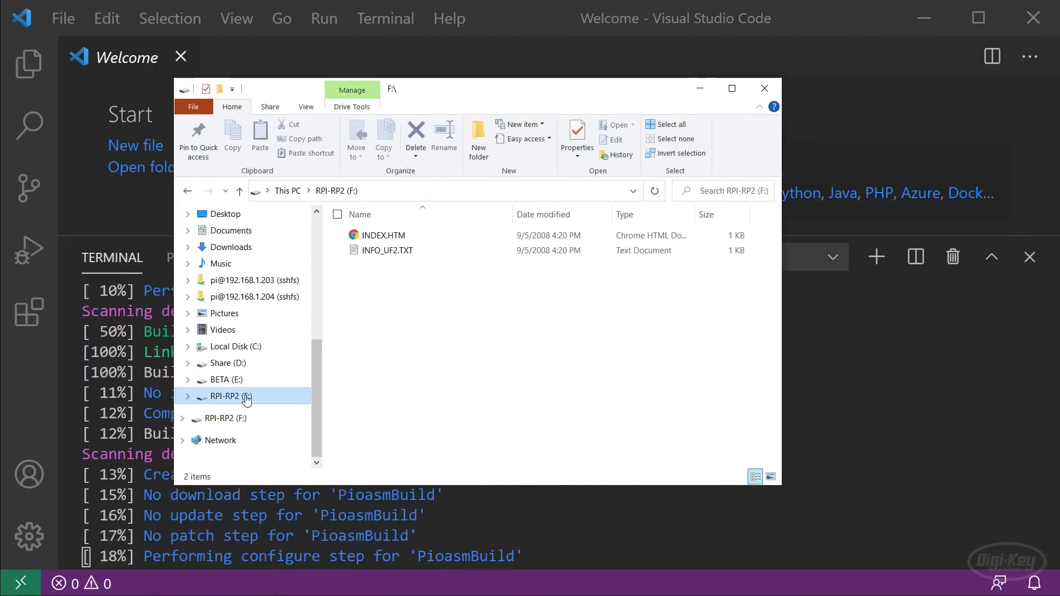
Step: View the RPI-RP2 (F:) drive, then the picoprobe build folder with picoprobe.uf2
{"action": "left_click", "coordinate": [230, 231]}
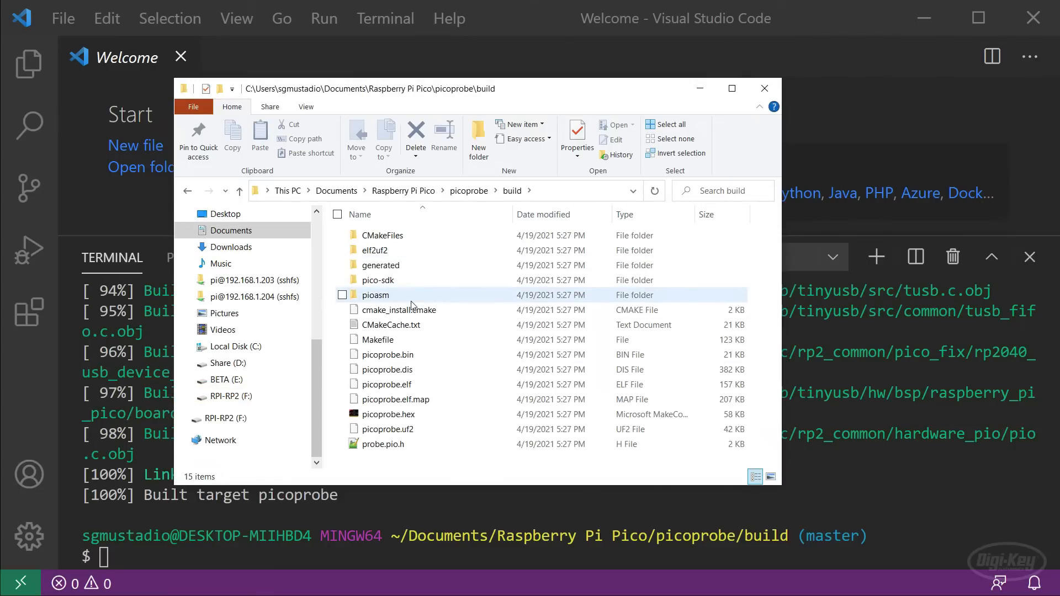
{"action": "left_click", "coordinate": [383, 444]}
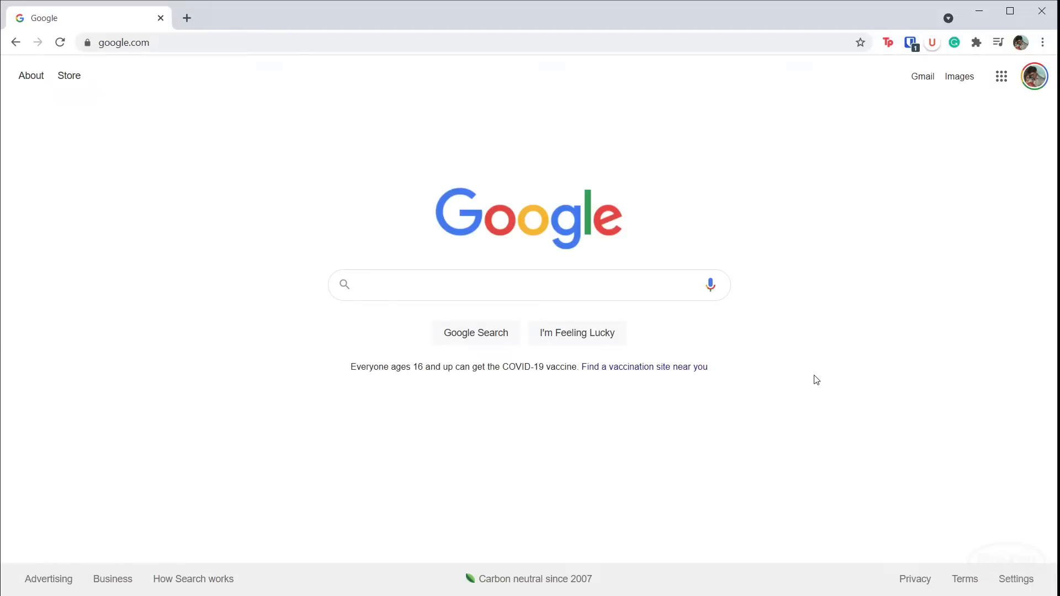
Step: Search Google for zadig and browse the zadig.akeo.ie site
{"action": "type", "text": "zadig"}
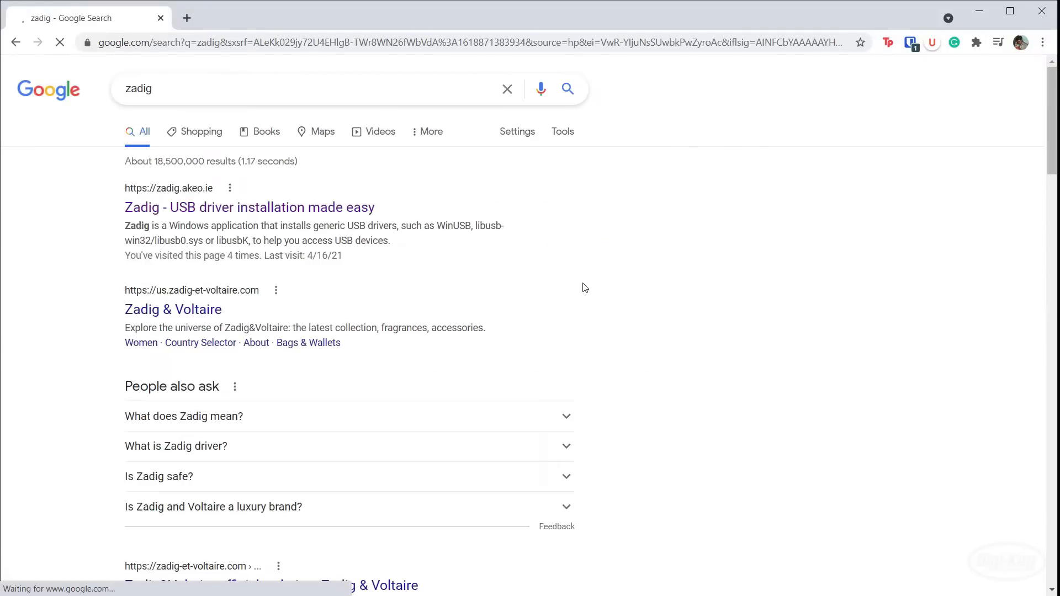
{"action": "left_click", "coordinate": [248, 206]}
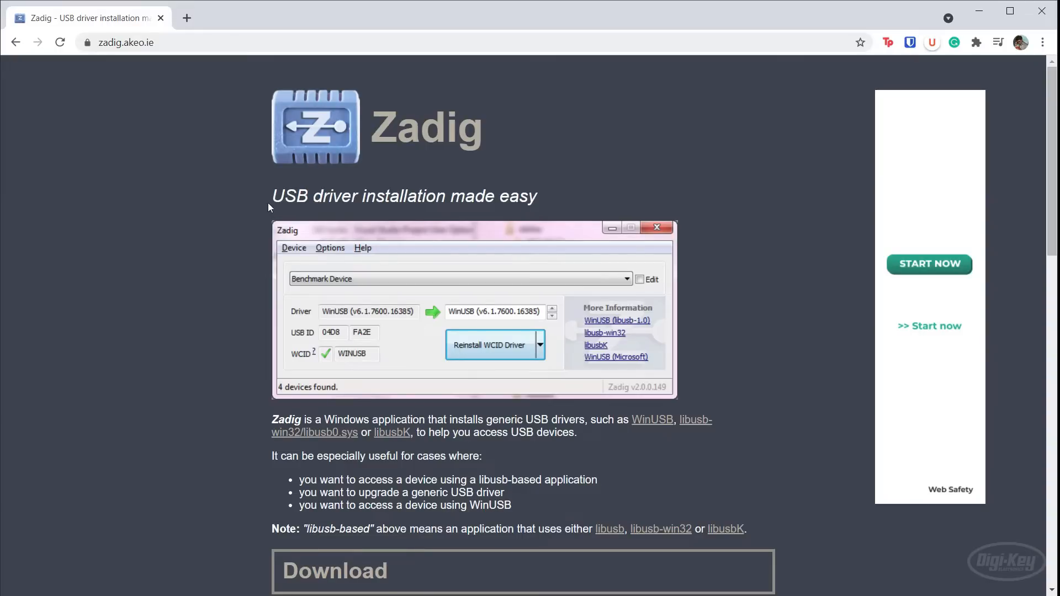
{"action": "scroll", "scroll_direction": "down", "scroll_amount": 3}
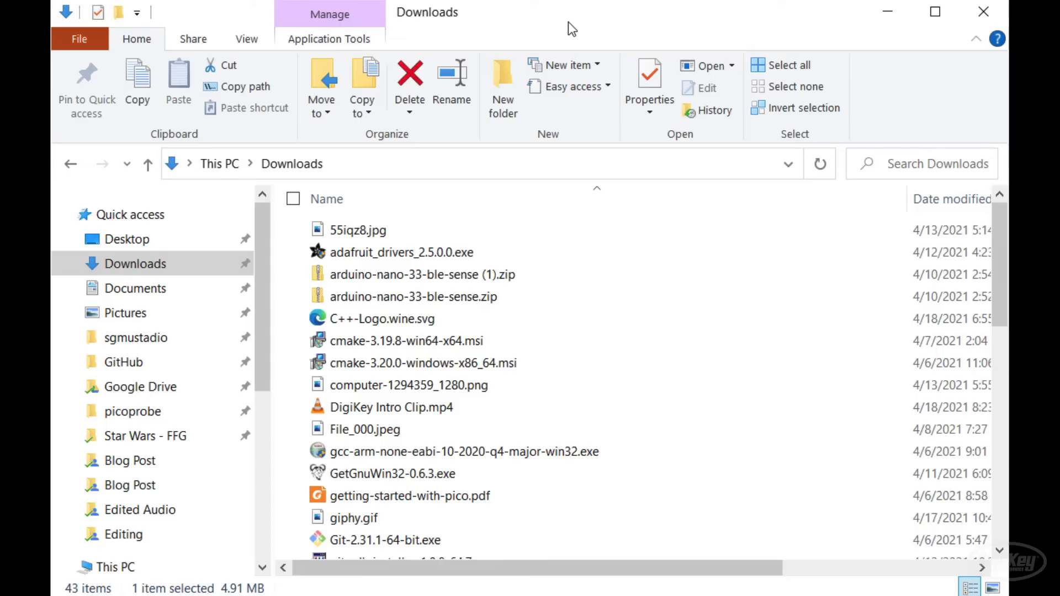
Step: Run zadig-2.5.exe from the Downloads folder
{"action": "scroll", "scroll_direction": "down", "scroll_amount": 3}
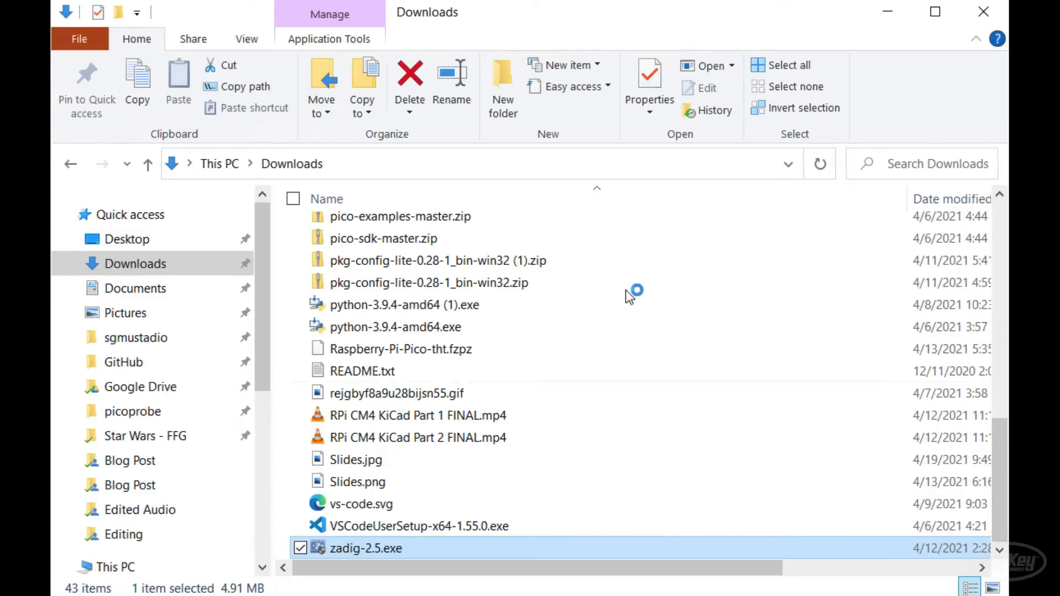
{"action": "double_click", "coordinate": [367, 548]}
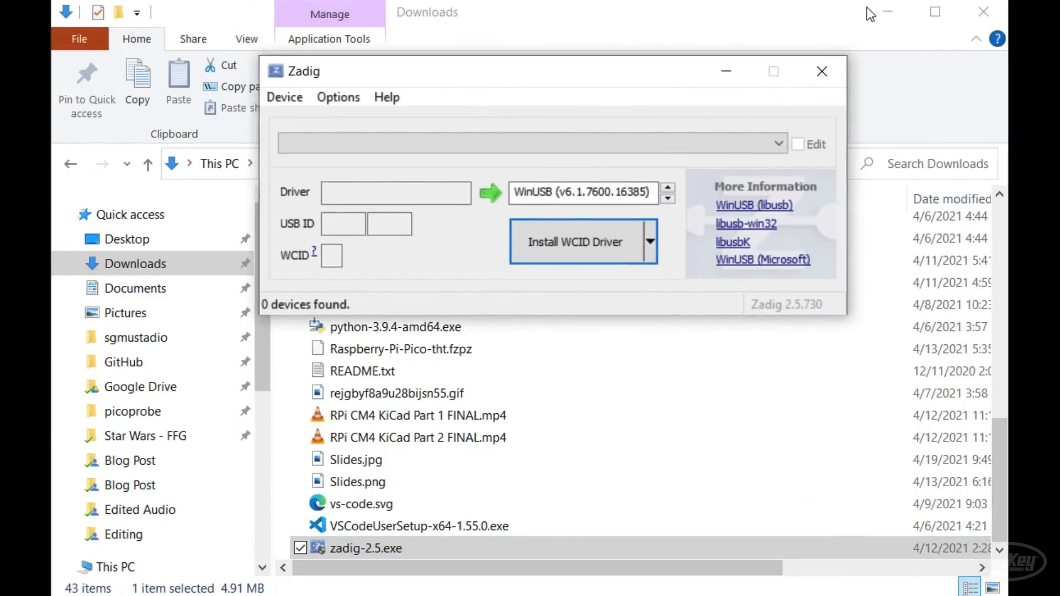
Step: List all devices in Zadig and select Picoprobe (Interface 2)
{"action": "left_click", "coordinate": [384, 120]}
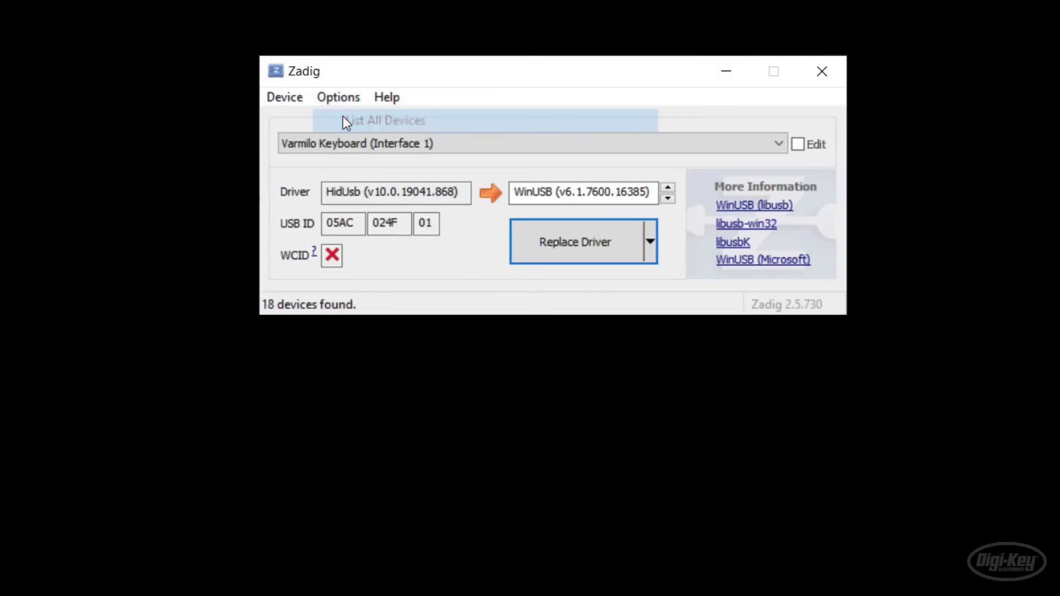
{"action": "left_click", "coordinate": [777, 144]}
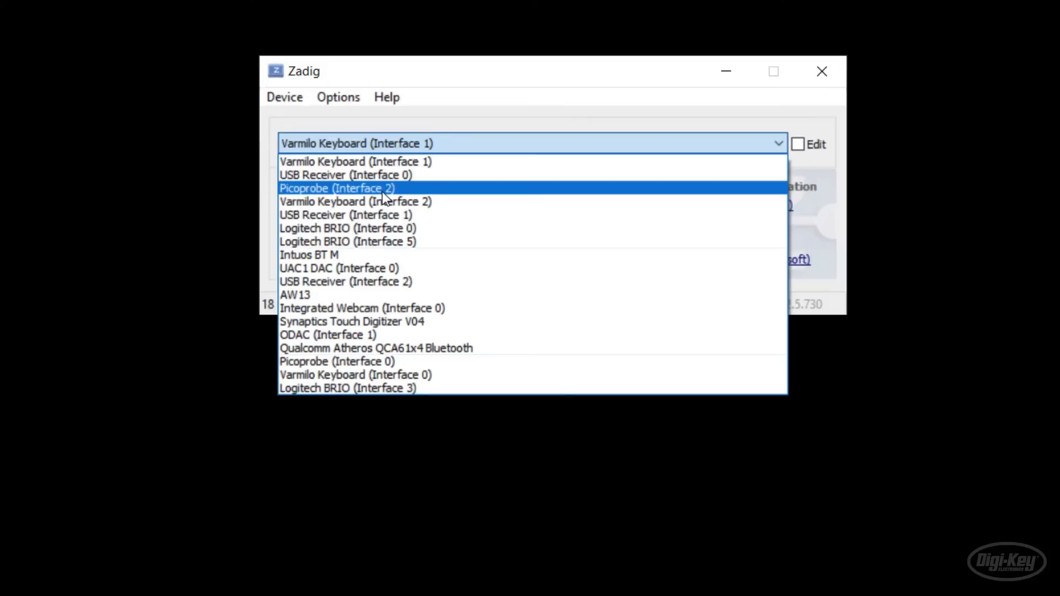
{"action": "left_click", "coordinate": [337, 188]}
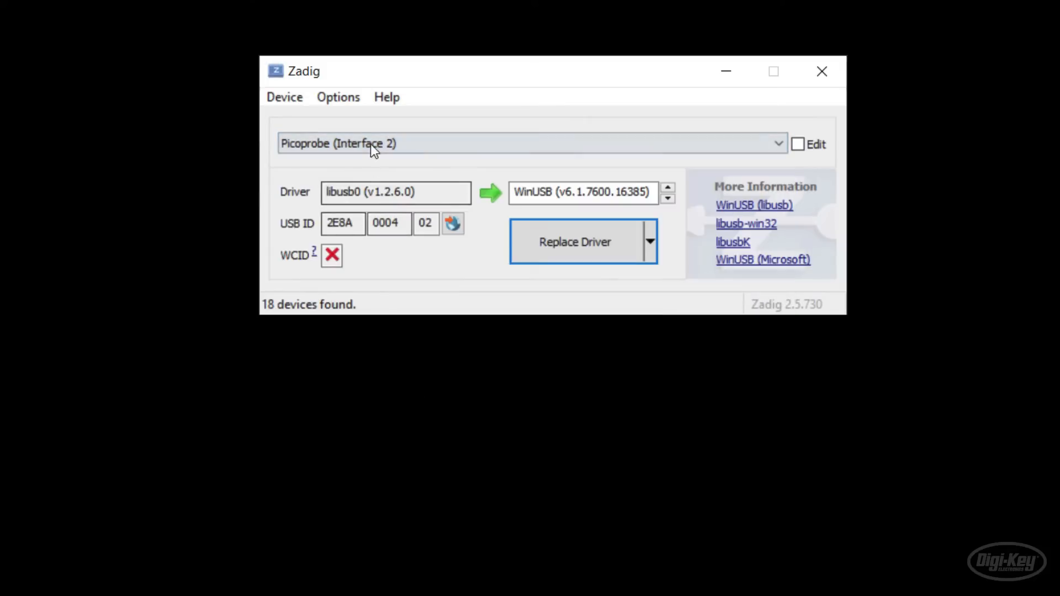
{"action": "left_click", "coordinate": [531, 144]}
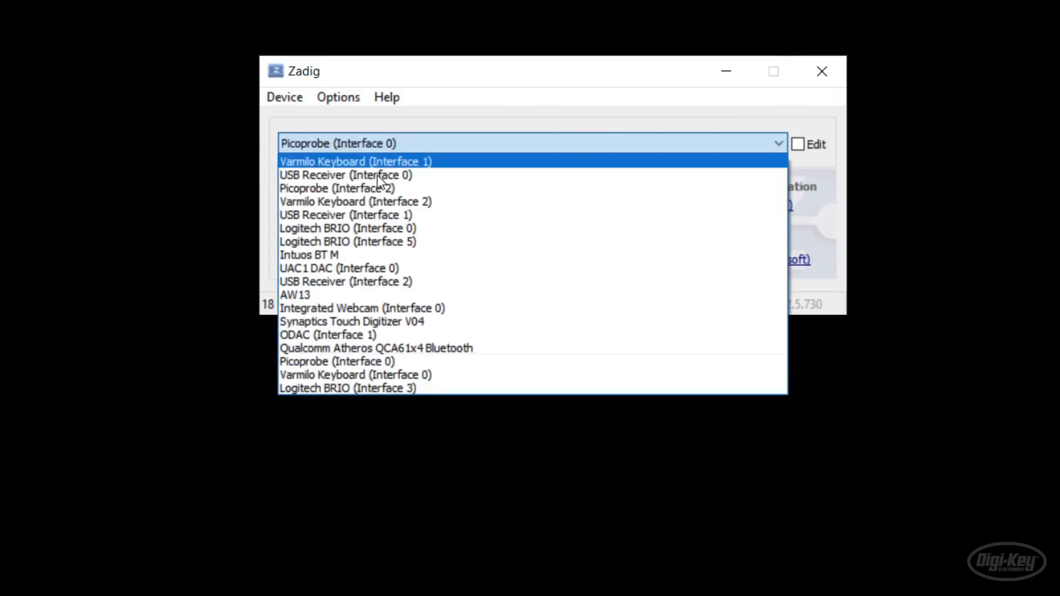
{"action": "left_click", "coordinate": [336, 188]}
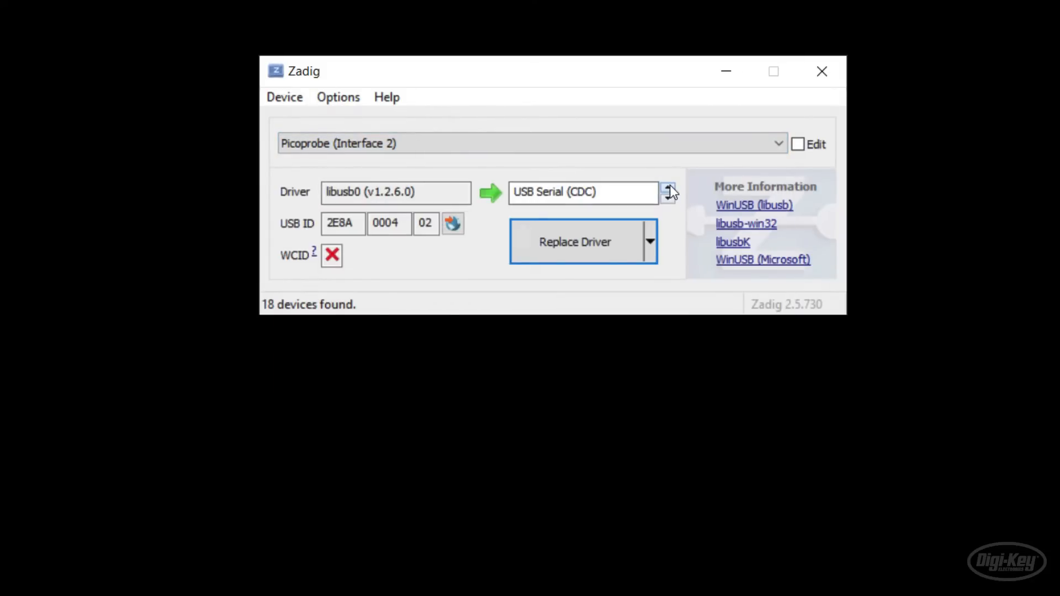
Step: Set the target driver to libusb-win32 and reinstall it for Picoprobe (Interface 2)
{"action": "left_click", "coordinate": [667, 188]}
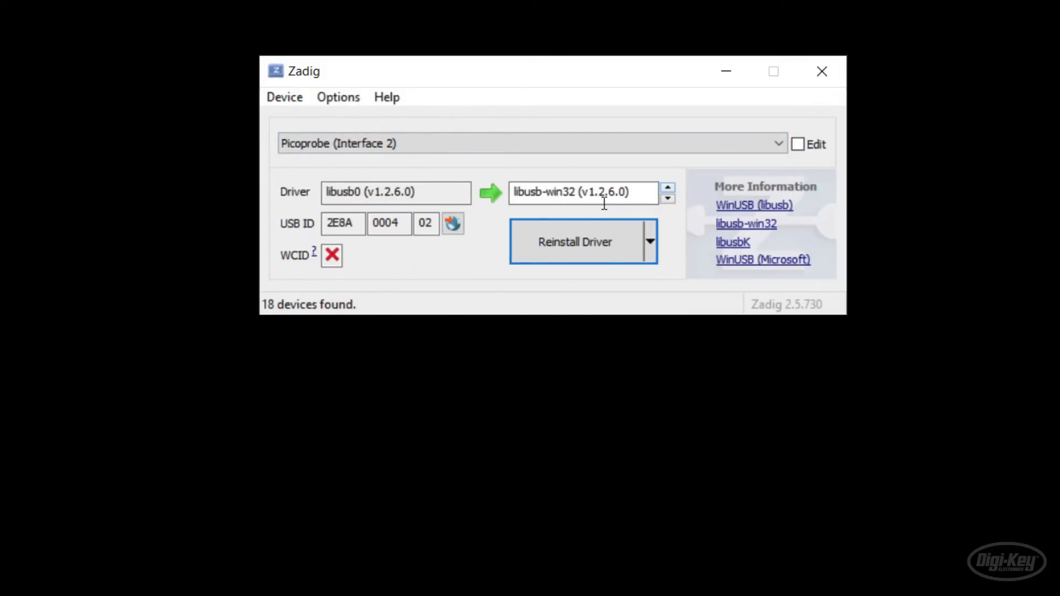
{"action": "mouse_move", "coordinate": [557, 263]}
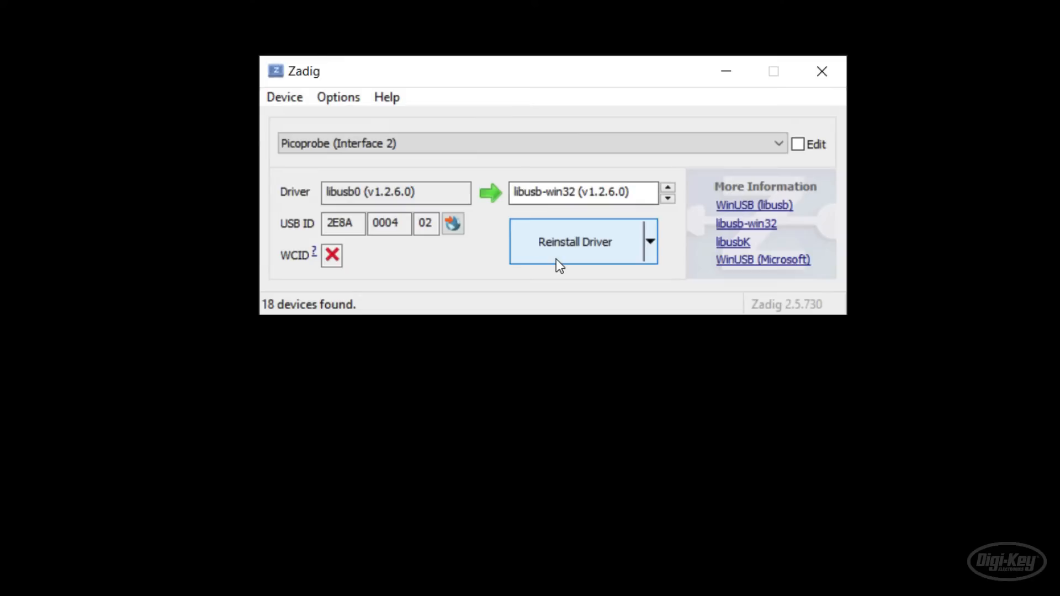
{"action": "left_click", "coordinate": [575, 242]}
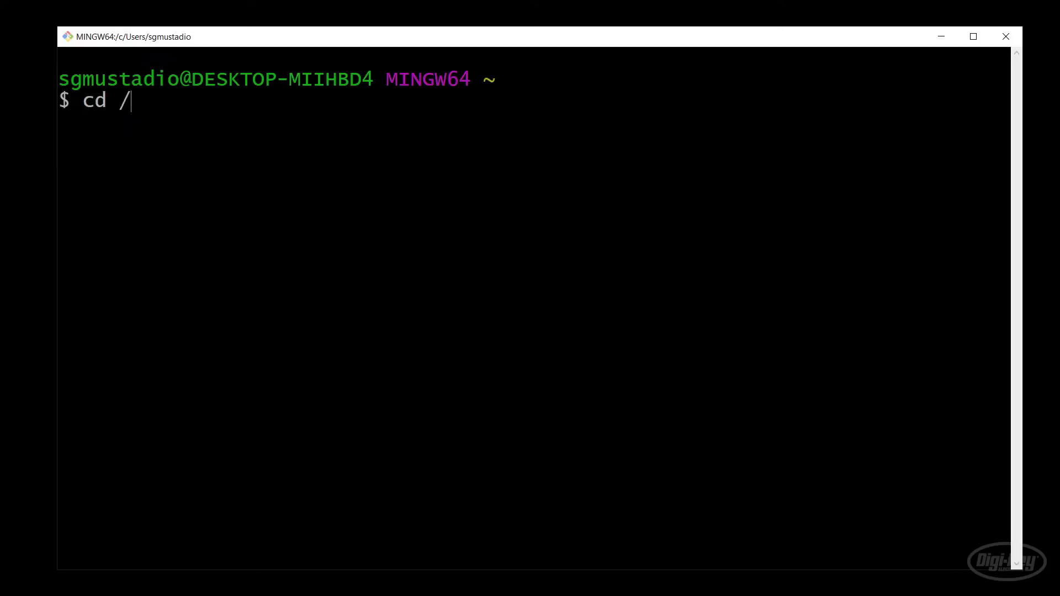
Step: Change into /c/VSARM/sdk/pico/openocd and list its contents
{"action": "type", "text": "c/VSARM"}
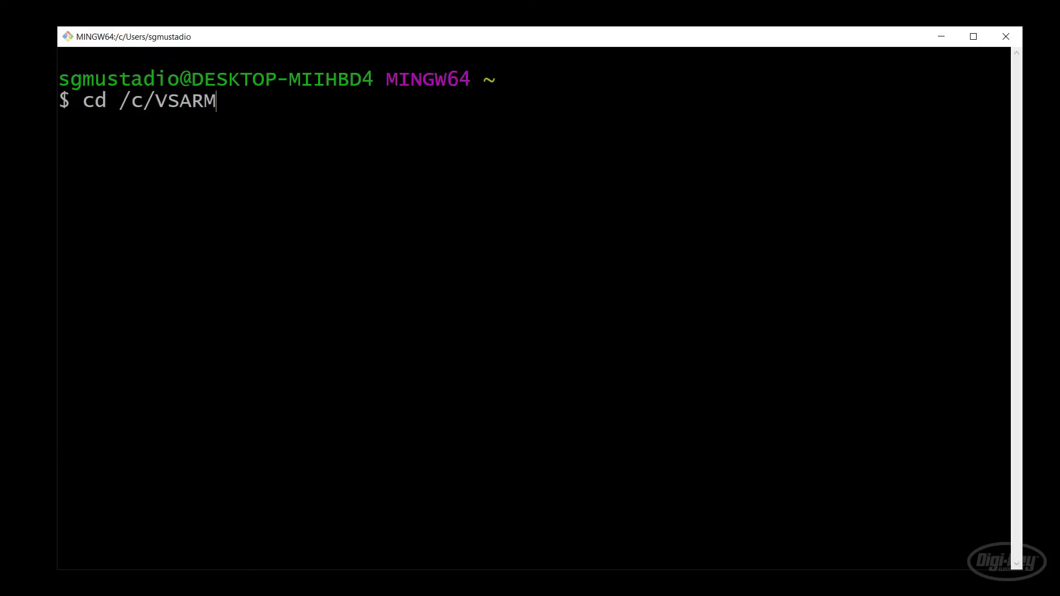
{"action": "type", "text": "/sdk/p"}
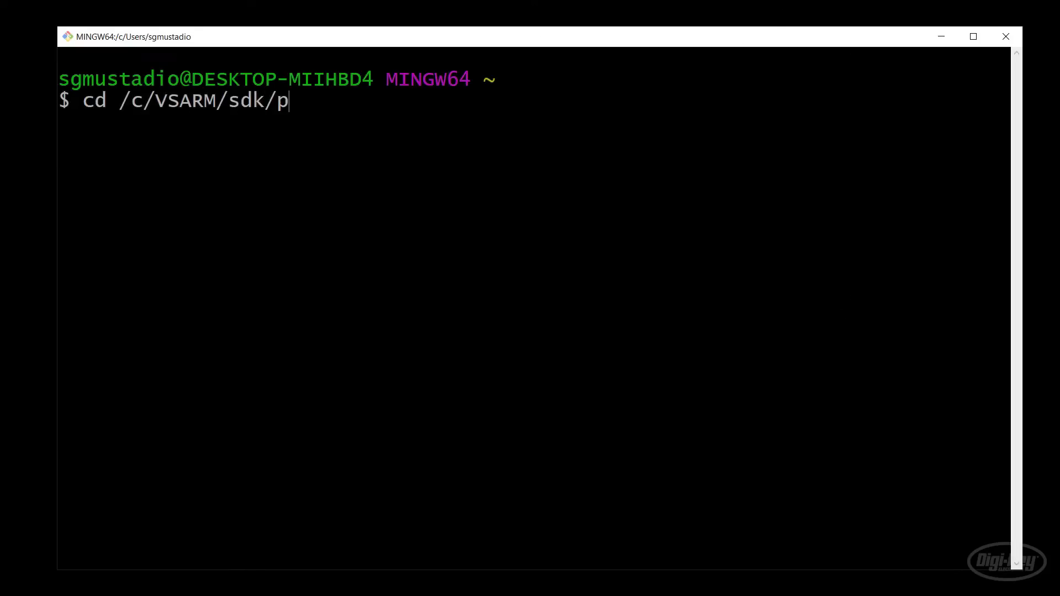
{"action": "type", "text": "ico/openocd/src"}
{"action": "type", "text": "ls"}
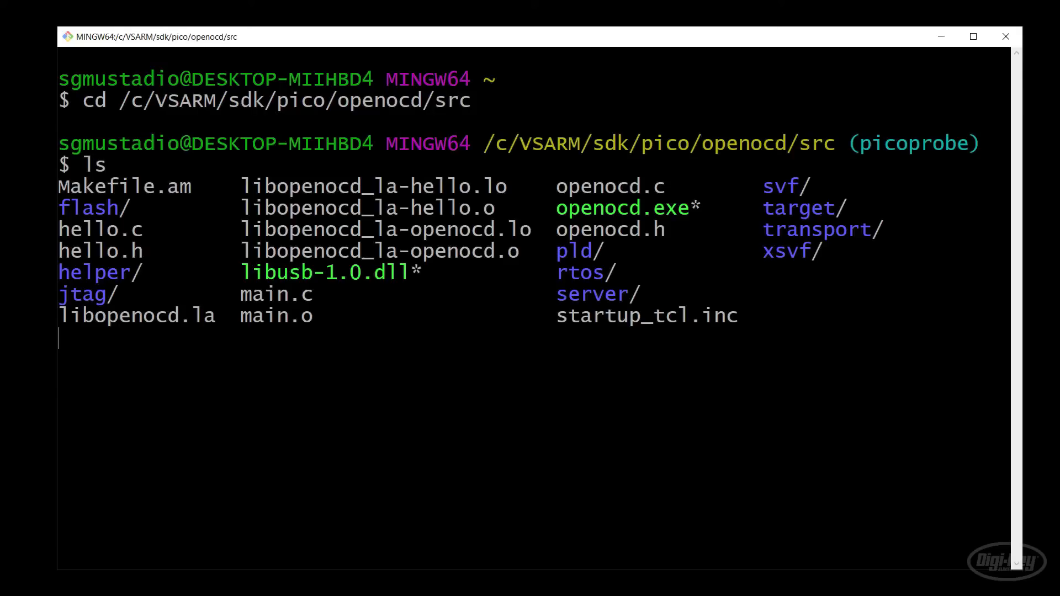
{"action": "double_click", "coordinate": [308, 273]}
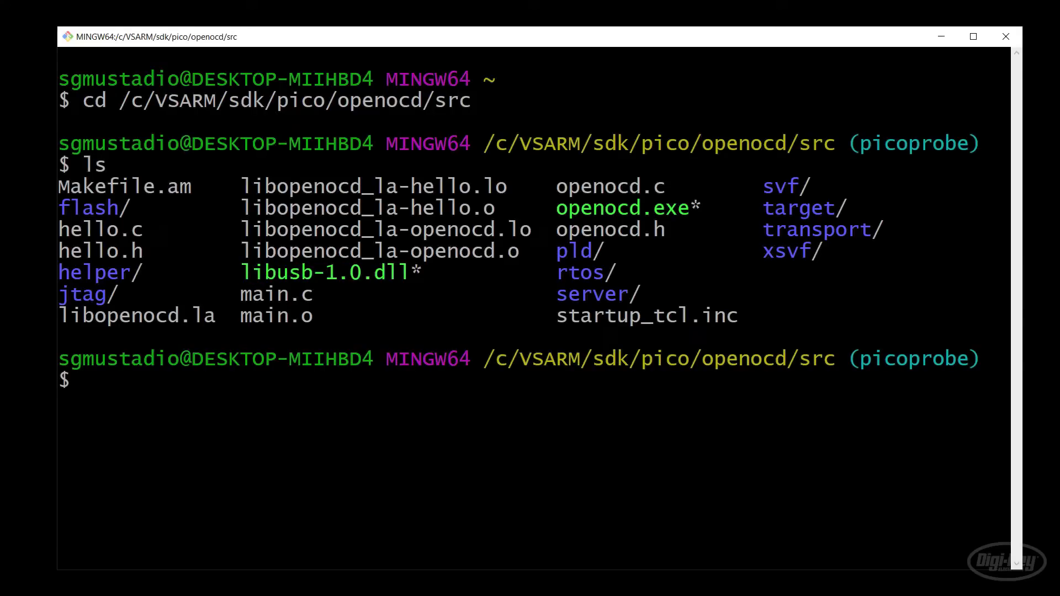
Step: Compose ./openocd.exe -s ../tcl -f interface/picoprobe.cfg -f target/rp2040.cfg
{"action": "type", "text": "./"}
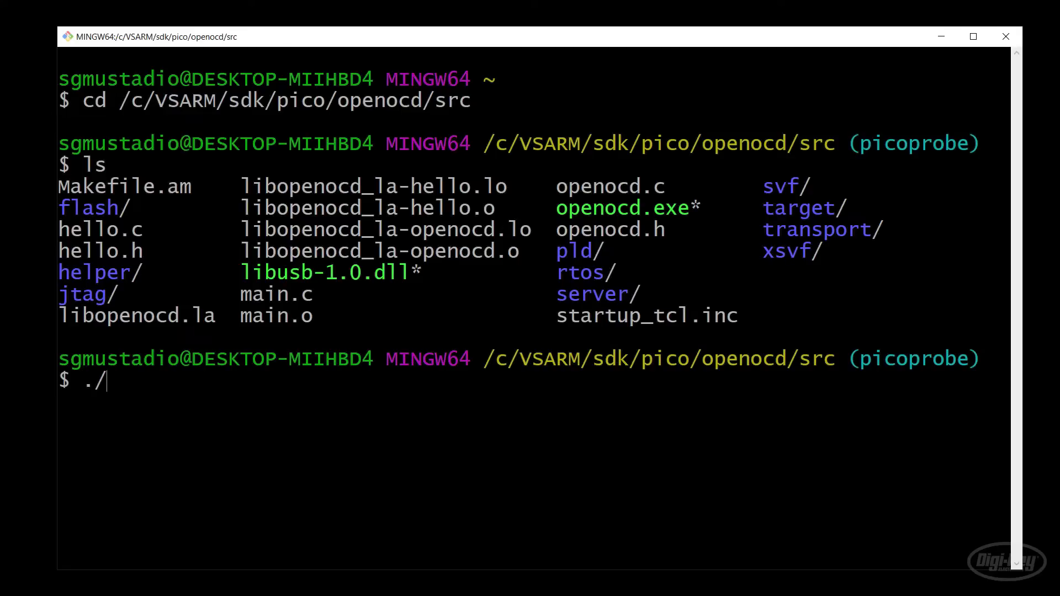
{"action": "type", "text": "openocd.exe -s"}
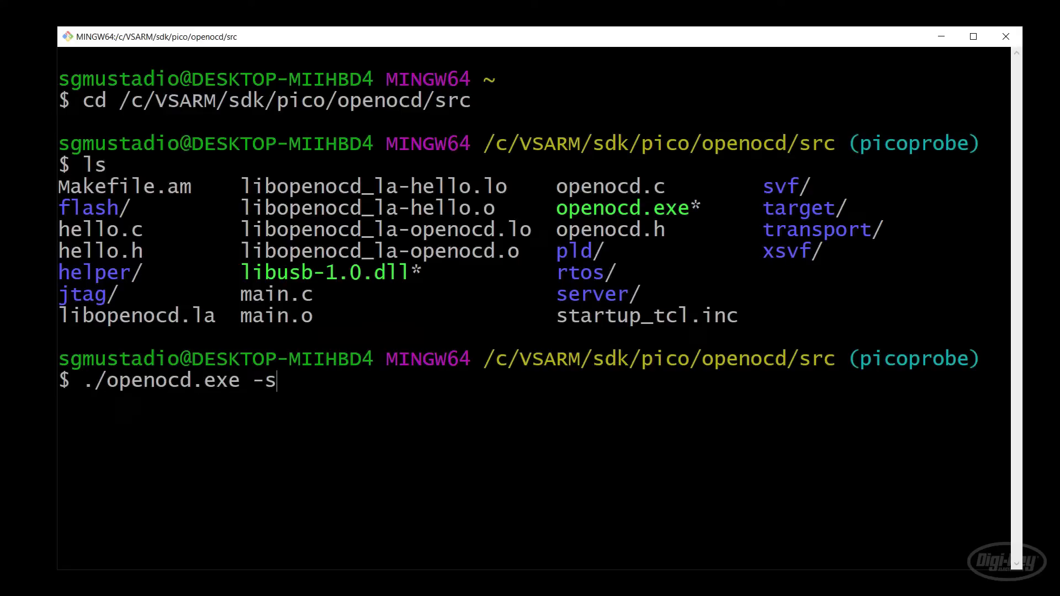
{"action": "type", "text": "../"}
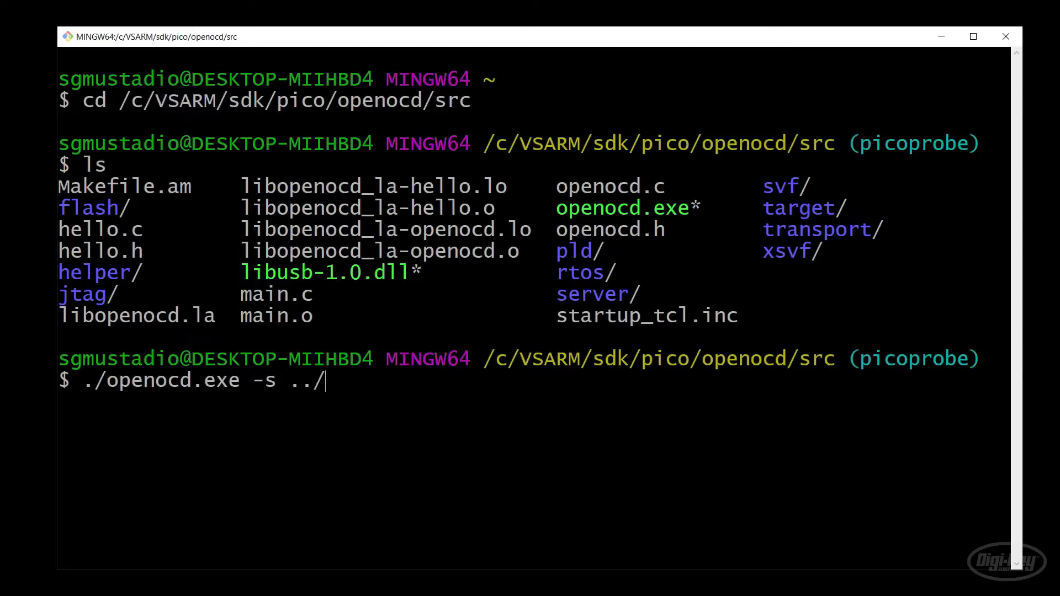
{"action": "type", "text": "tcl"}
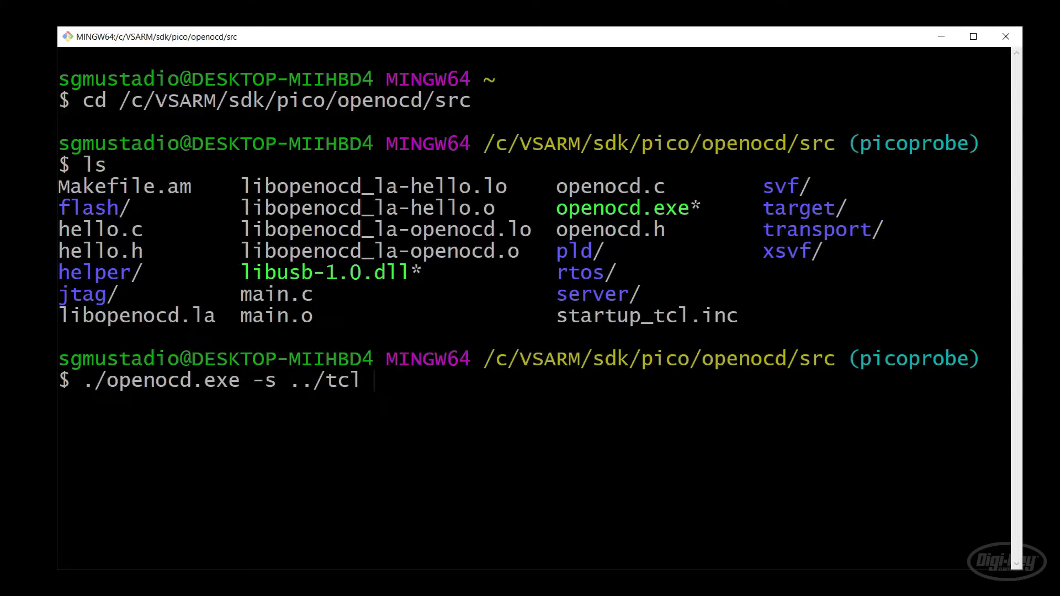
{"action": "type", "text": "-f interfac"}
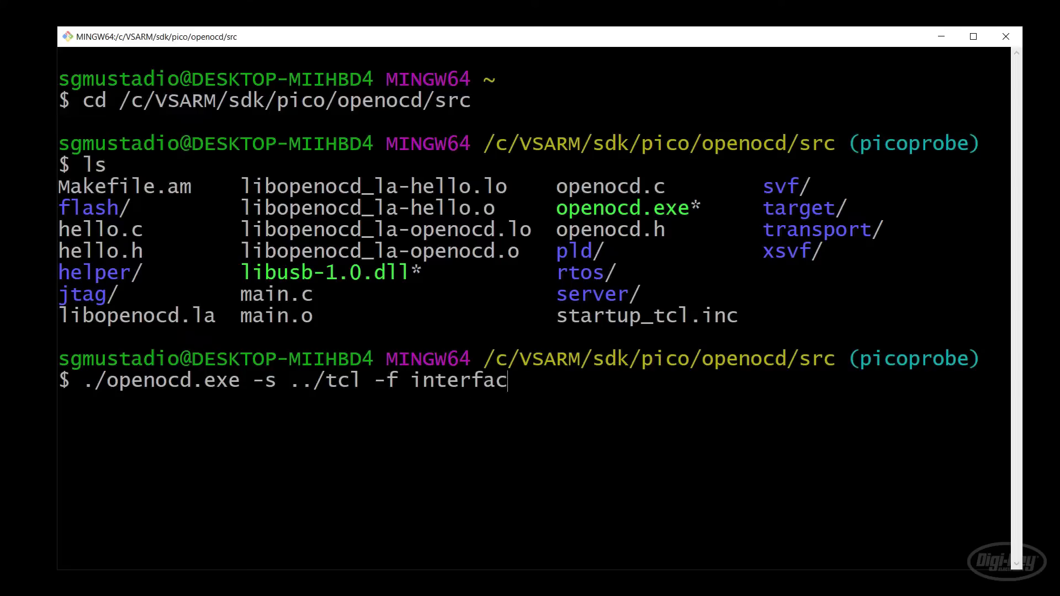
{"action": "type", "text": "e/pico"}
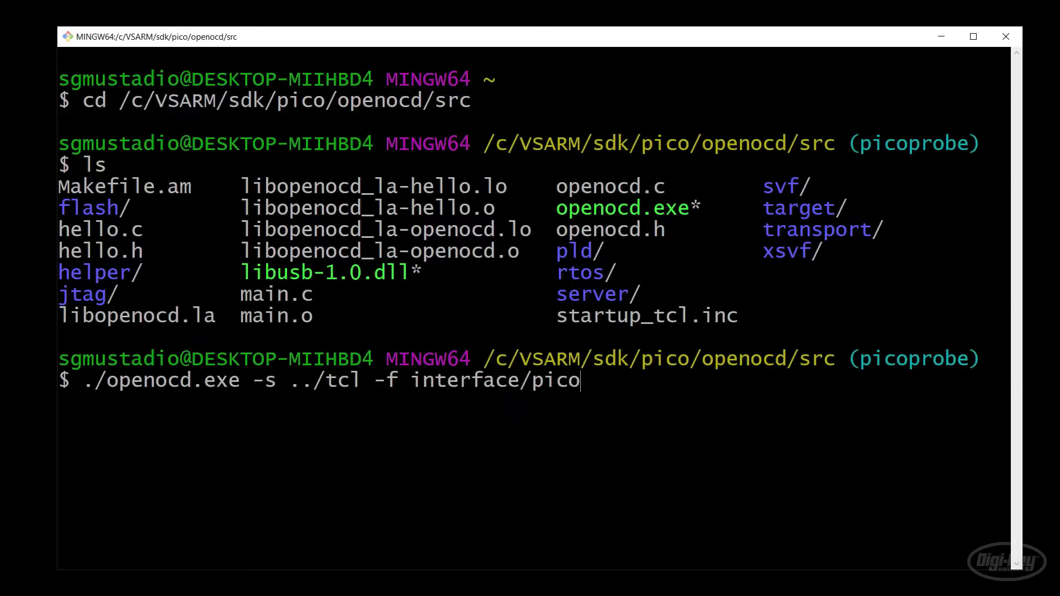
{"action": "type", "text": "probe.cf"}
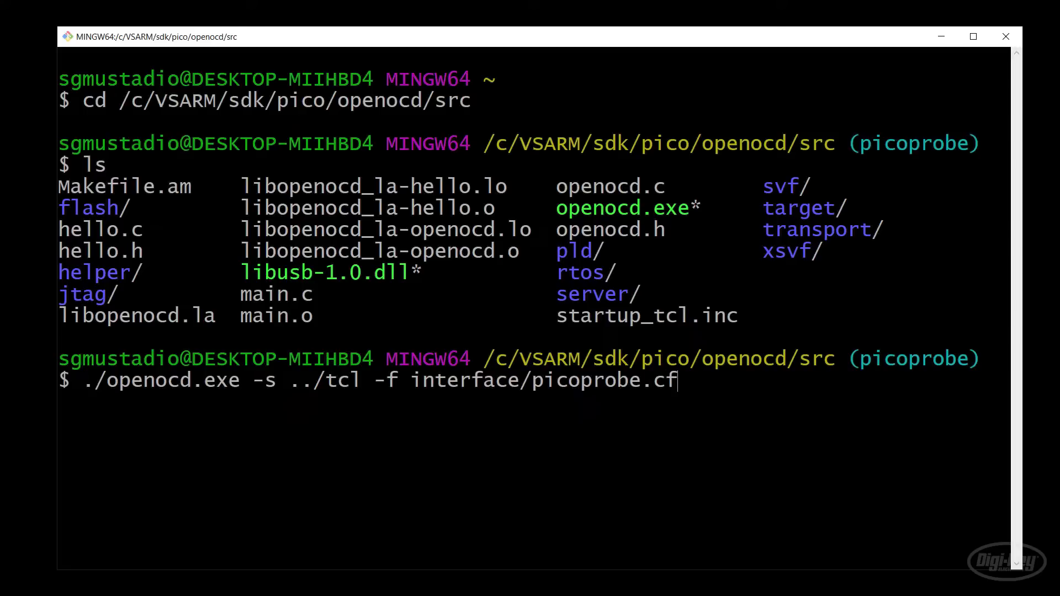
{"action": "type", "text": "g -f"}
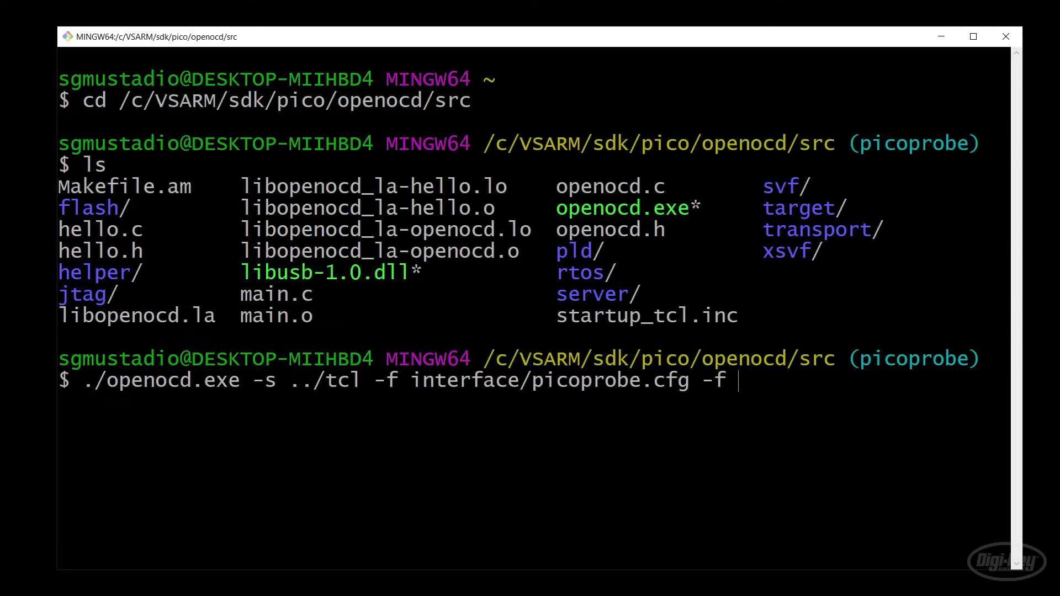
{"action": "type", "text": "target/rp"}
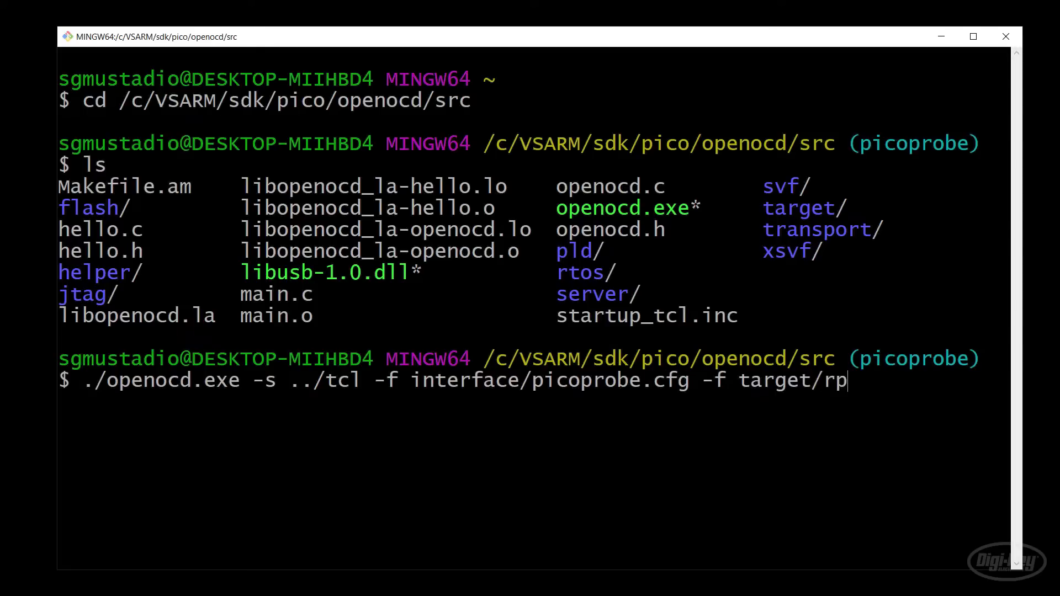
{"action": "type", "text": "2040.cfg"}
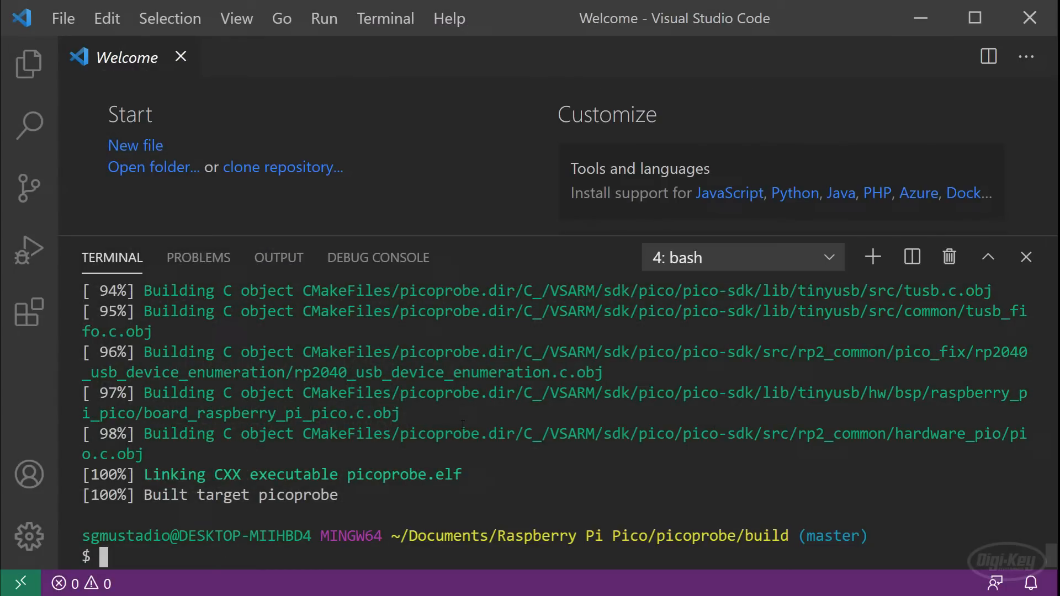
Step: List the build folder and launch arm-none-eabi-gdb on blink.elf from the bash terminal
{"action": "type", "text": "l"}
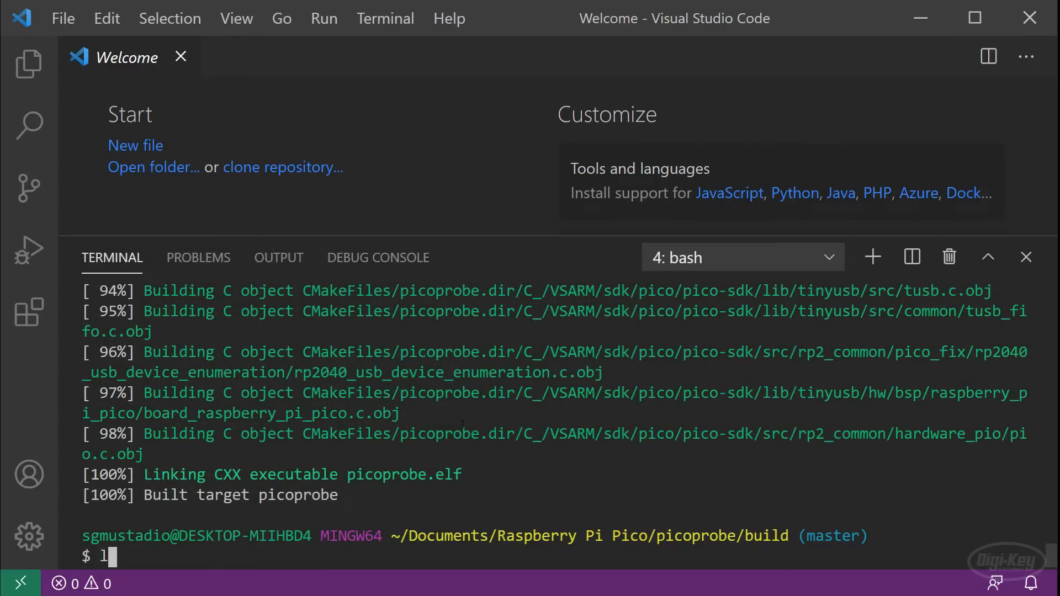
{"action": "type", "text": "s"}
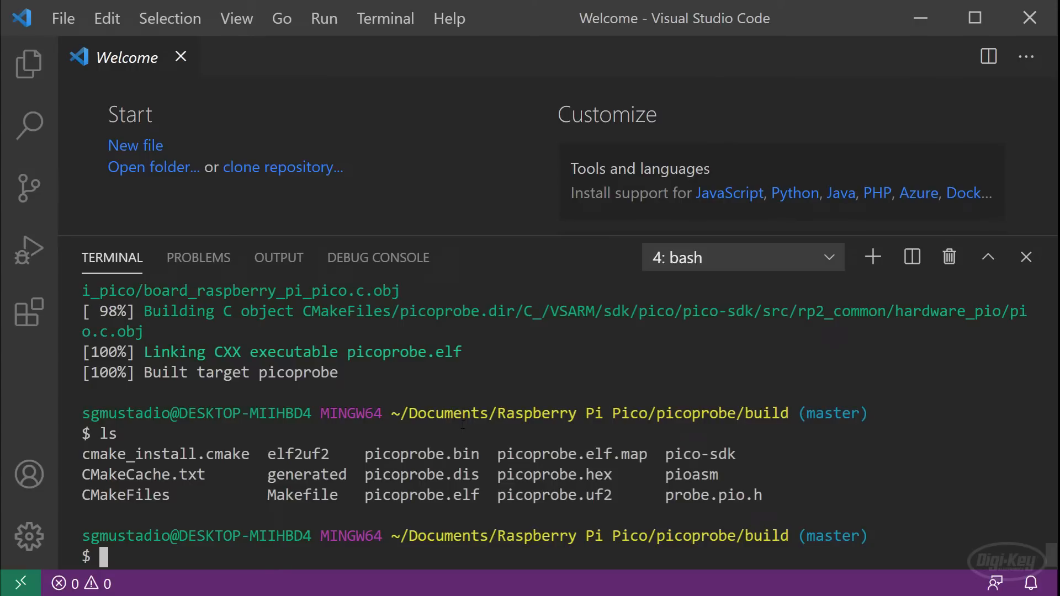
{"action": "mouse_move", "coordinate": [28, 64]}
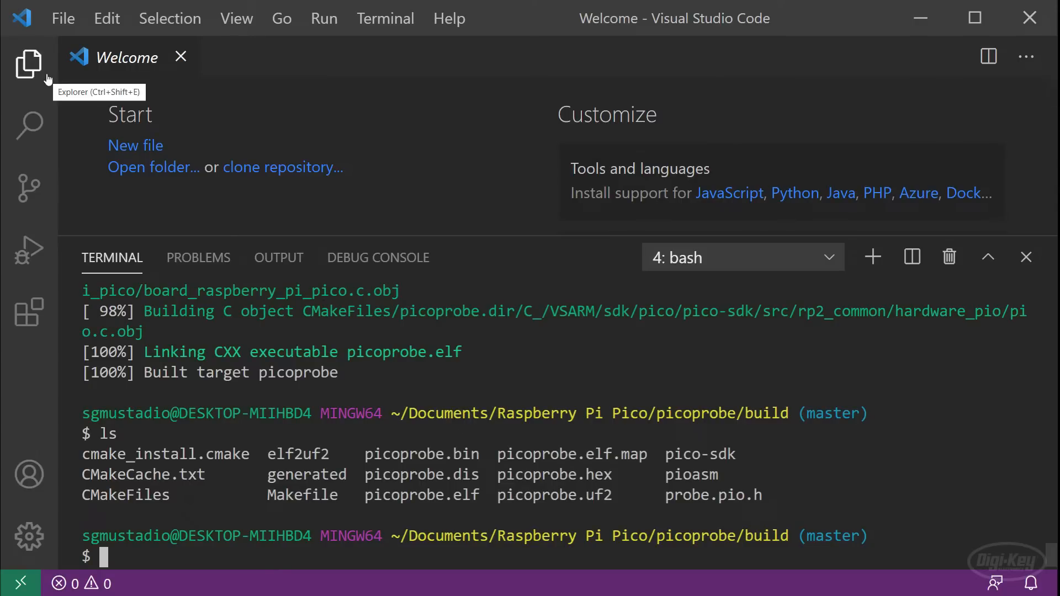
{"action": "mouse_move", "coordinate": [172, 344]}
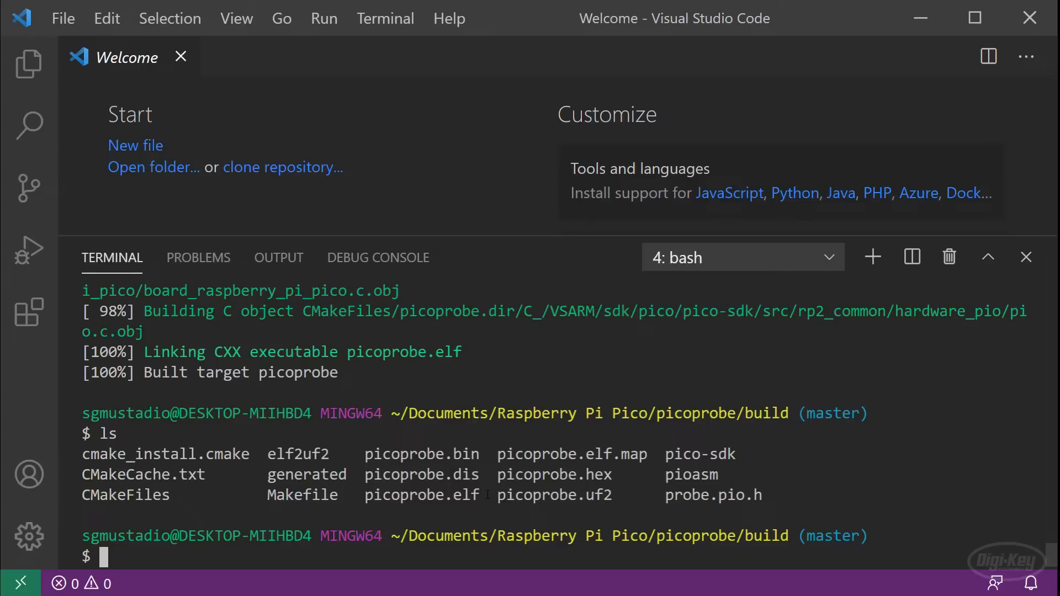
{"action": "type", "text": "arm"}
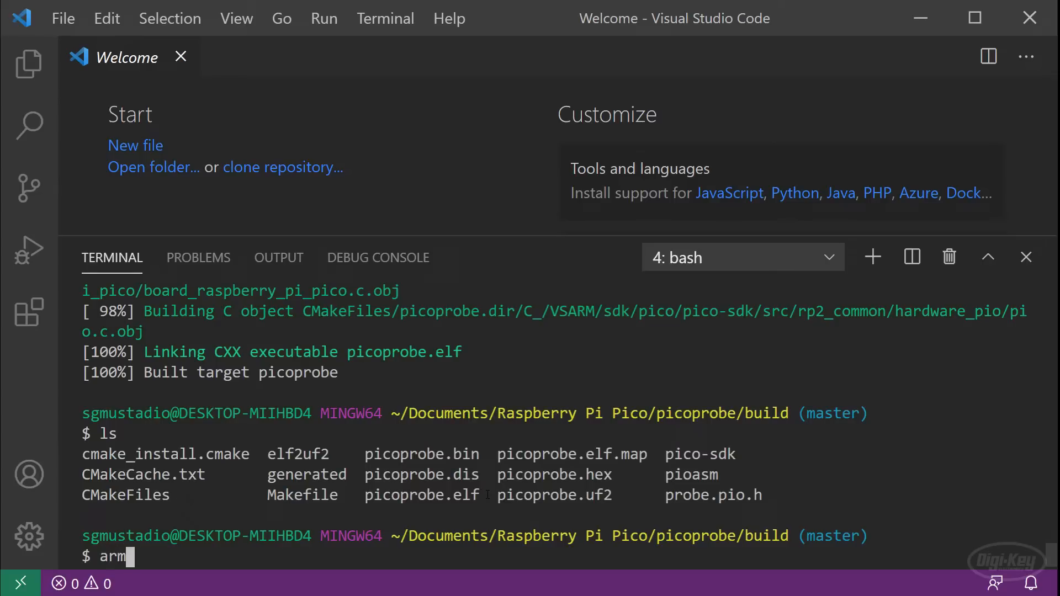
{"action": "type", "text": "-none-eabi-"}
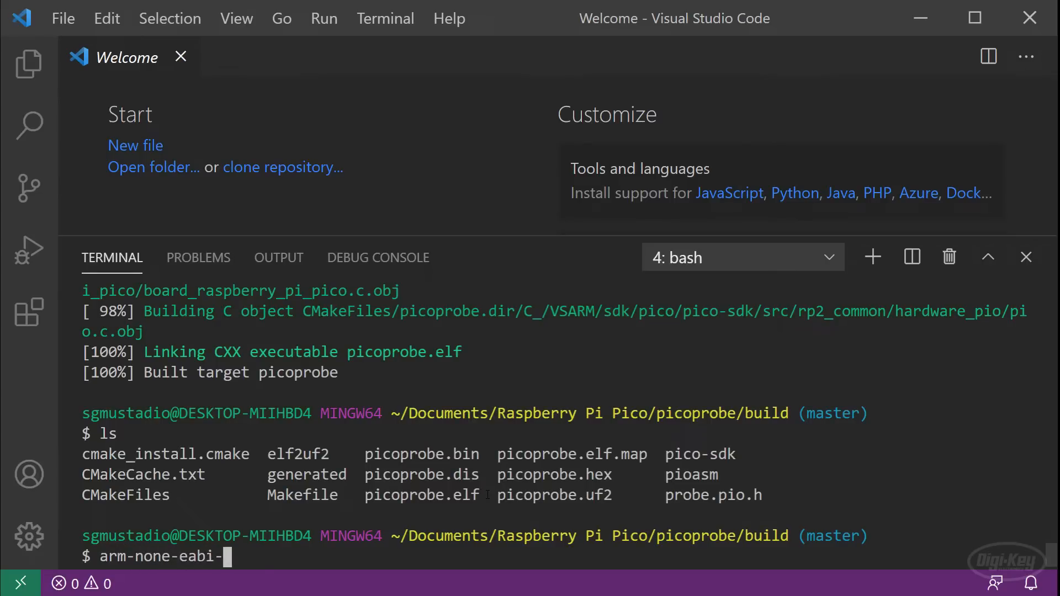
{"action": "type", "text": "gdb"}
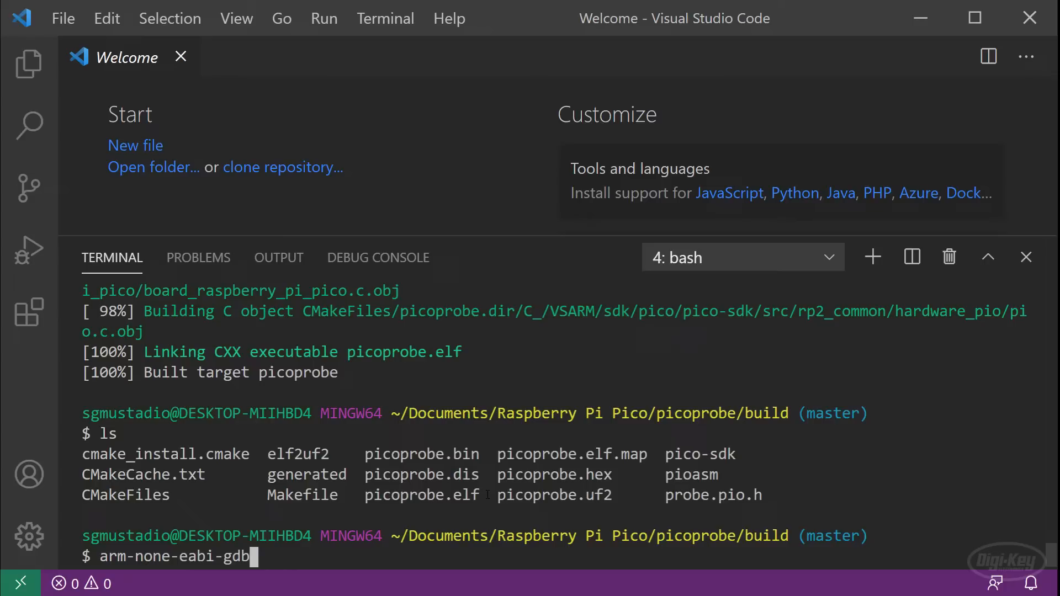
{"action": "key", "text": "Tab"}
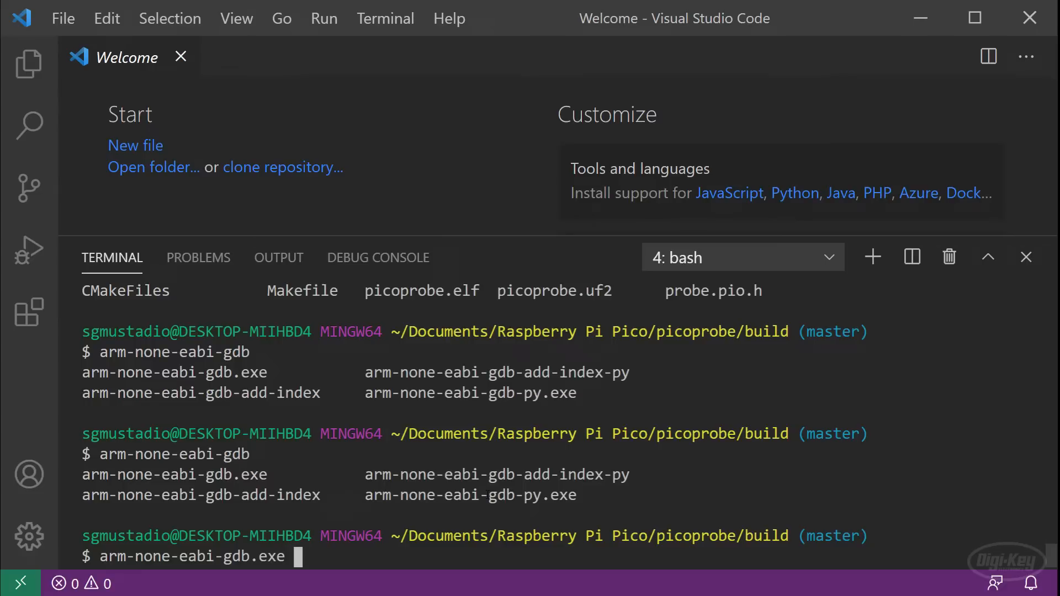
{"action": "type", "text": "blink.e"}
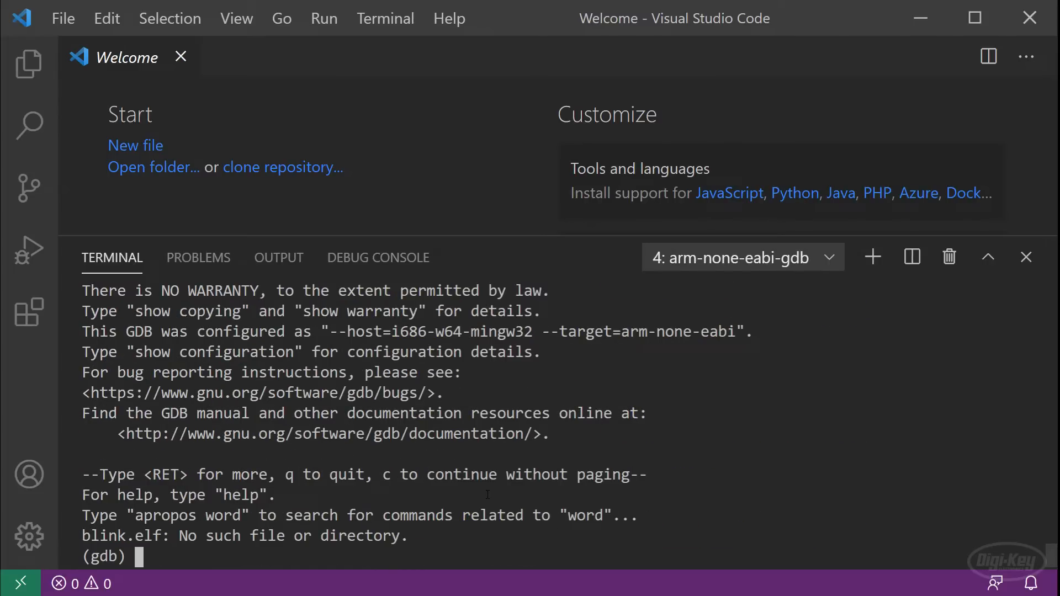
Step: Enter target remote localhost:3333, load, monitor reset init and continue at the gdb prompt
{"action": "type", "text": "ta"}
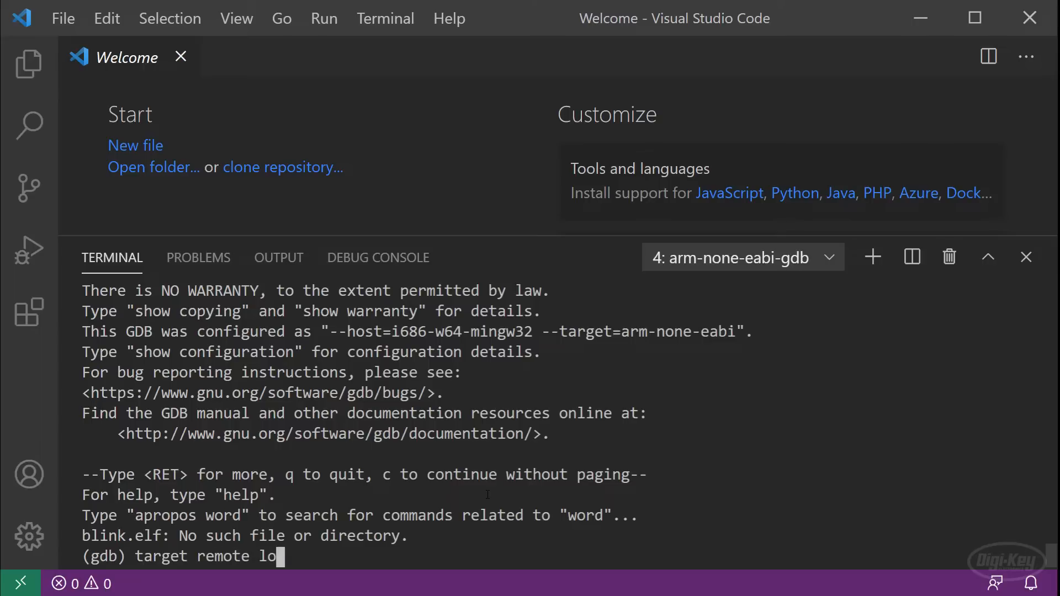
{"action": "type", "text": "calhost:3333"}
{"action": "type", "text": "load"}
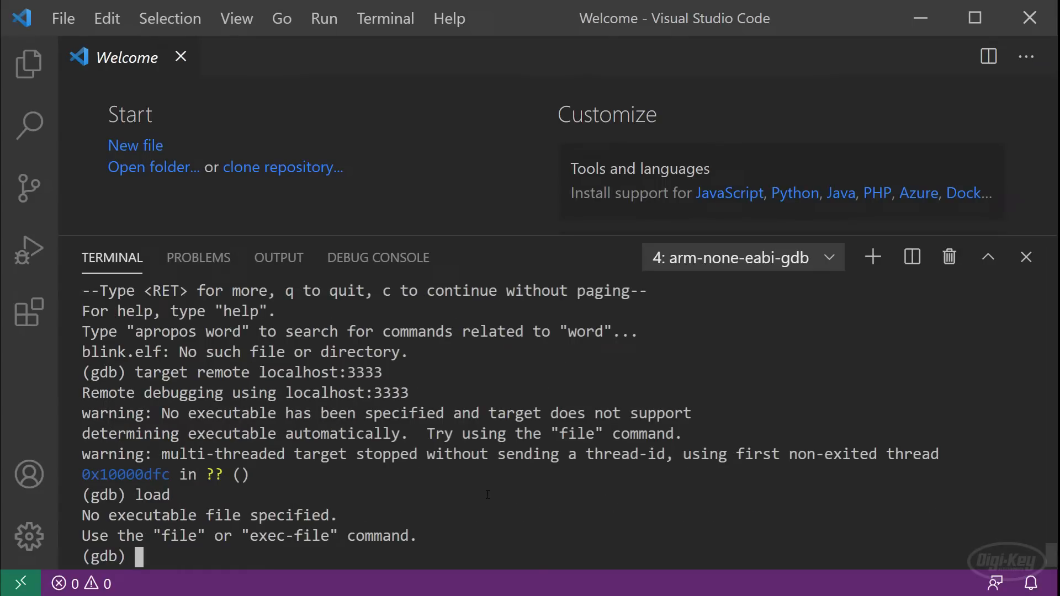
{"action": "type", "text": "monitor reset init"}
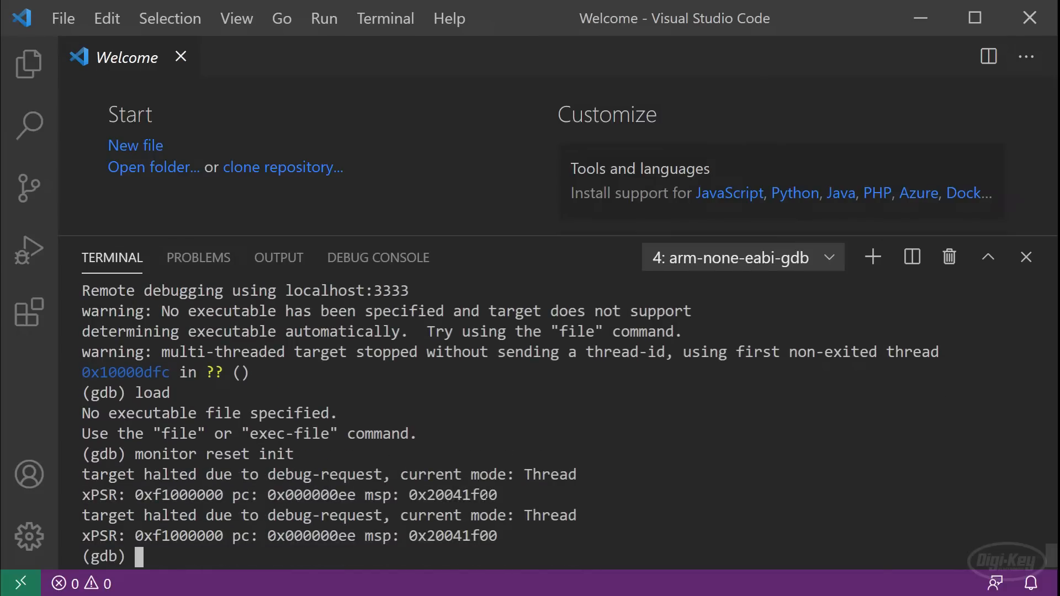
{"action": "type", "text": "continue"}
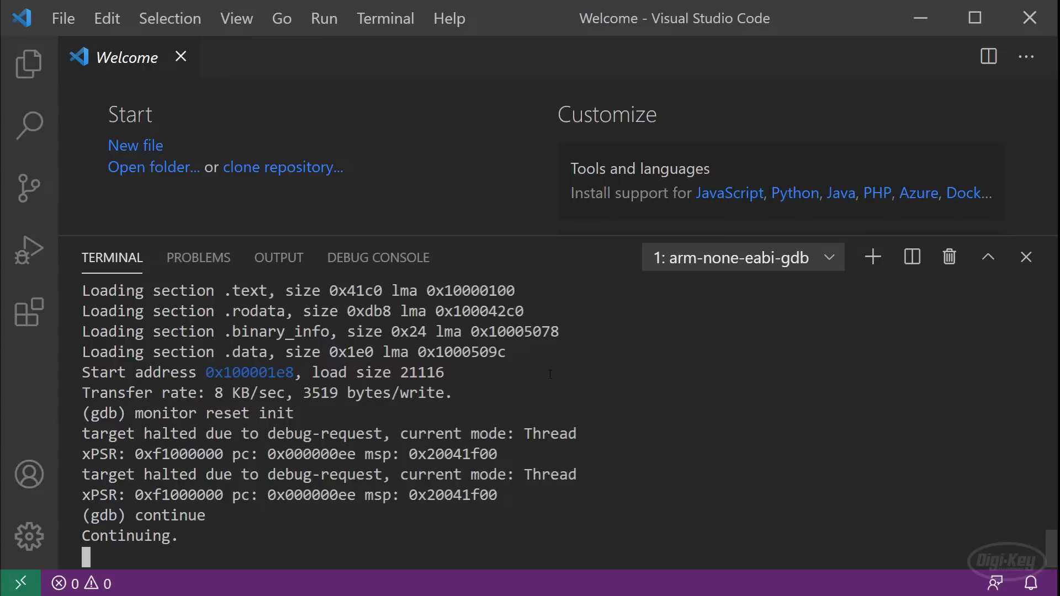
Step: Interrupt the program with Ctrl+C, quit GDB confirming with y, and search extensions for 'cortex'
{"action": "key", "text": "ctrl+c"}
{"action": "type", "text": "quit"}
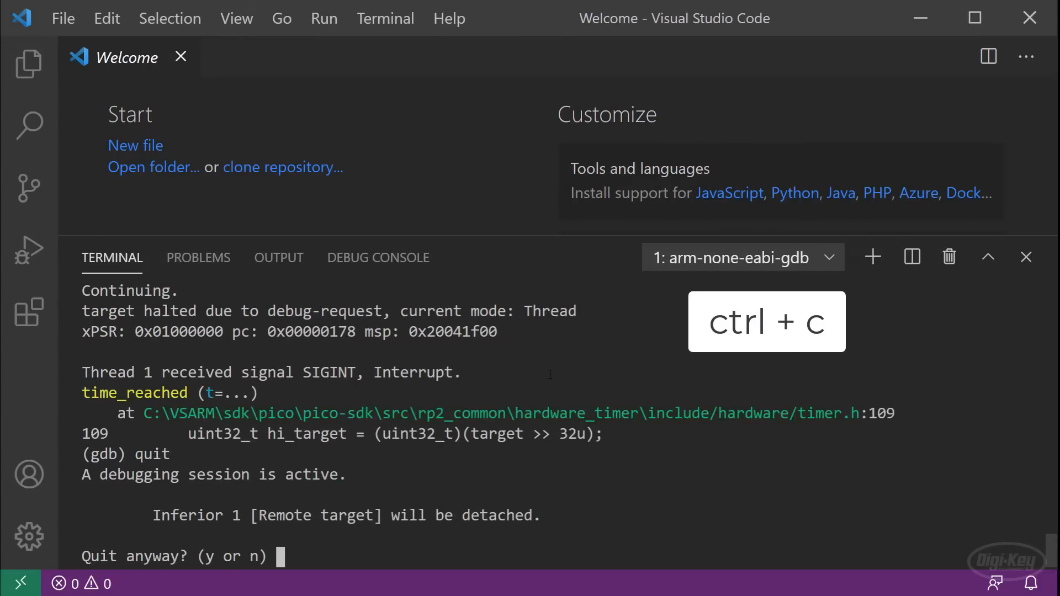
{"action": "type", "text": "y"}
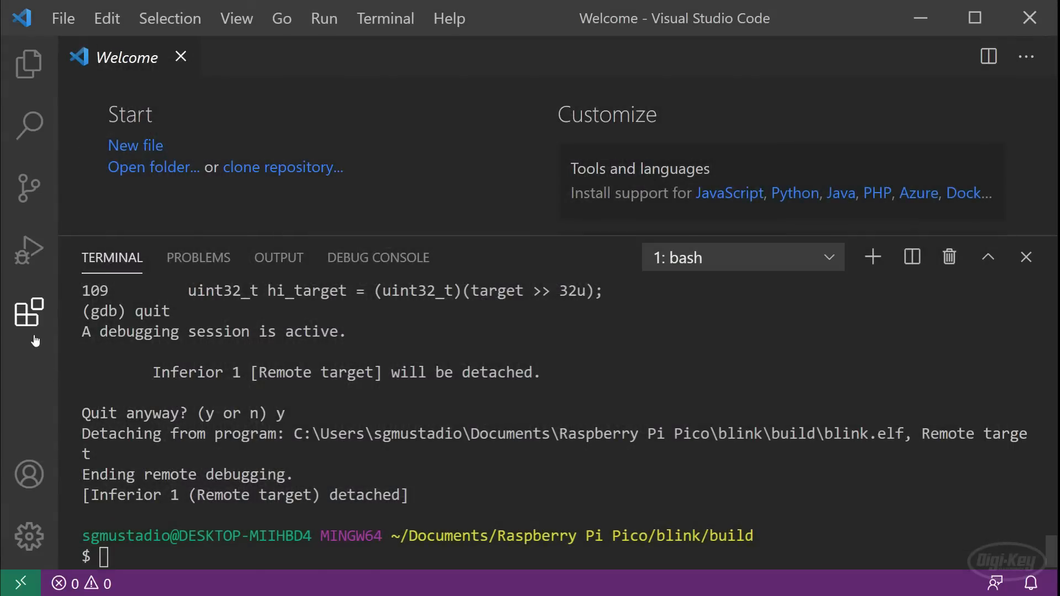
{"action": "type", "text": "cortex"}
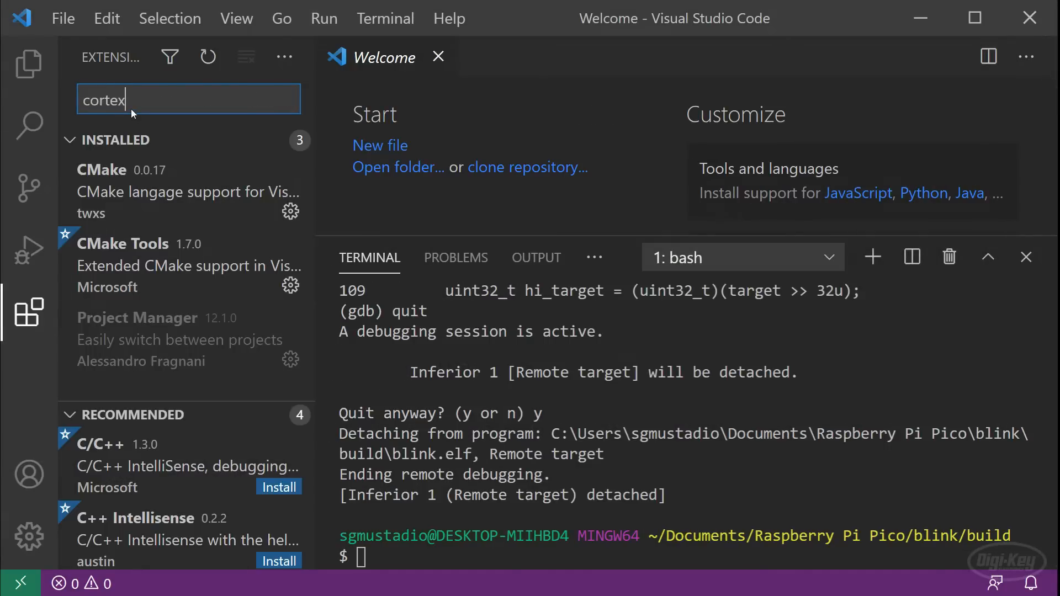
Step: Search 'cortex' for Cortex-Debug, then 'c/c++' and show Microsoft's C/C++ extension details
{"action": "type", "text": "cortex"}
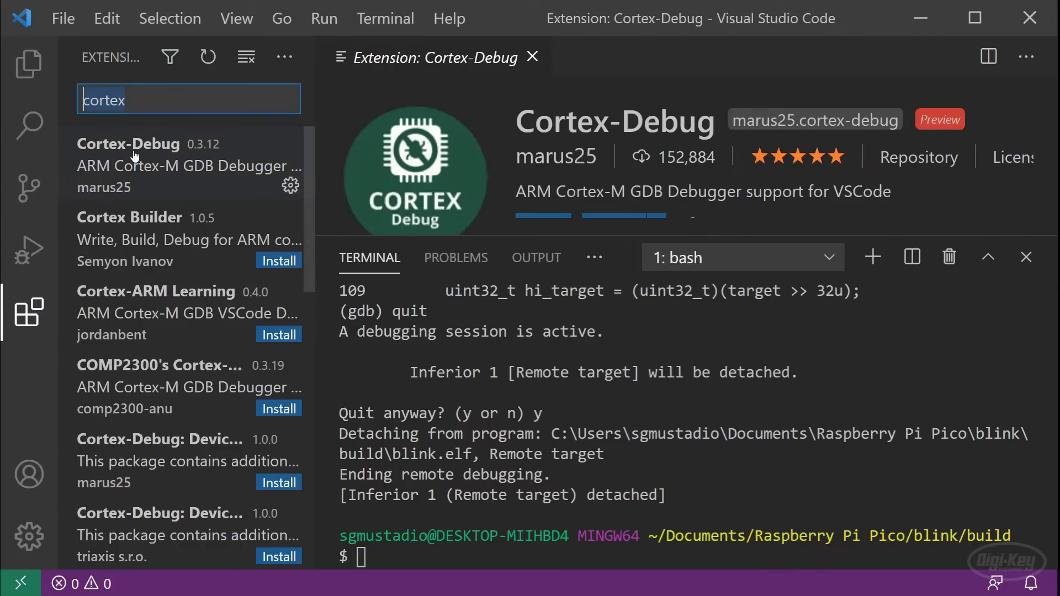
{"action": "type", "text": "c/c++"}
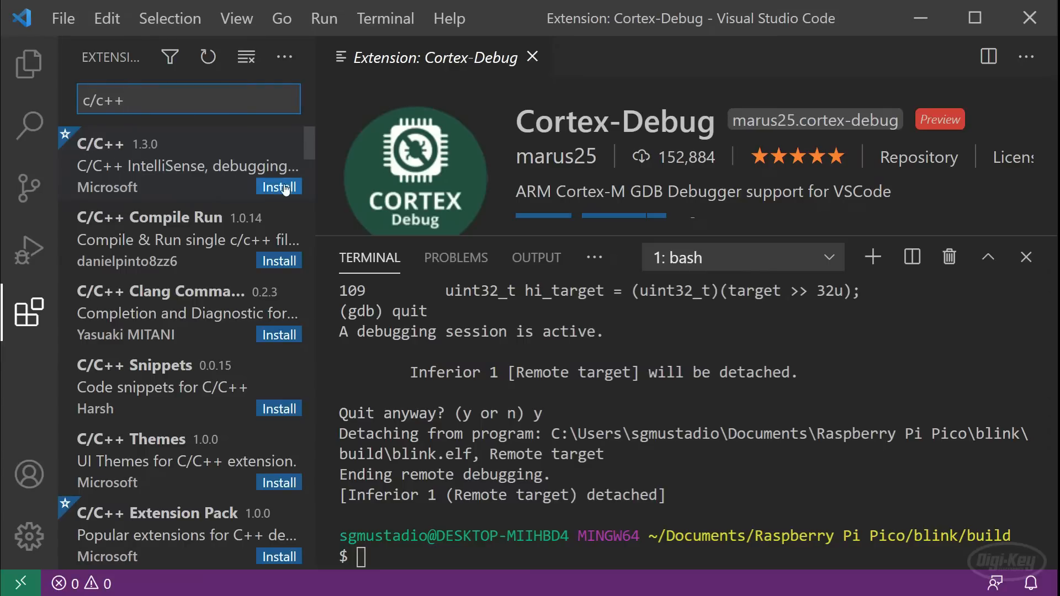
{"action": "left_click", "coordinate": [62, 19]}
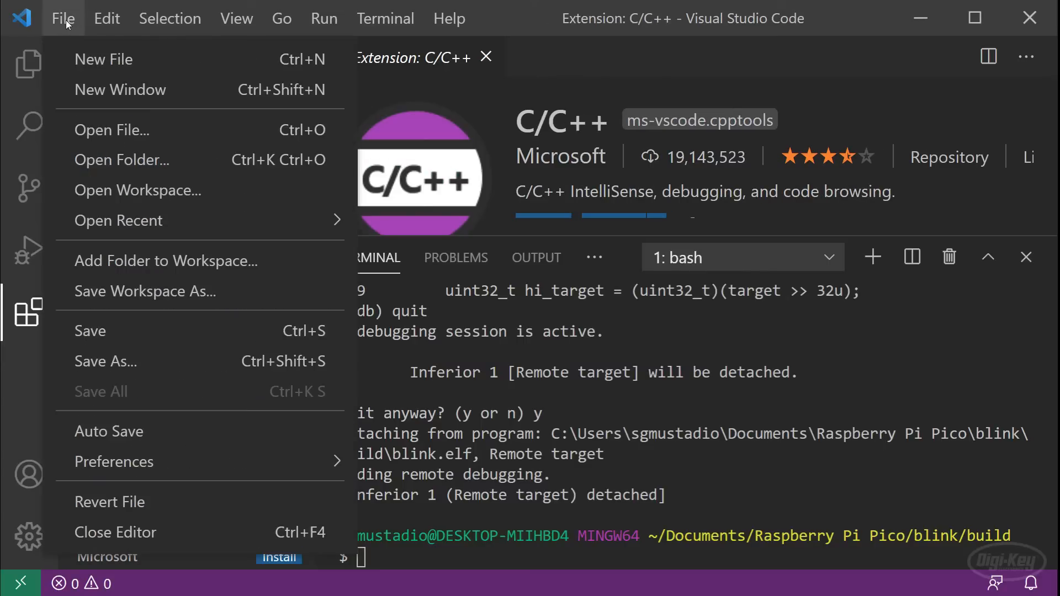
Step: Select launch-raspberrypi-swd.json and settings.json in the SDK's pico-examples ide/vscode folder
{"action": "left_click", "coordinate": [118, 221]}
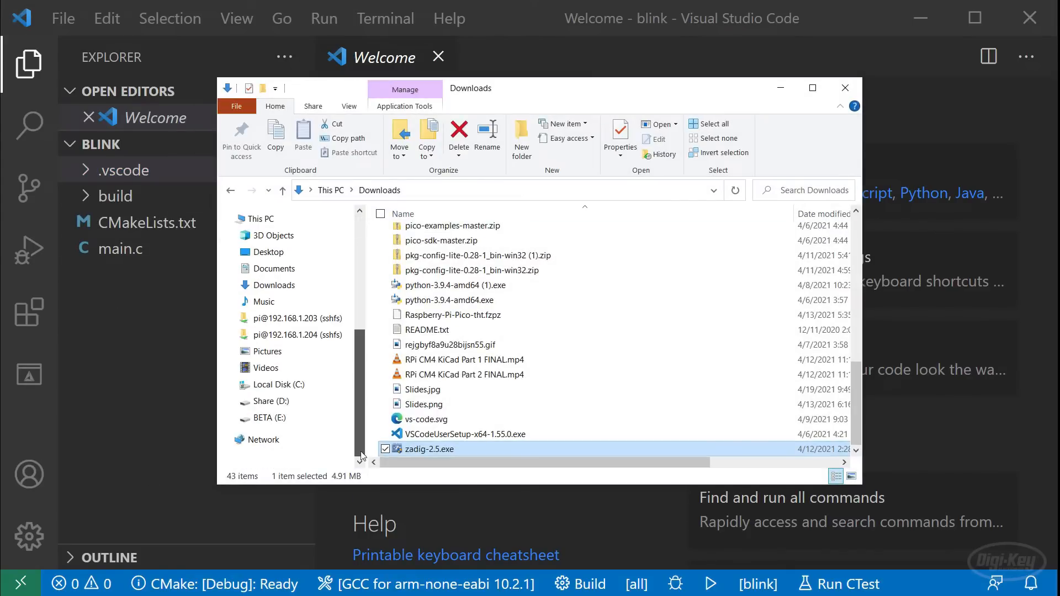
{"action": "left_click", "coordinate": [276, 384]}
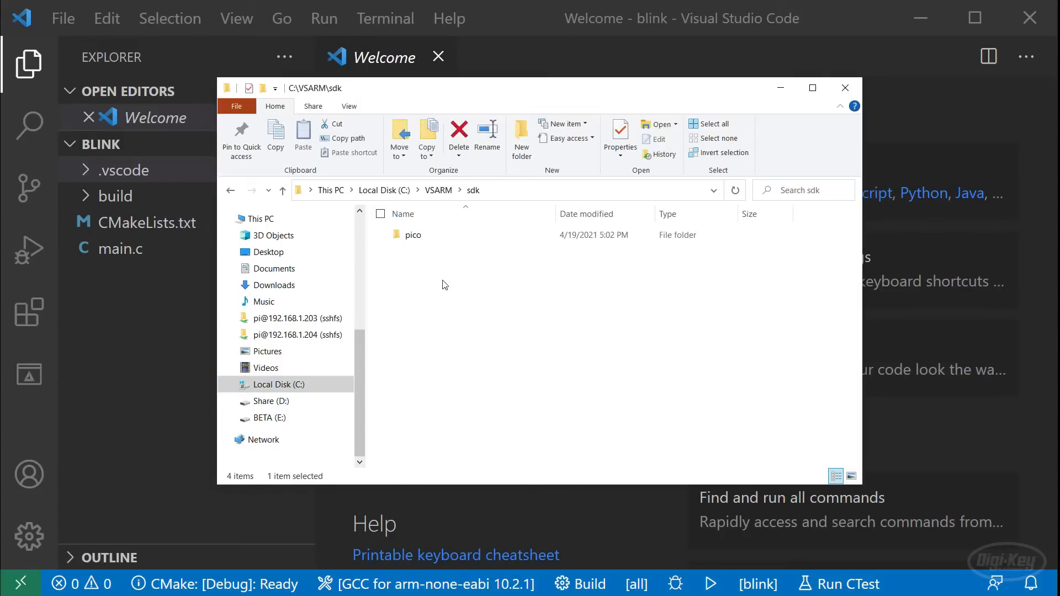
{"action": "double_click", "coordinate": [412, 234]}
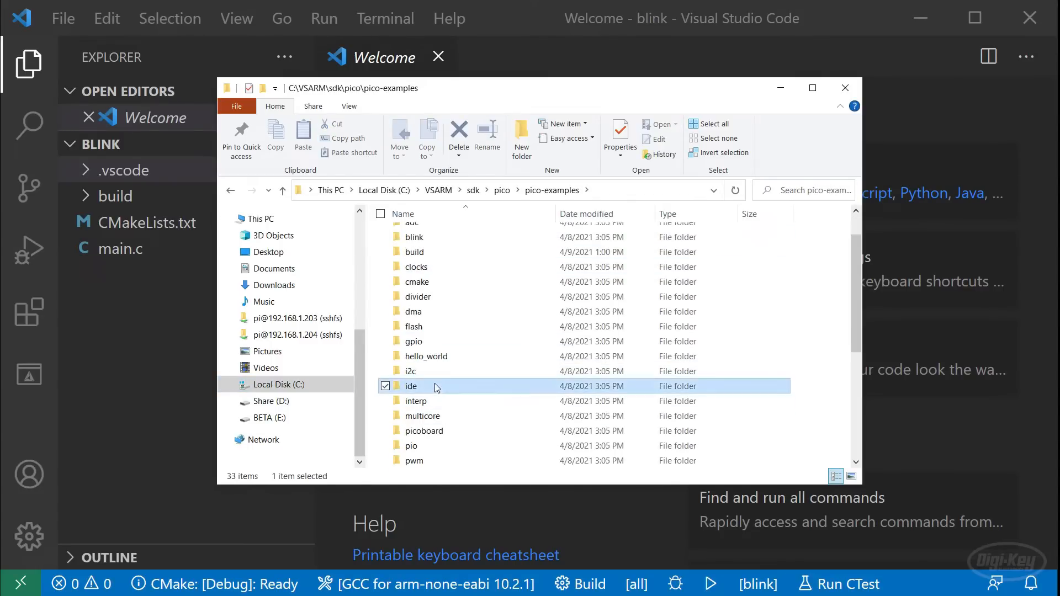
{"action": "double_click", "coordinate": [411, 386]}
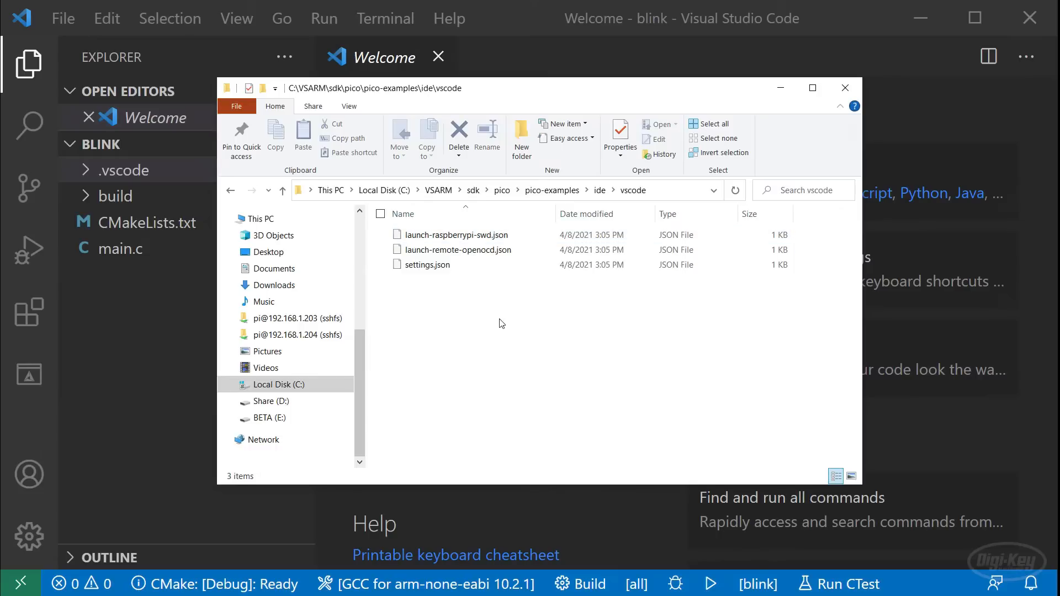
{"action": "left_click", "coordinate": [457, 234]}
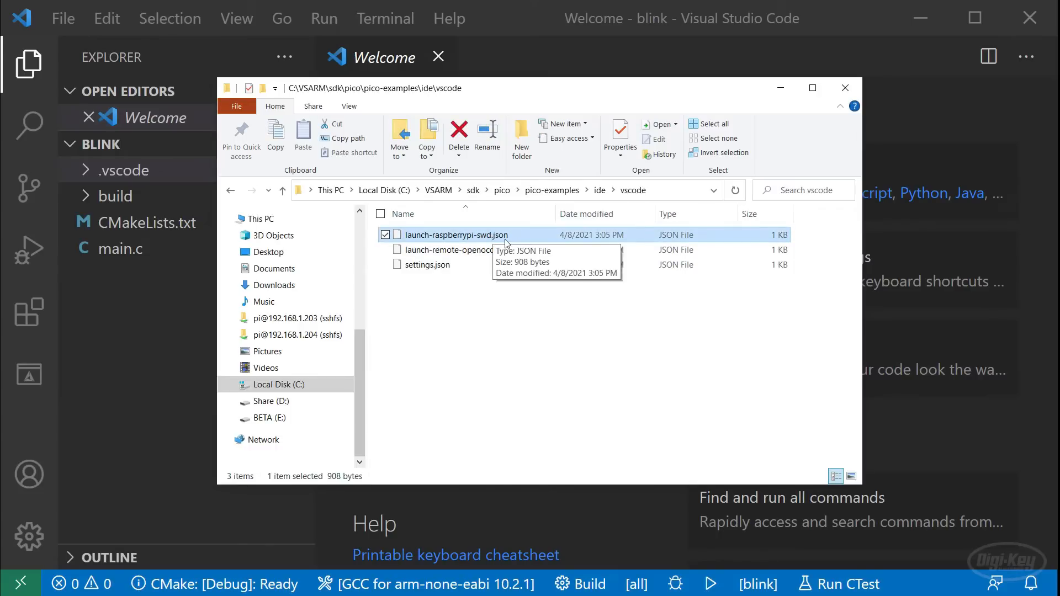
{"action": "left_click", "coordinate": [428, 263]}
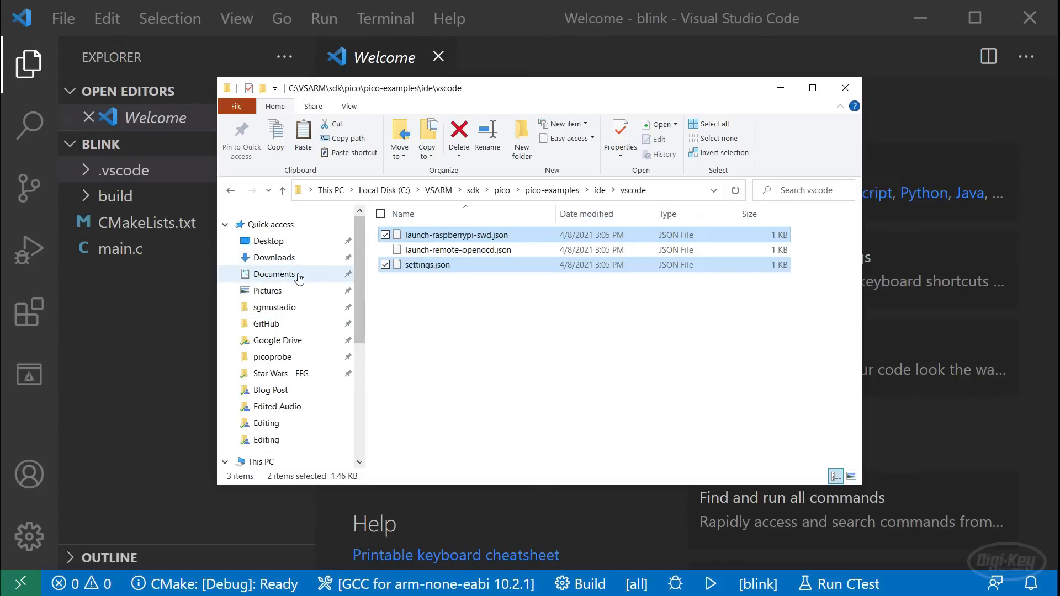
Step: Place the copied files into Documents' blink\.vscode folder as launch.json and settings.json
{"action": "left_click", "coordinate": [274, 274]}
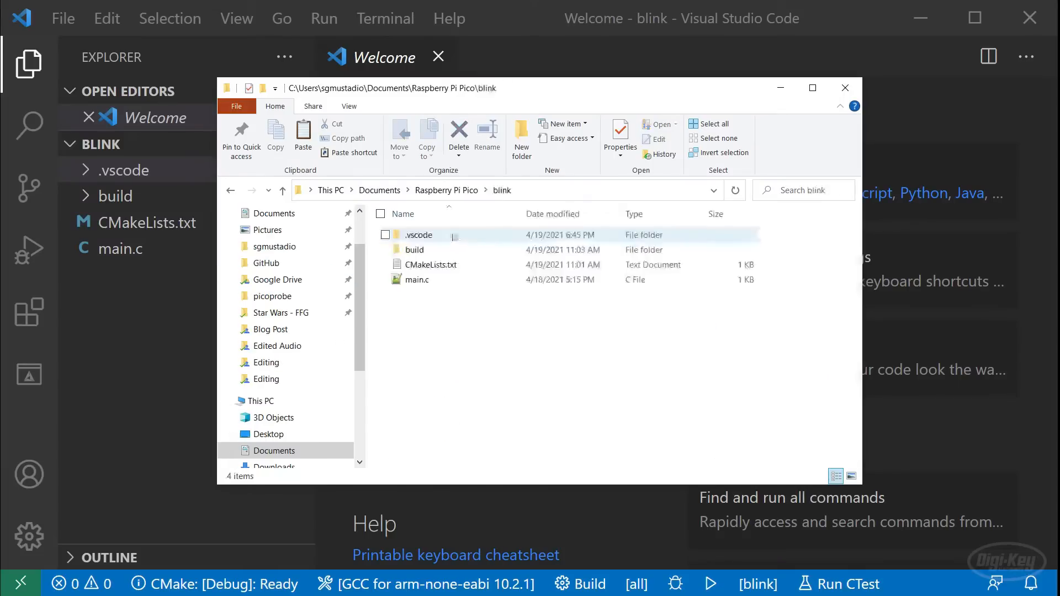
{"action": "double_click", "coordinate": [418, 234]}
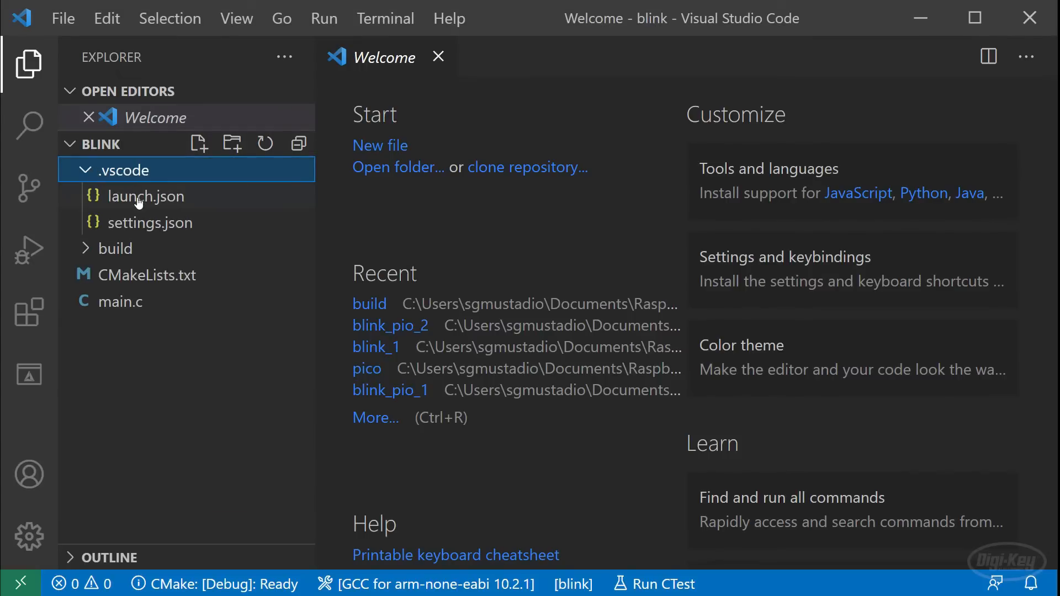
Step: Change launch.json's gdbPath from gdb-multiarch to arm-none-eabi-gdb
{"action": "double_click", "coordinate": [151, 222]}
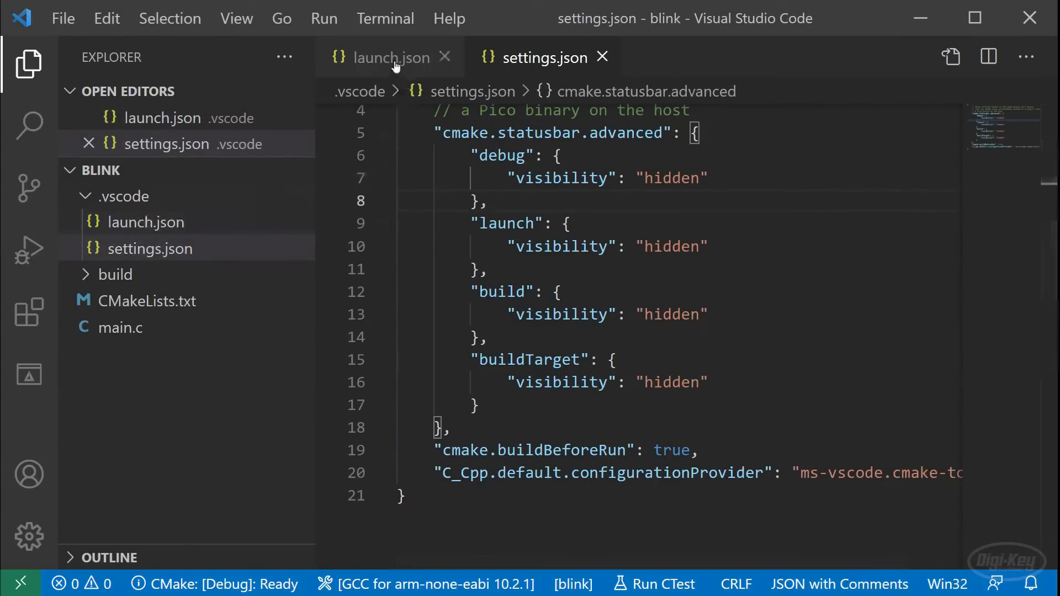
{"action": "left_click", "coordinate": [388, 57]}
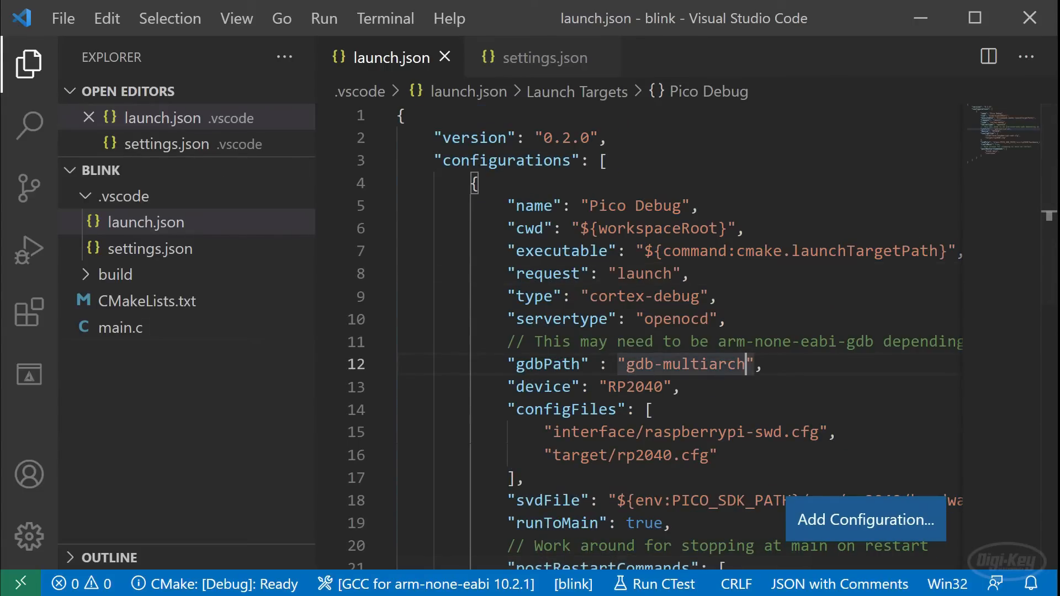
{"action": "left_click", "coordinate": [683, 363]}
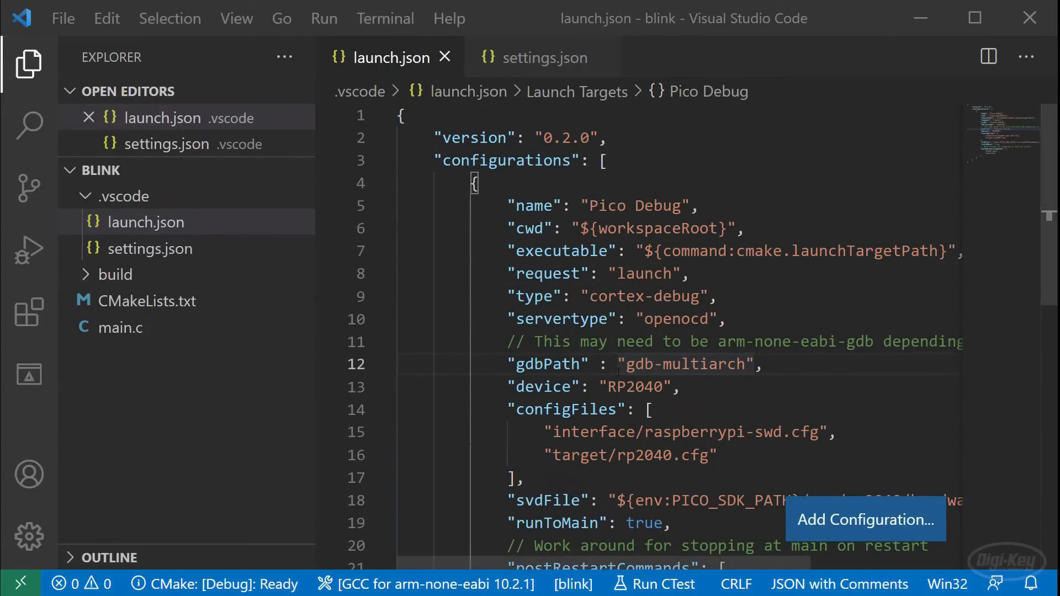
{"action": "double_click", "coordinate": [684, 363]}
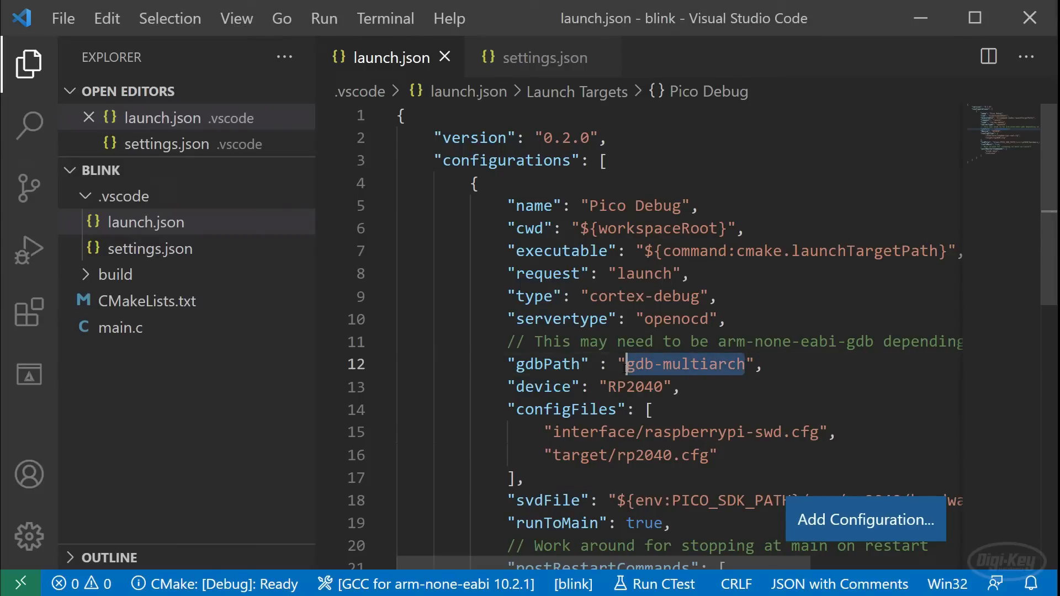
{"action": "type", "text": "arm-none-eabi-gdb"}
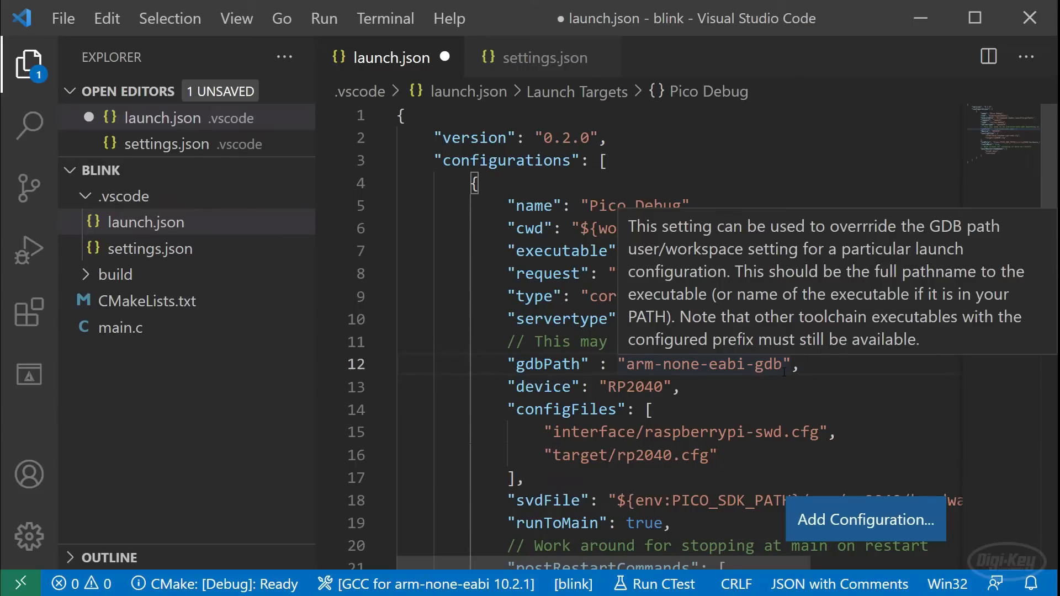
Step: Use picoprobe.cfg, add searchDir C:/VSARM/sdk/pico/openocd/tcl, and save launch.json
{"action": "scroll", "scroll_direction": "down", "scroll_amount": 3}
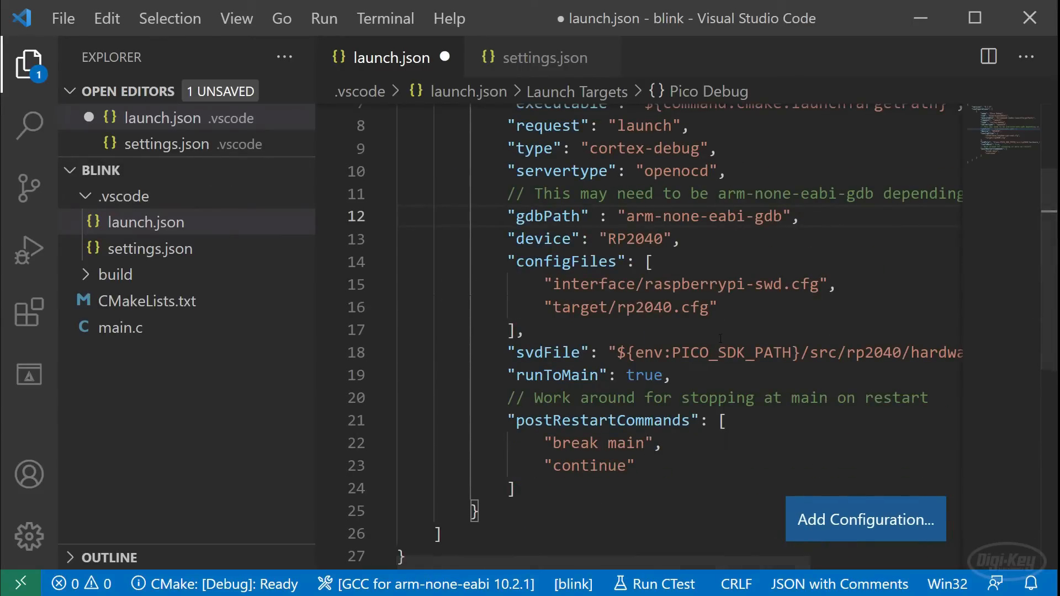
{"action": "double_click", "coordinate": [703, 284]}
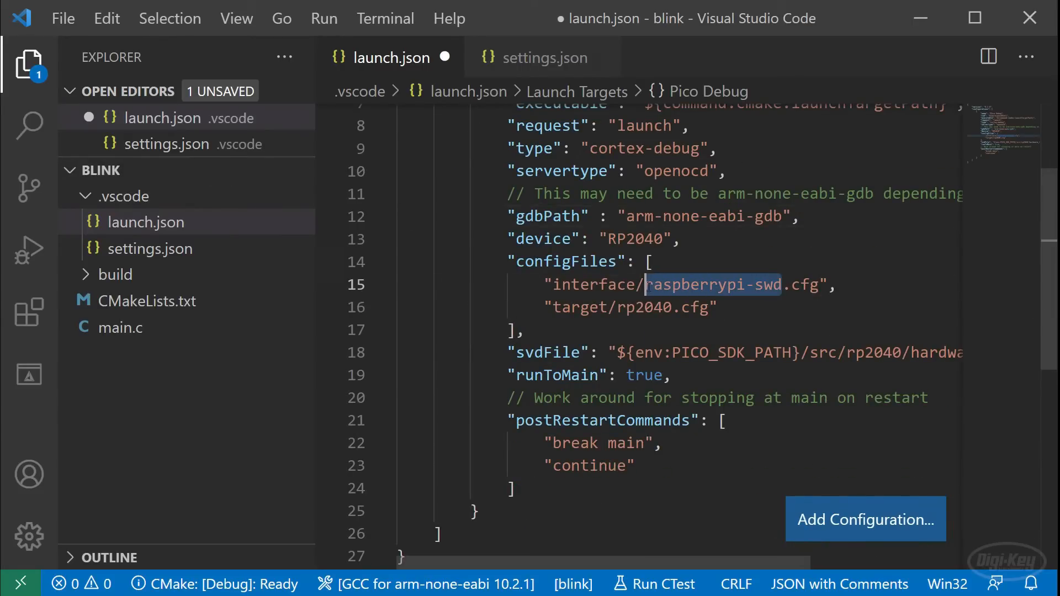
{"action": "type", "text": "picoprob"}
{"action": "type", "text": "\"searchDir\": [\"C:\\VSARM/sdk/pico/openocd/tcl"}
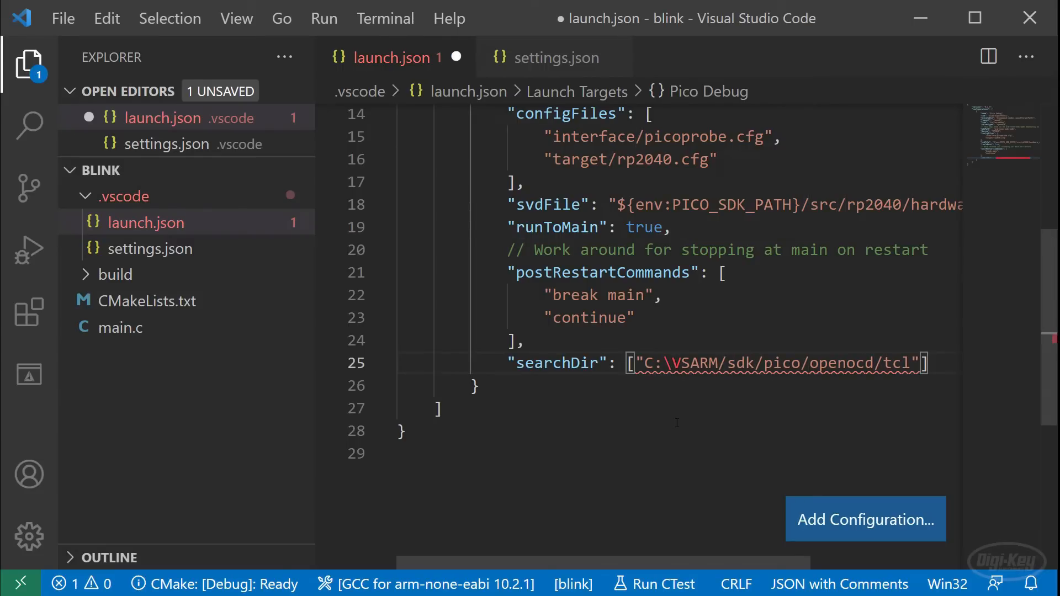
{"action": "type", "text": "\\"}
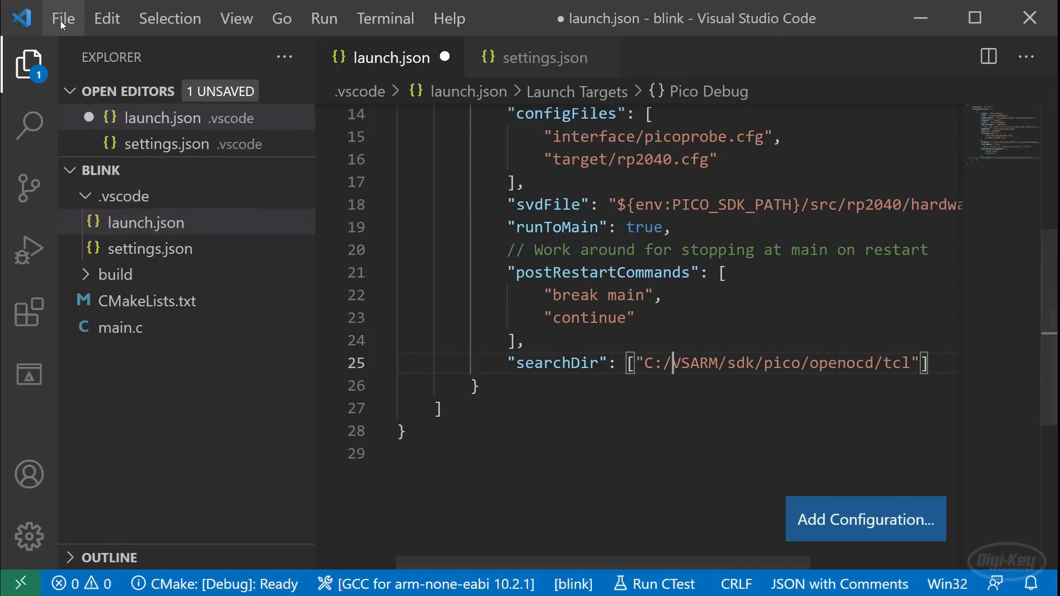
{"action": "key", "text": "ctrl+s"}
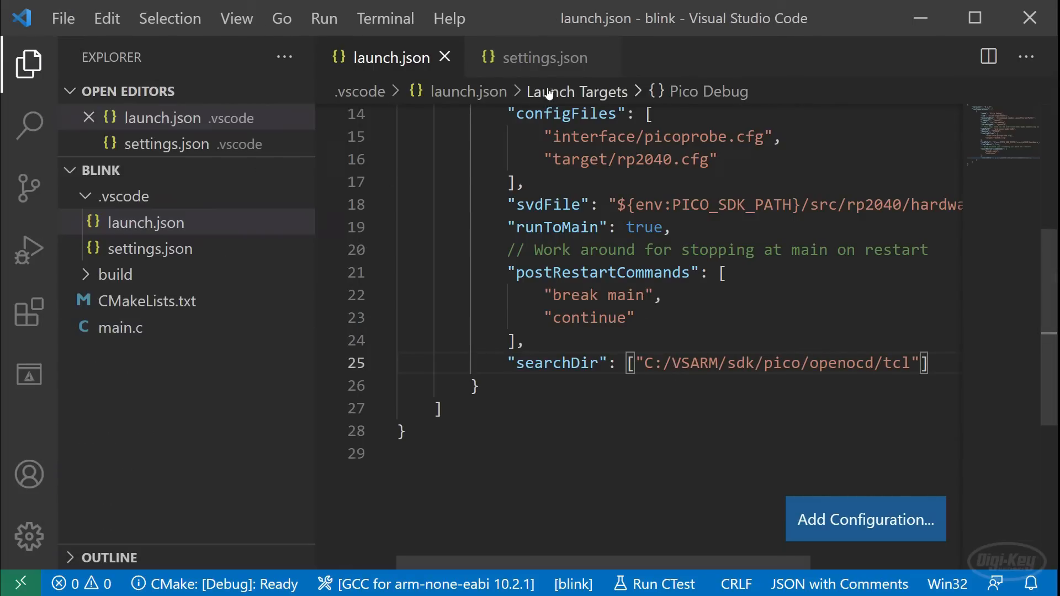
Step: In settings.json add cortex-debug.openocdPath, set the CMake build visibility to default, and save
{"action": "left_click", "coordinate": [542, 56]}
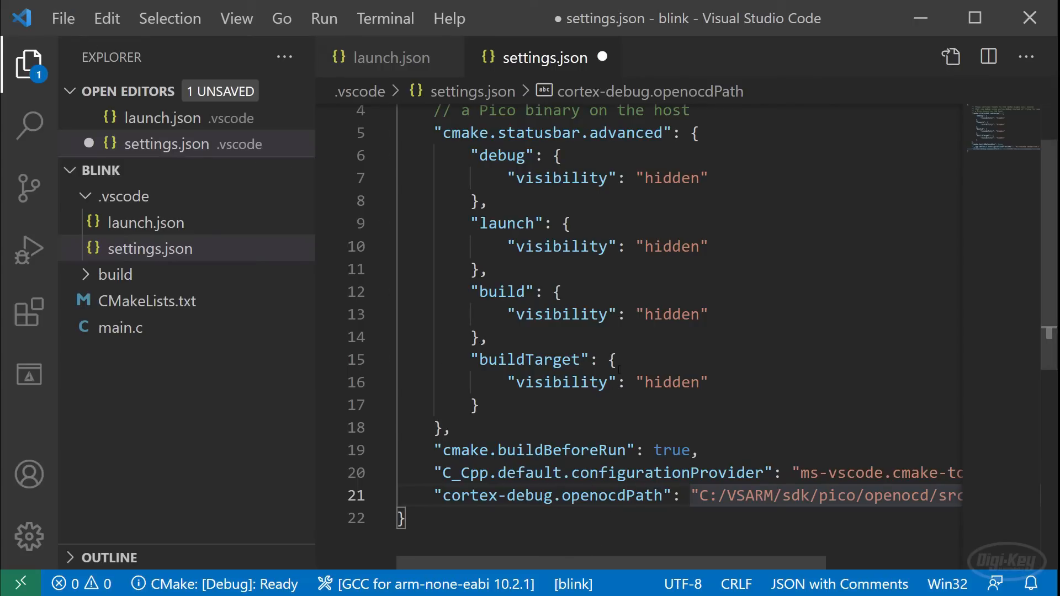
{"action": "double_click", "coordinate": [664, 314]}
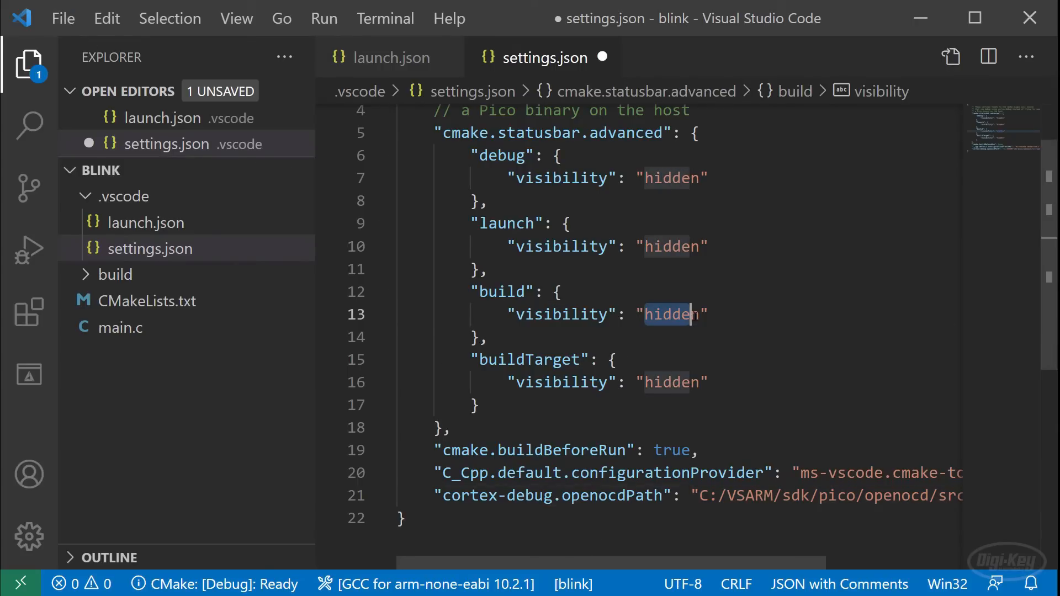
{"action": "type", "text": "default"}
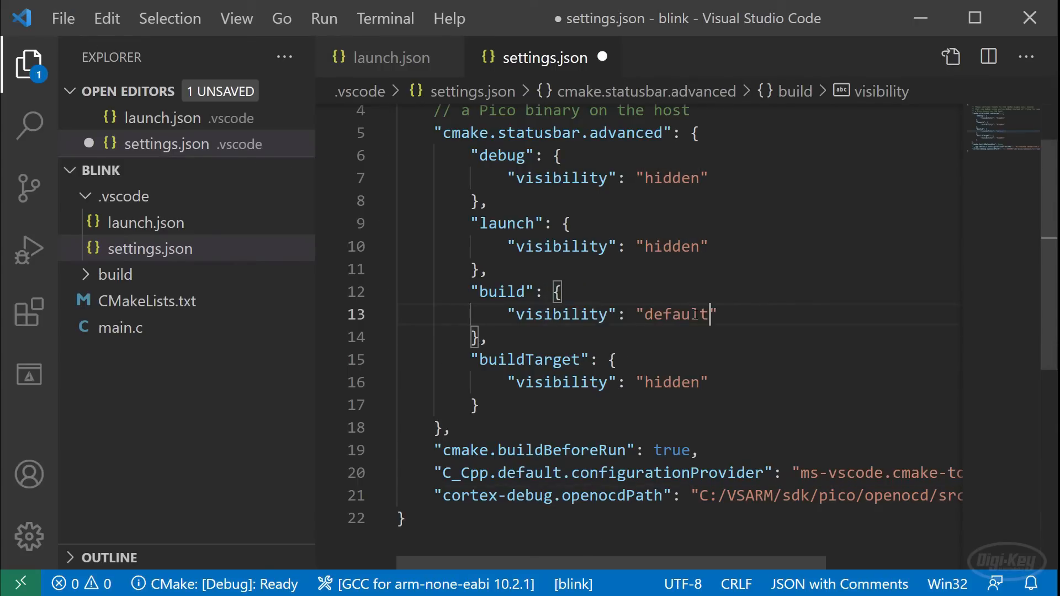
{"action": "double_click", "coordinate": [674, 314]}
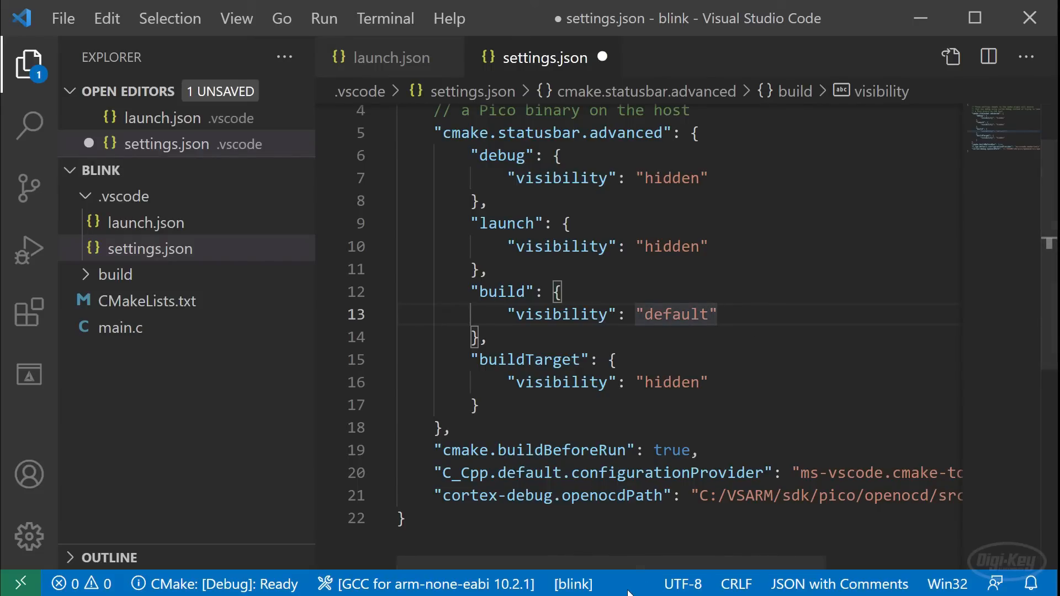
{"action": "mouse_move", "coordinate": [537, 300]}
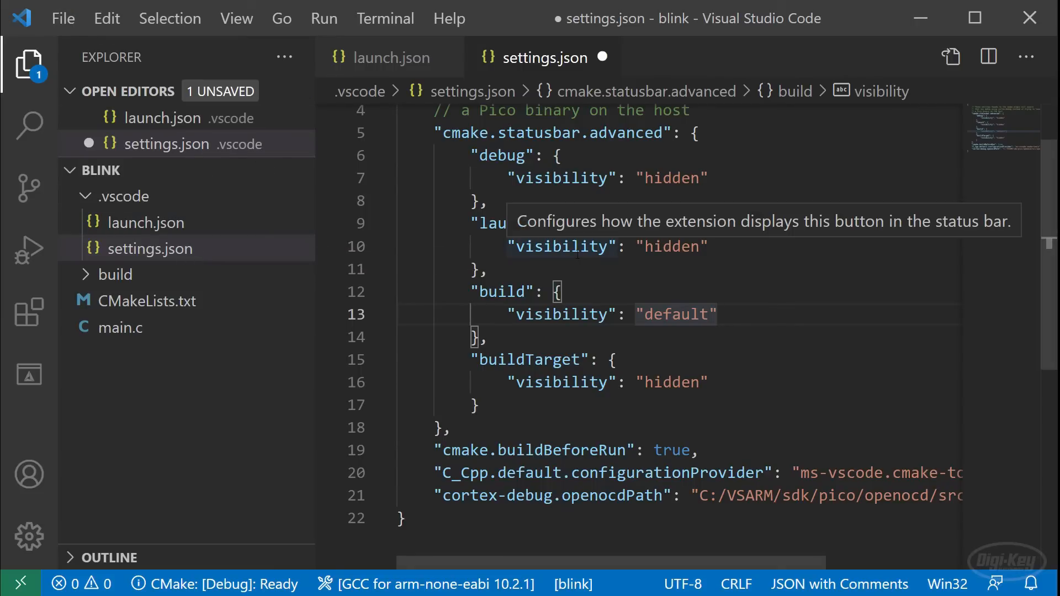
{"action": "mouse_move", "coordinate": [210, 239]}
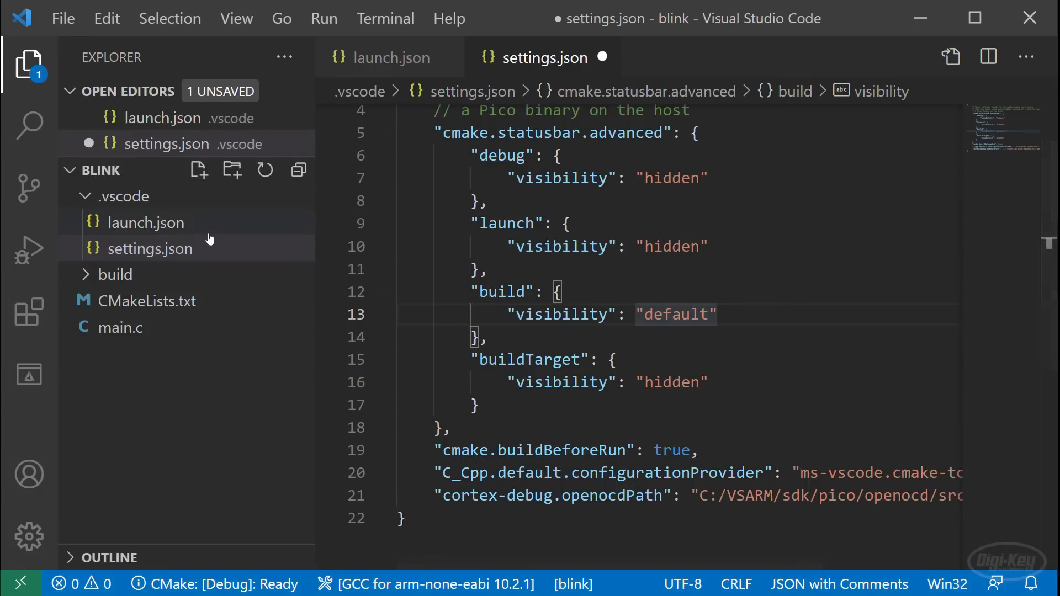
{"action": "mouse_move", "coordinate": [151, 248]}
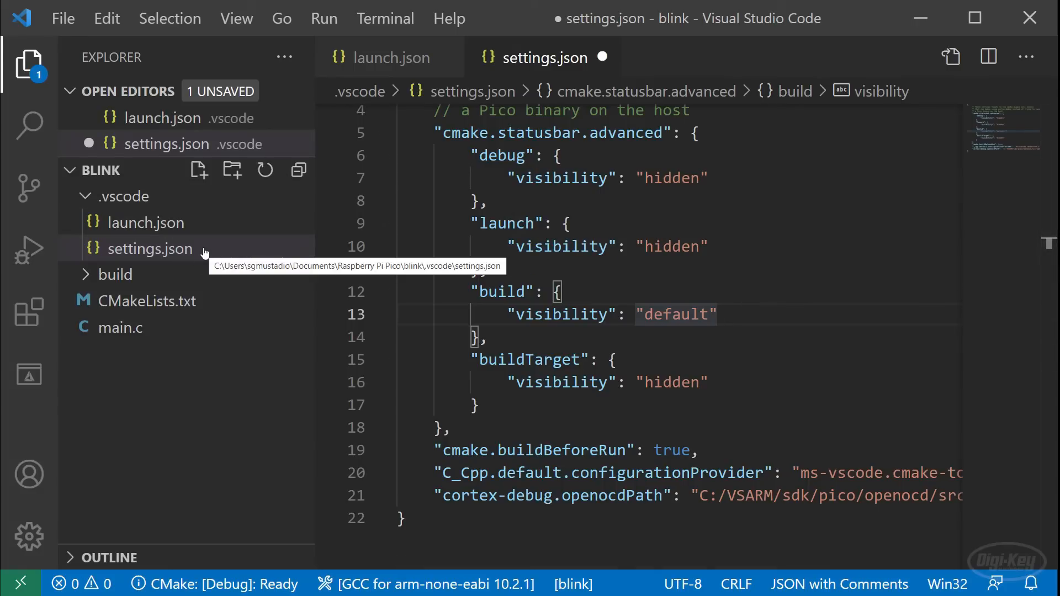
{"action": "key", "text": "ctrl+s"}
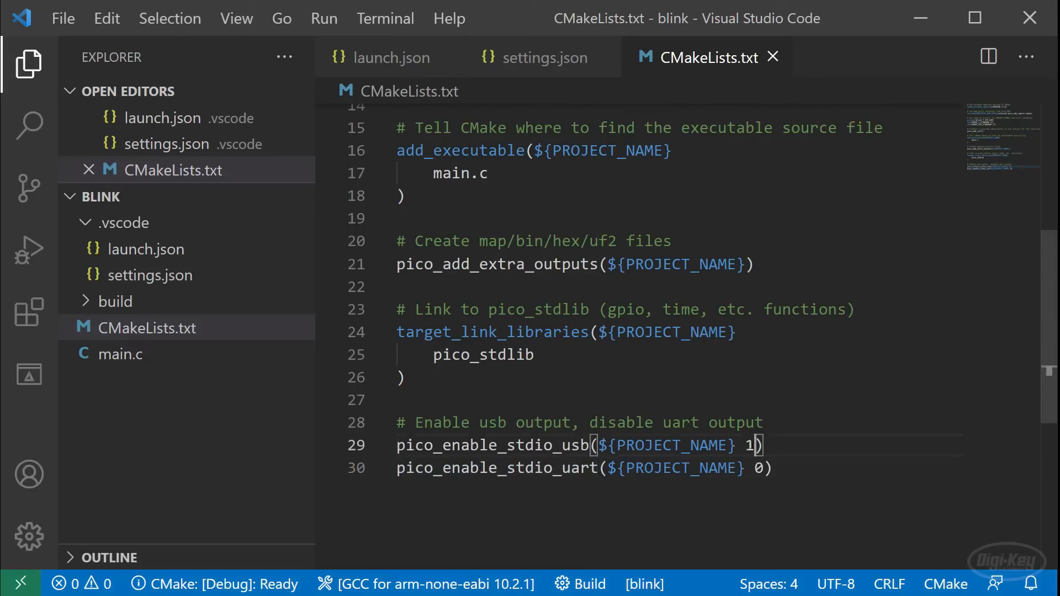
Step: Check that pico_enable_stdio_usb is 1 in CMakeLists.txt before CMake configures
{"action": "double_click", "coordinate": [745, 444]}
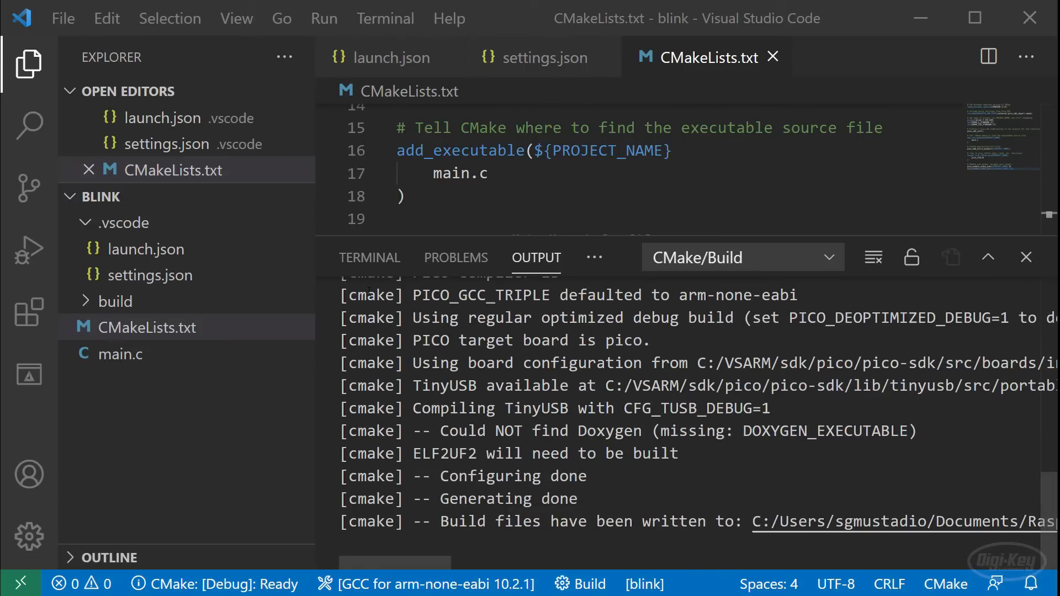
{"action": "mouse_move", "coordinate": [27, 250]}
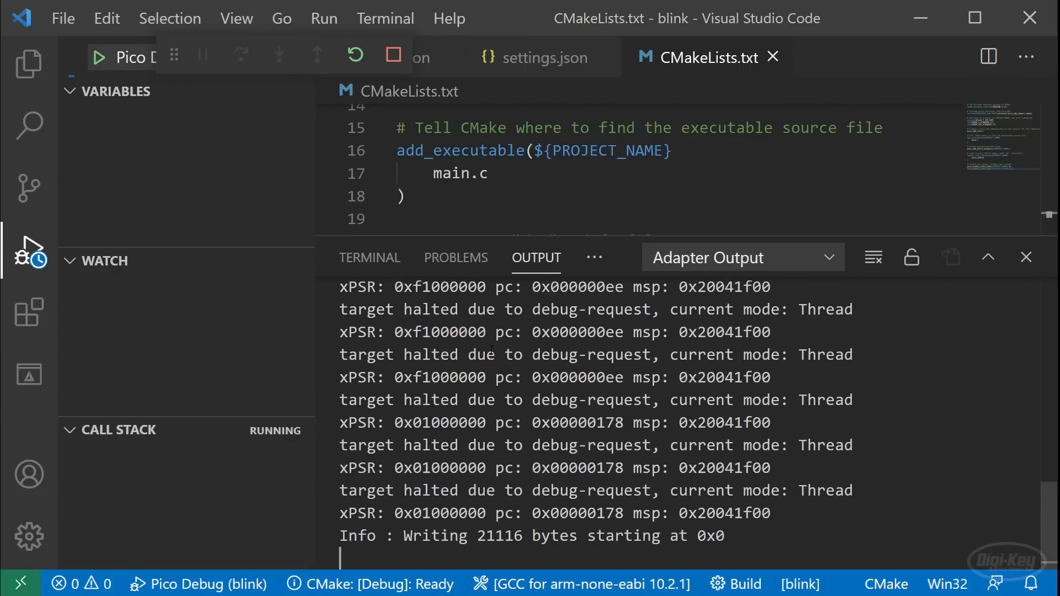
Step: Close the debug console, step over a line, step into gpio_init and step back out to main
{"action": "left_click", "coordinate": [389, 257]}
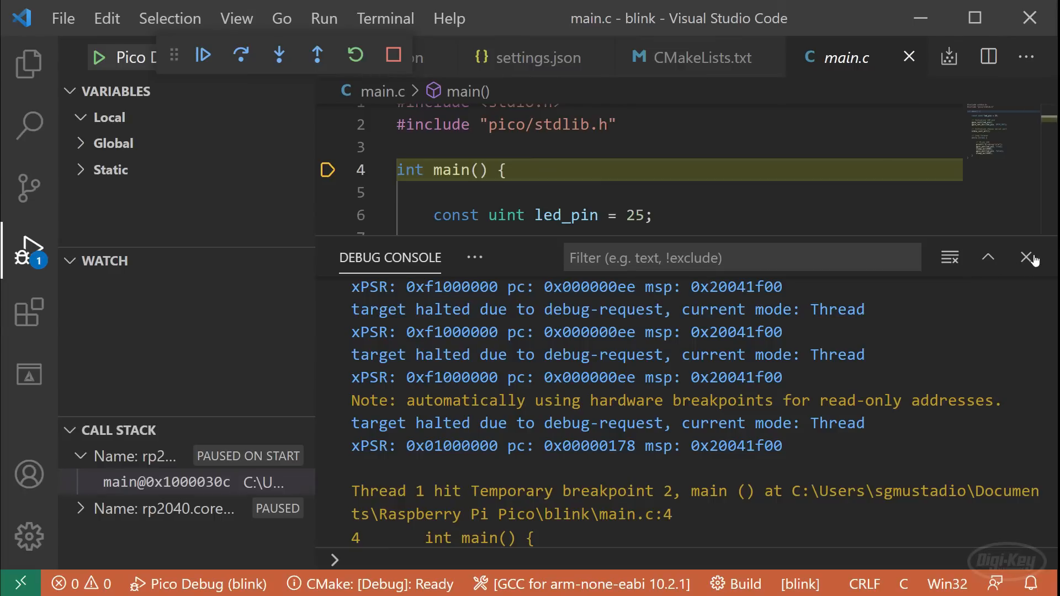
{"action": "left_click", "coordinate": [1028, 257]}
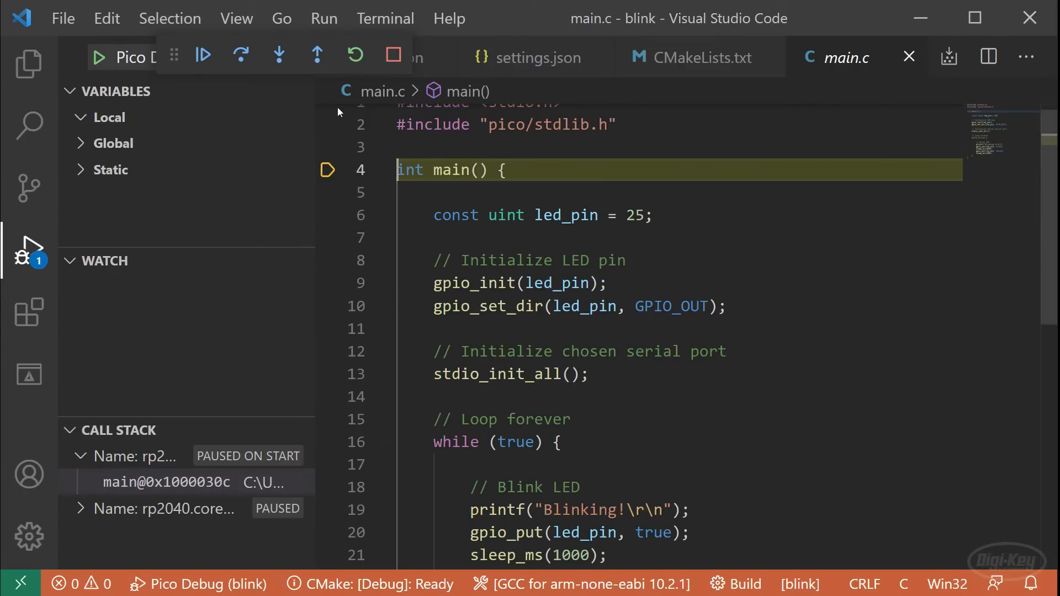
{"action": "left_click", "coordinate": [278, 55]}
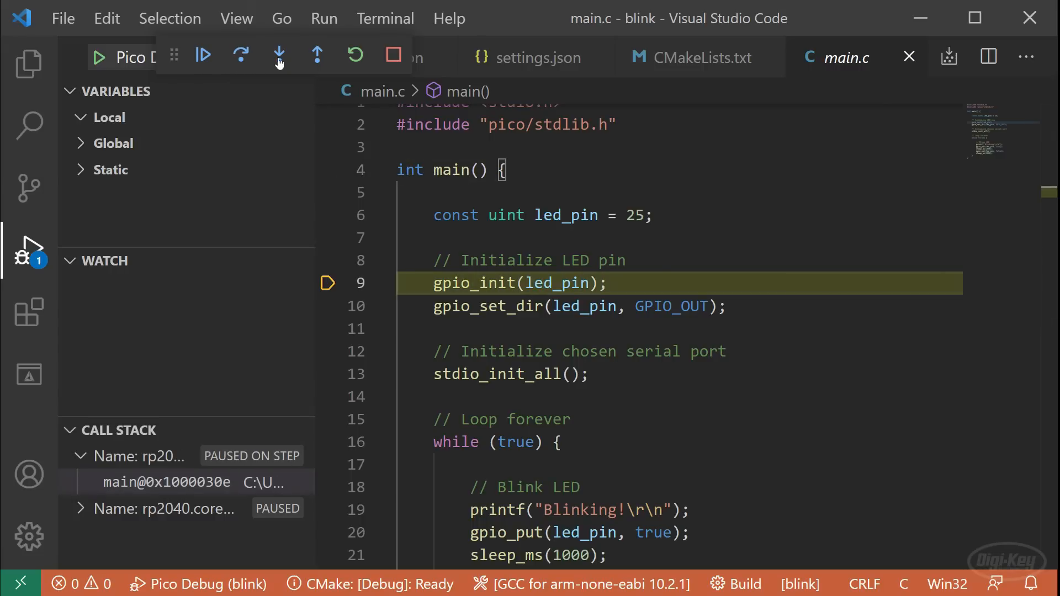
{"action": "left_click", "coordinate": [278, 55]}
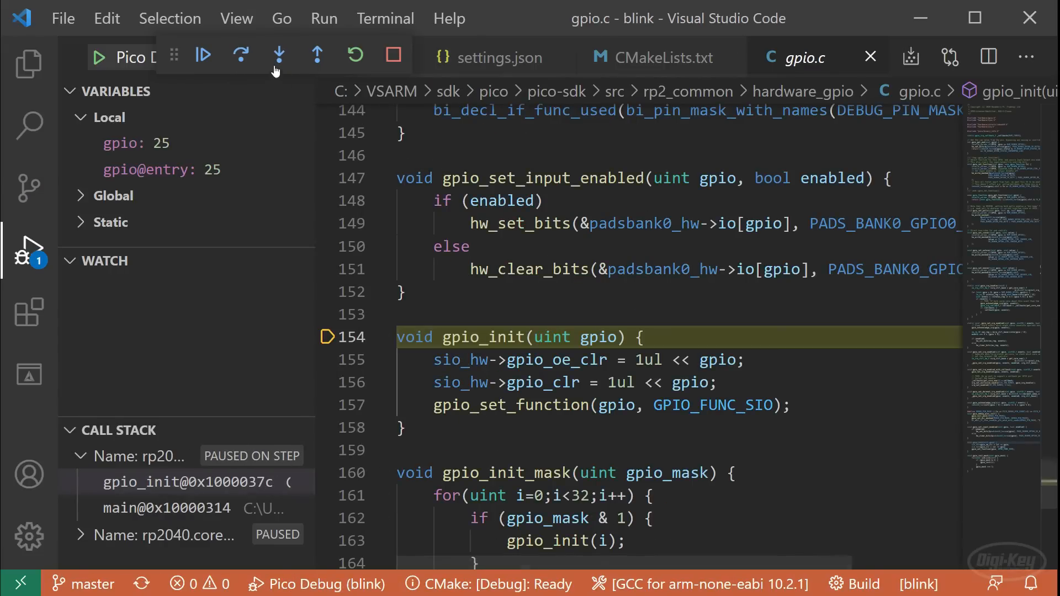
{"action": "left_click", "coordinate": [241, 56]}
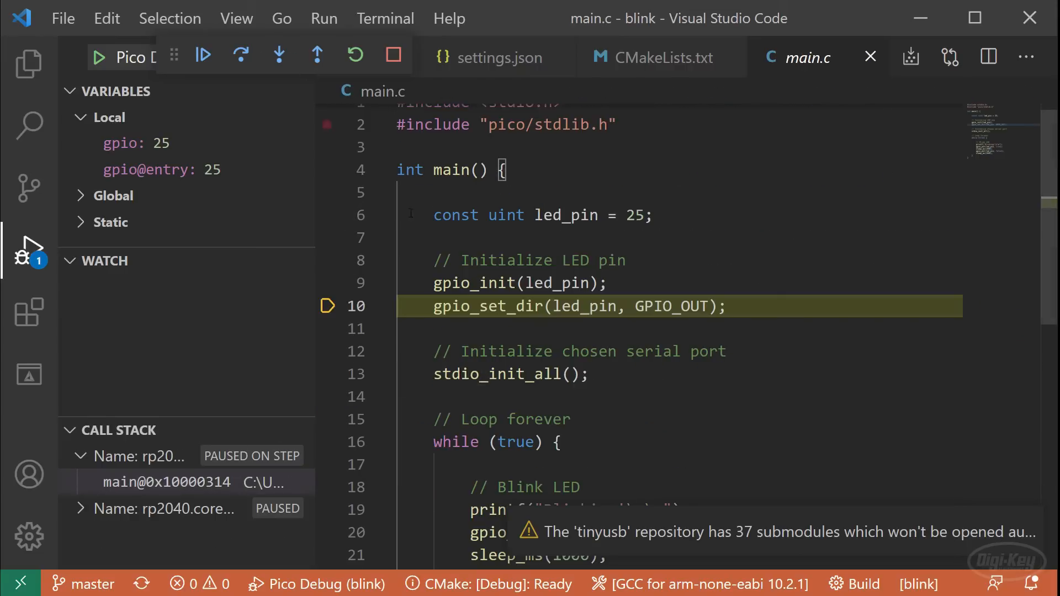
Step: Set a breakpoint on the stdio_init_all line 13 and continue until it is hit
{"action": "left_click", "coordinate": [79, 117]}
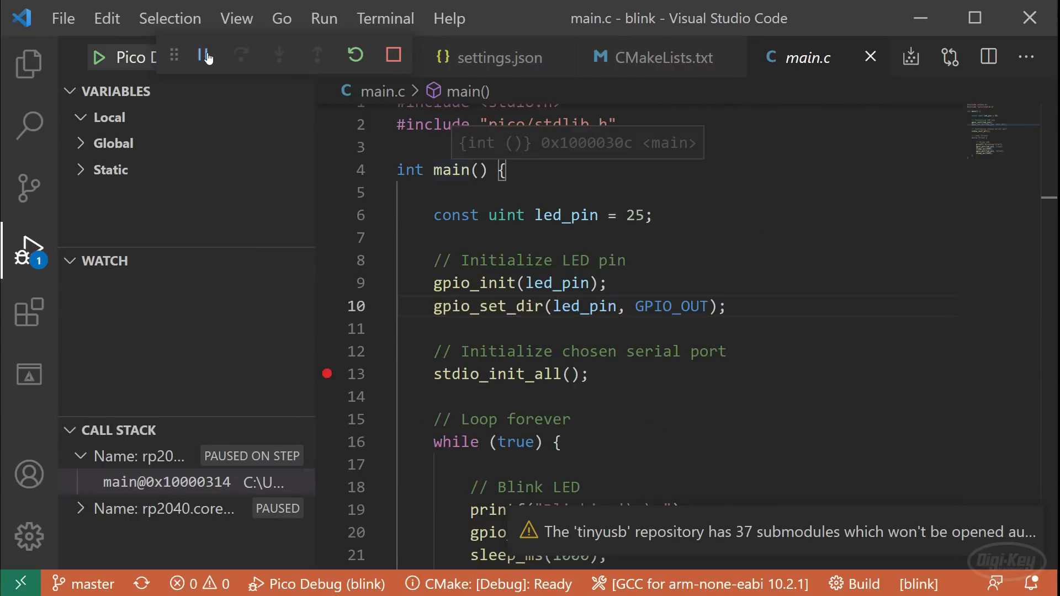
{"action": "left_click", "coordinate": [202, 56]}
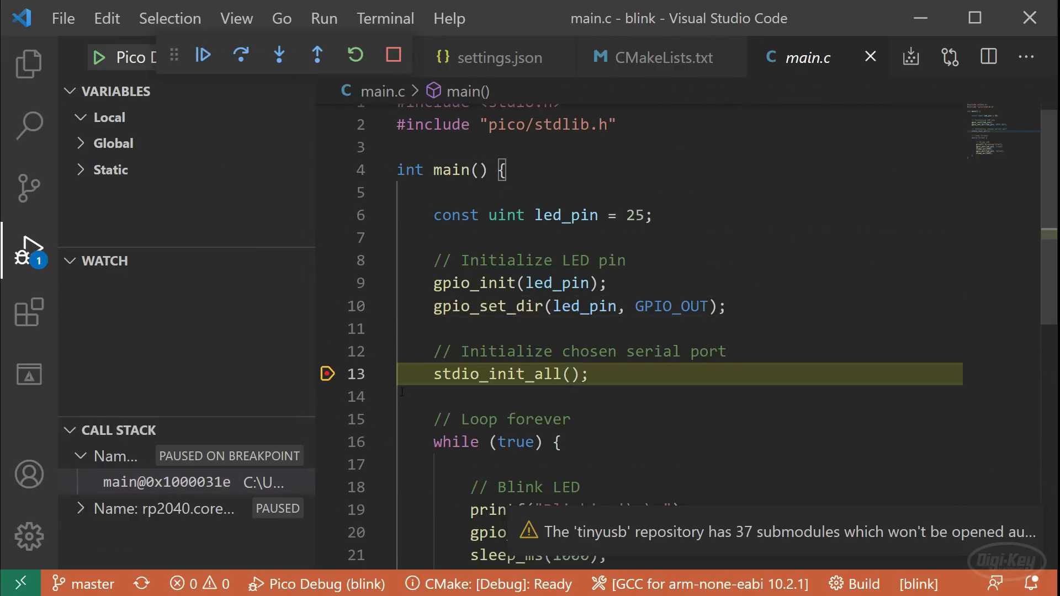
{"action": "left_click", "coordinate": [327, 329]}
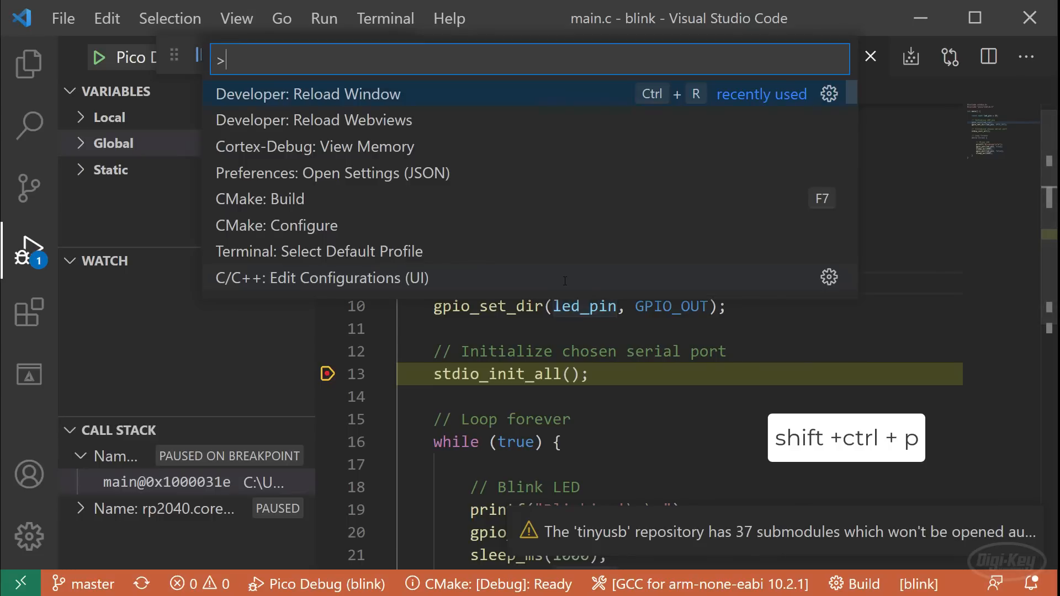
Step: Run Cortex-Debug: View Memory for 1024 bytes starting at 0x20000000
{"action": "type", "text": "view me"}
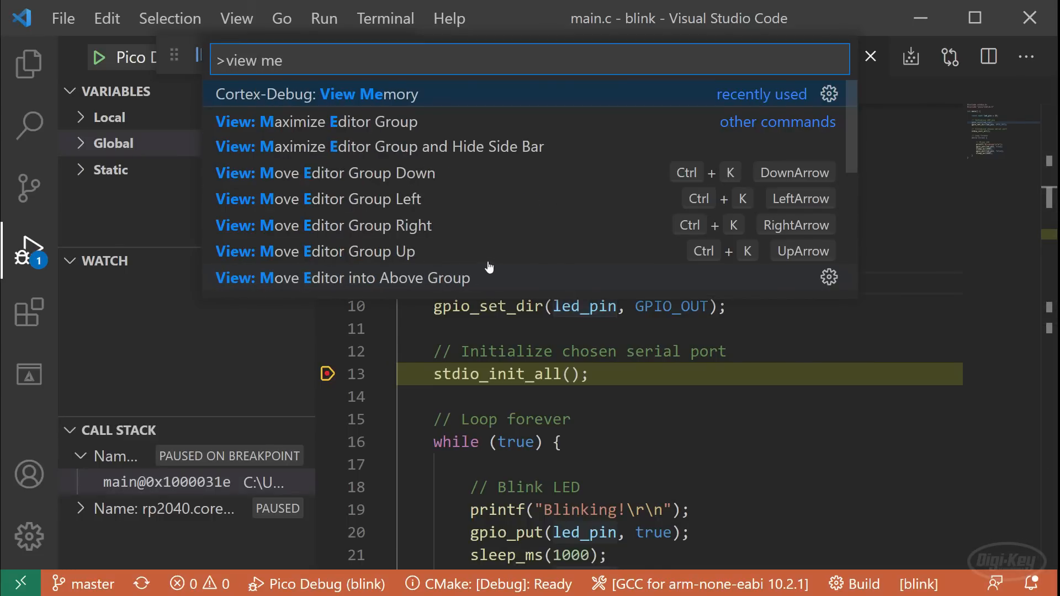
{"action": "left_click", "coordinate": [317, 94]}
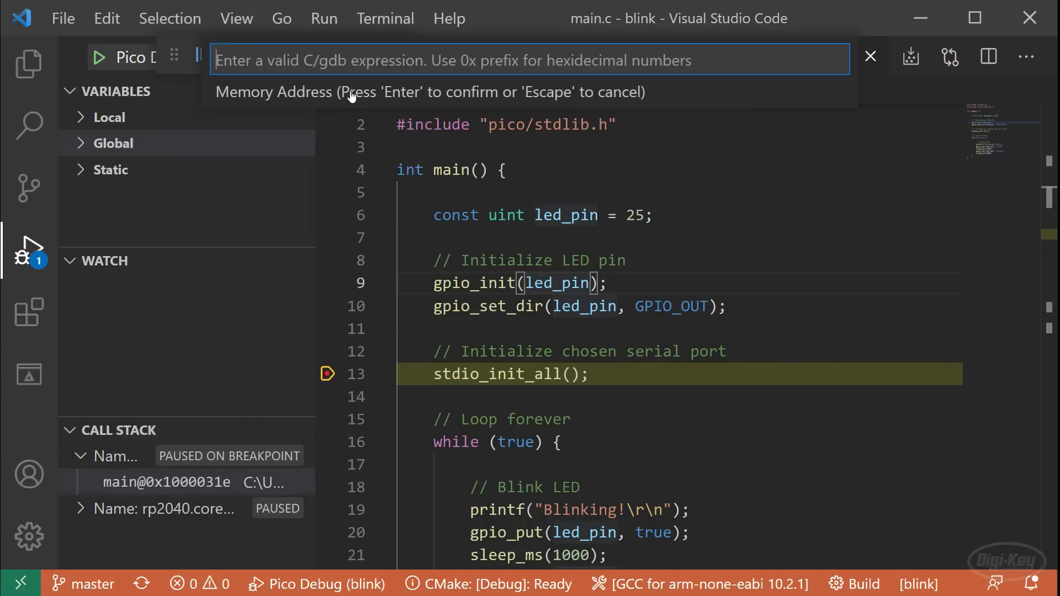
{"action": "type", "text": "0x2000"}
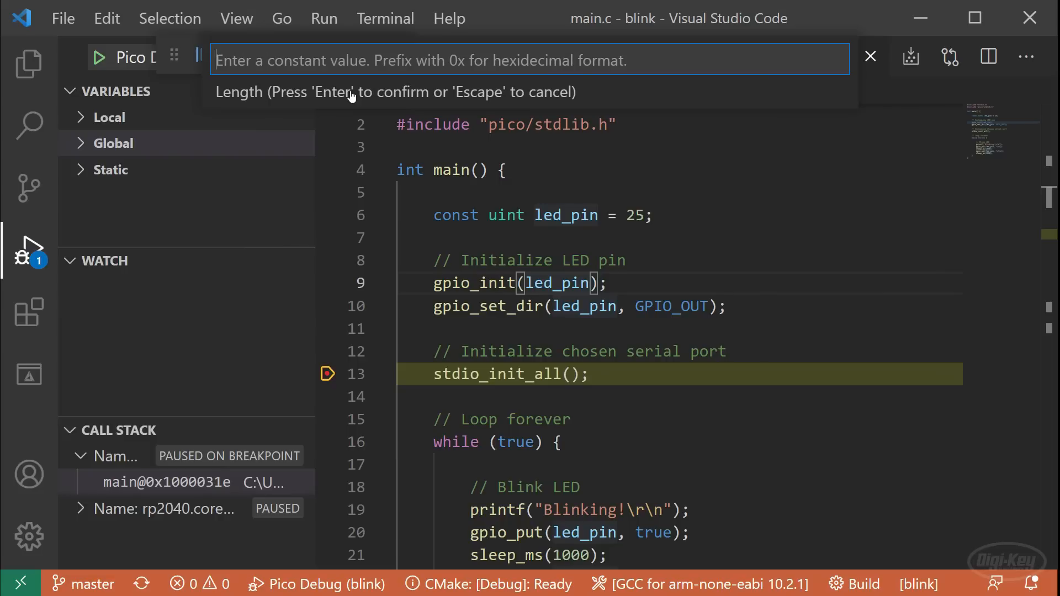
{"action": "type", "text": "1024"}
{"action": "type", "text": "1520"}
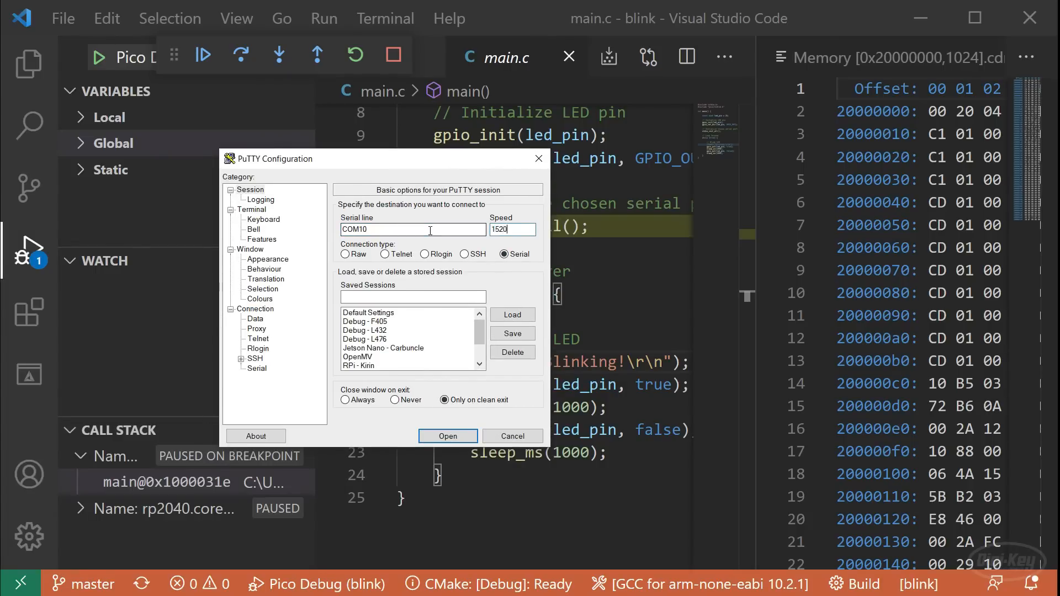
Step: Start the PuTTY COM10 serial session and step past stdio_init_all to the LED-on line
{"action": "left_click", "coordinate": [447, 435]}
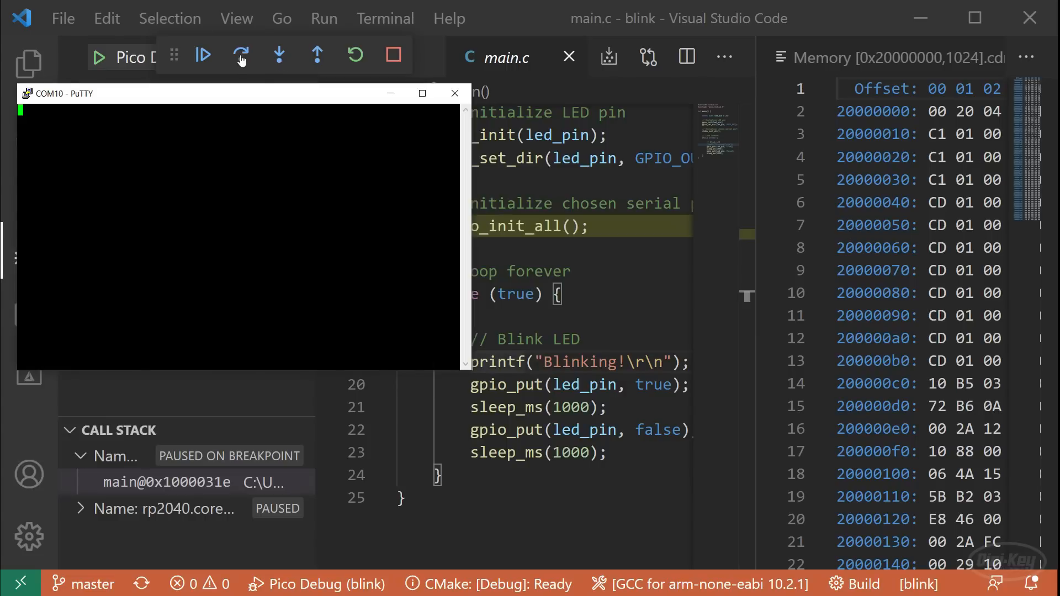
{"action": "left_click", "coordinate": [240, 55]}
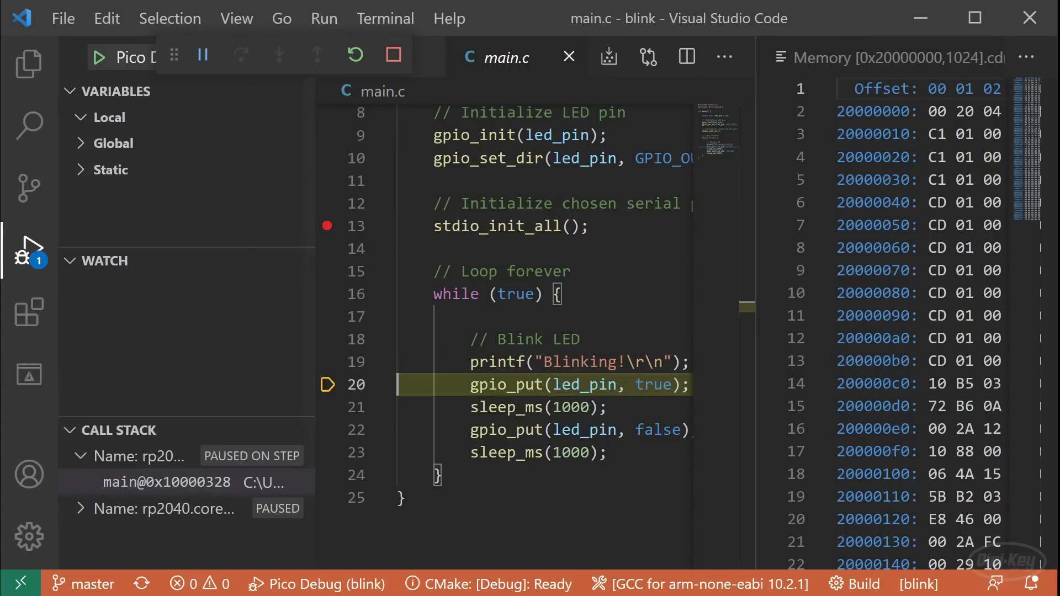